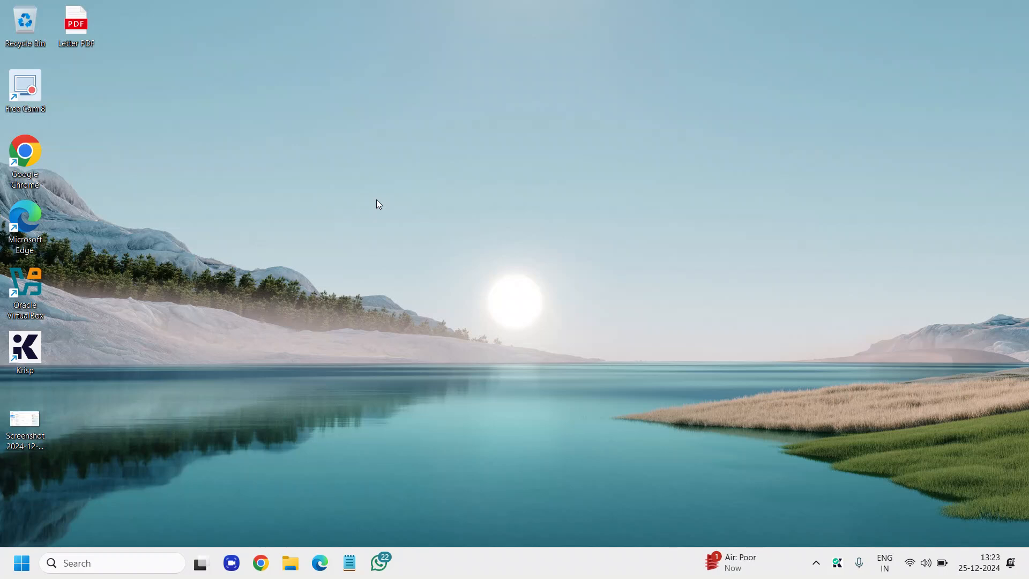
pyautogui.moveTo(54, 554)
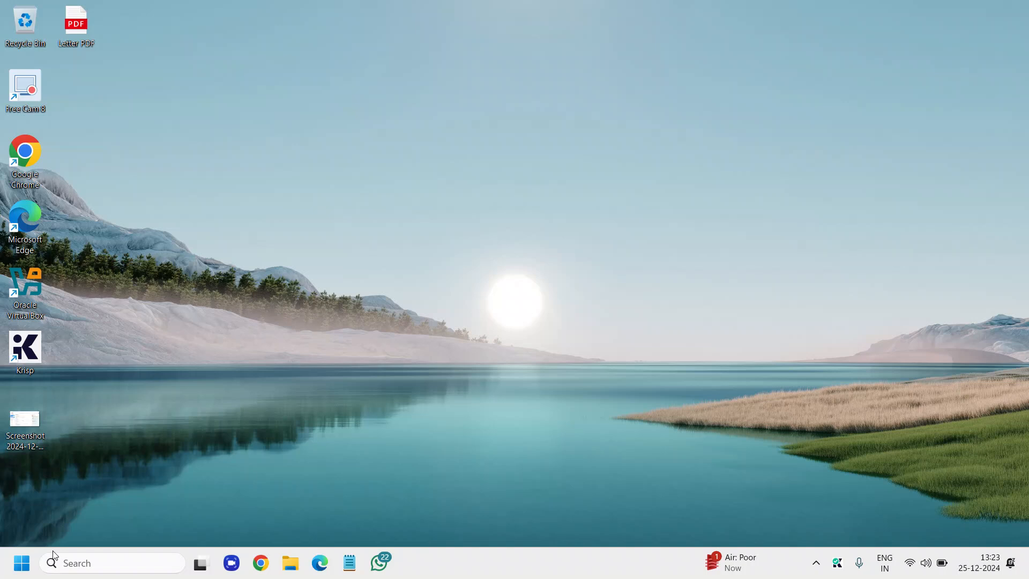
# Bring up the Start button's quick-link menu of system tools
pyautogui.rightClick(22, 563)
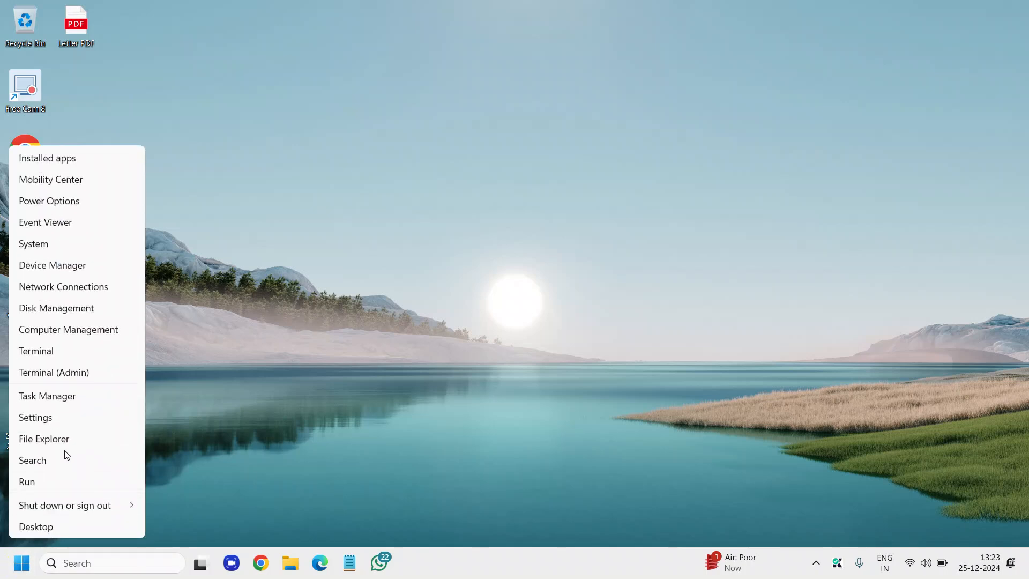
# In Settings > System > Notifications, switch off Snipping Tool notifications
pyautogui.click(36, 417)
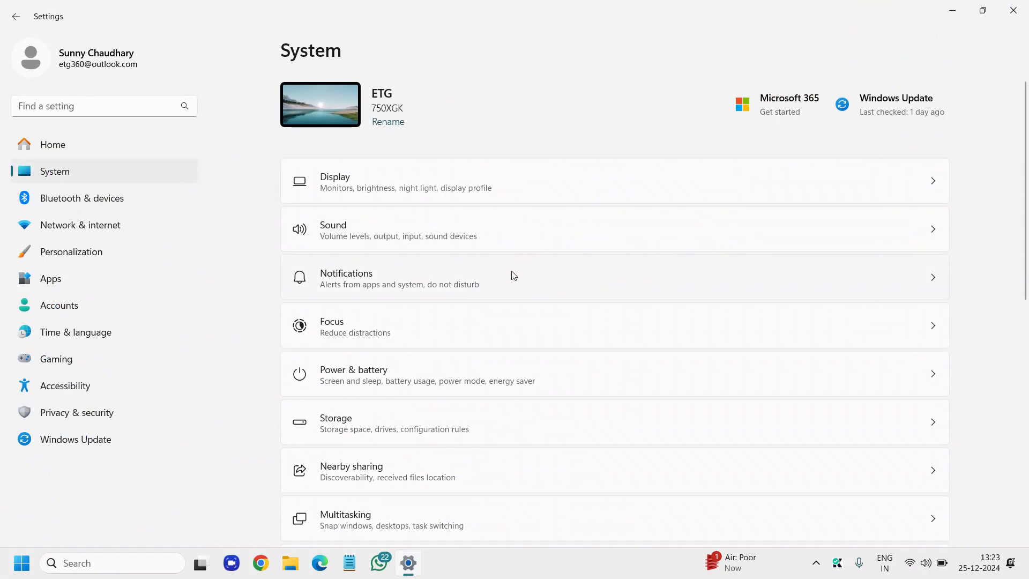
pyautogui.moveTo(583, 293)
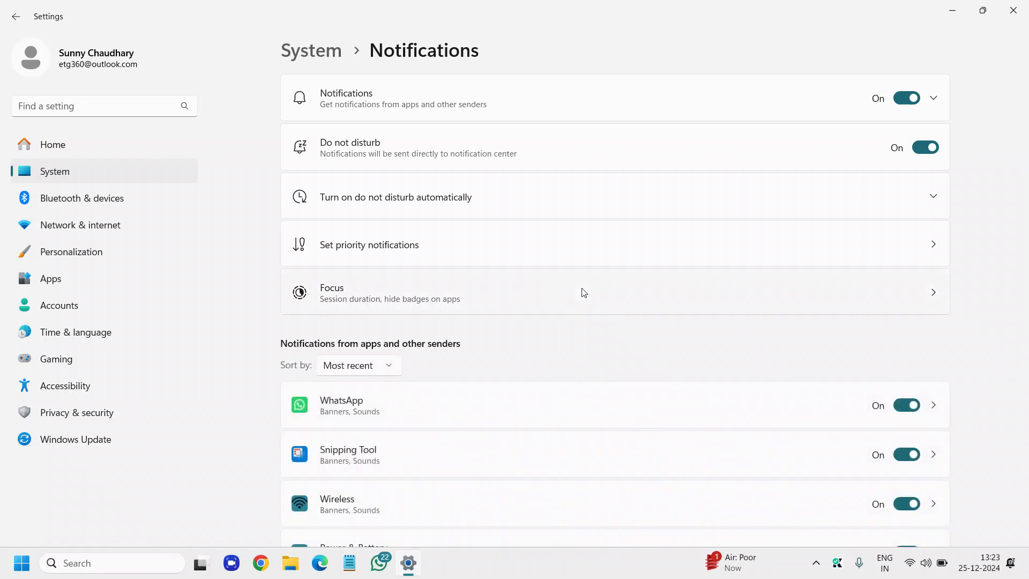
pyautogui.scroll(-3)
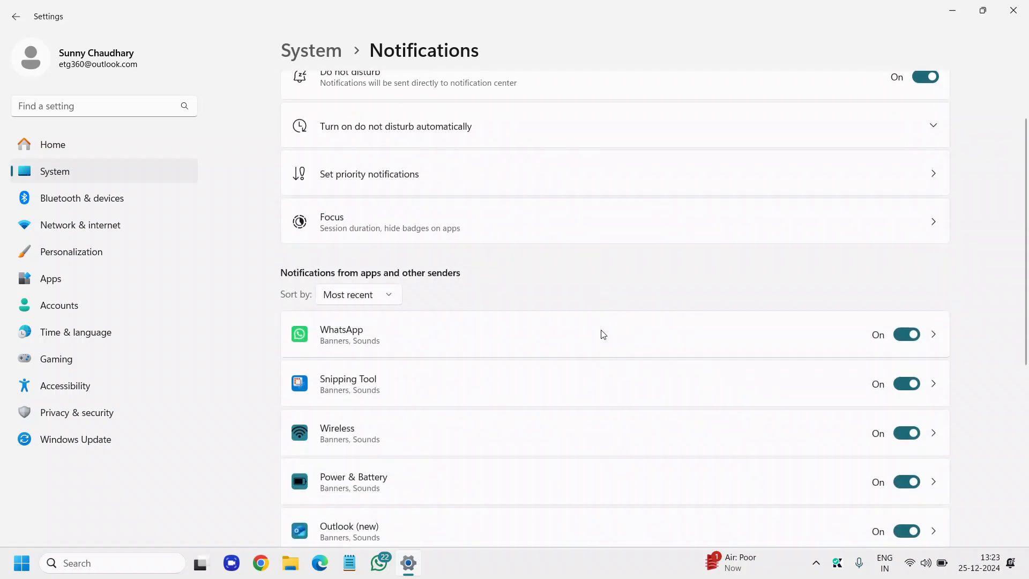
pyautogui.scroll(-3)
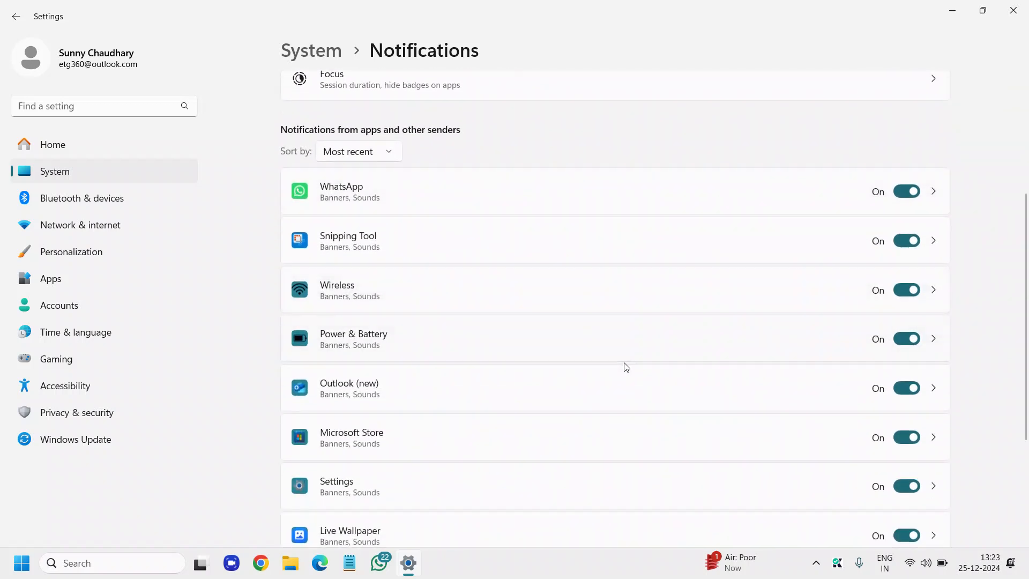
pyautogui.scroll(-3)
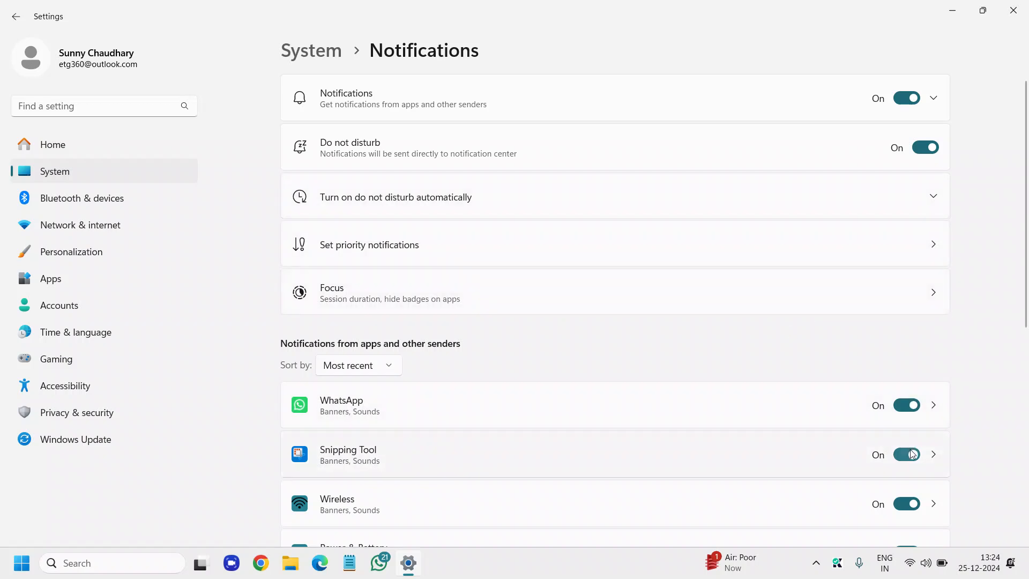
pyautogui.click(907, 454)
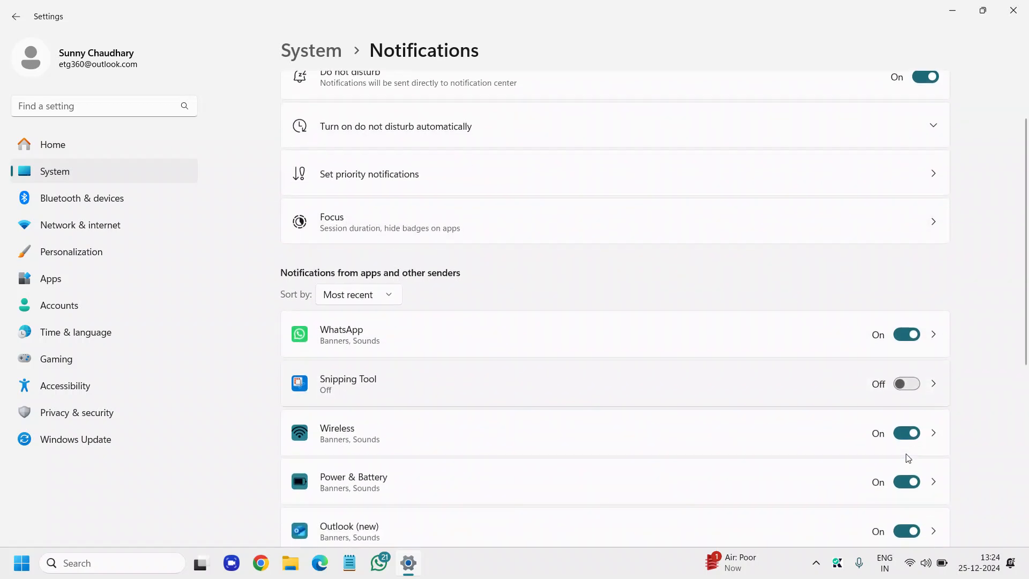
# Switch off Outlook (new) notifications and review the remaining app toggles
pyautogui.scroll(-3)
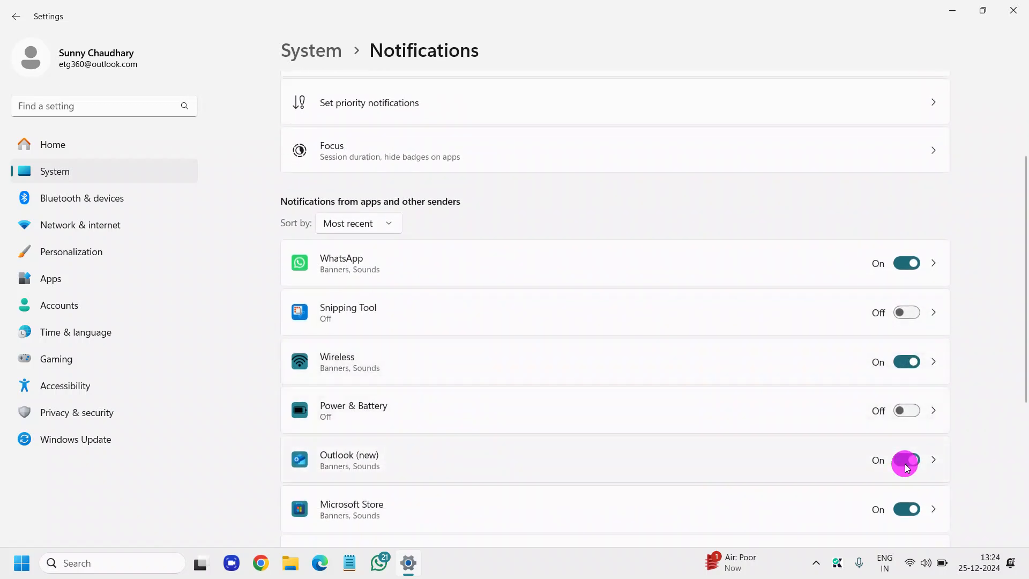
pyautogui.click(906, 460)
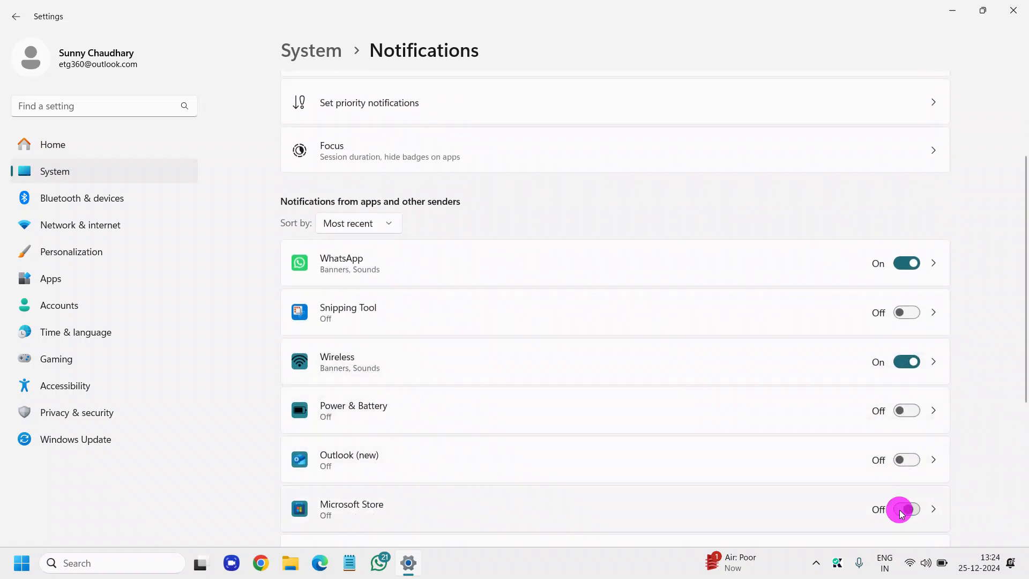
pyautogui.scroll(-3)
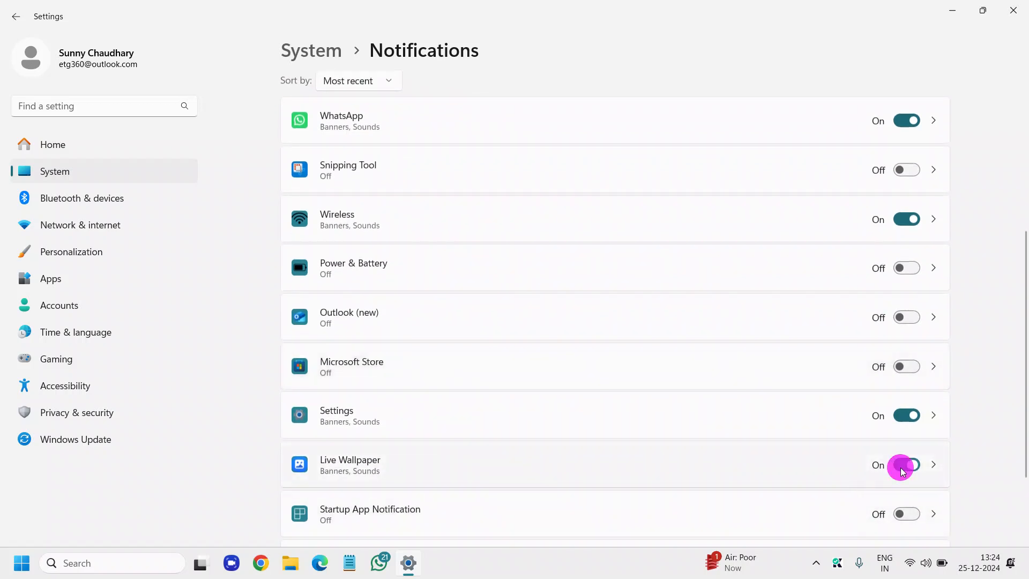
pyautogui.scroll(-3)
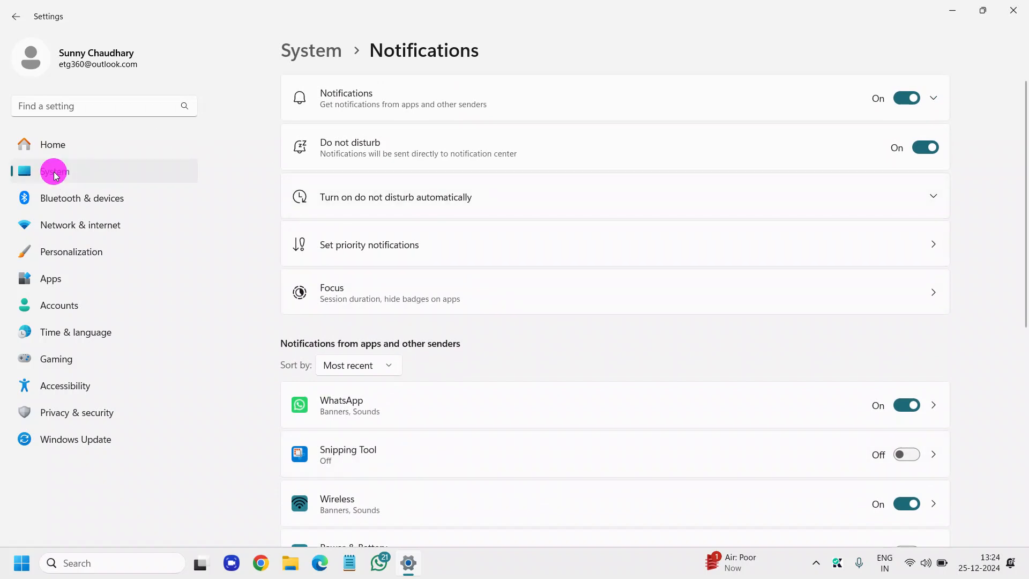
pyautogui.click(54, 171)
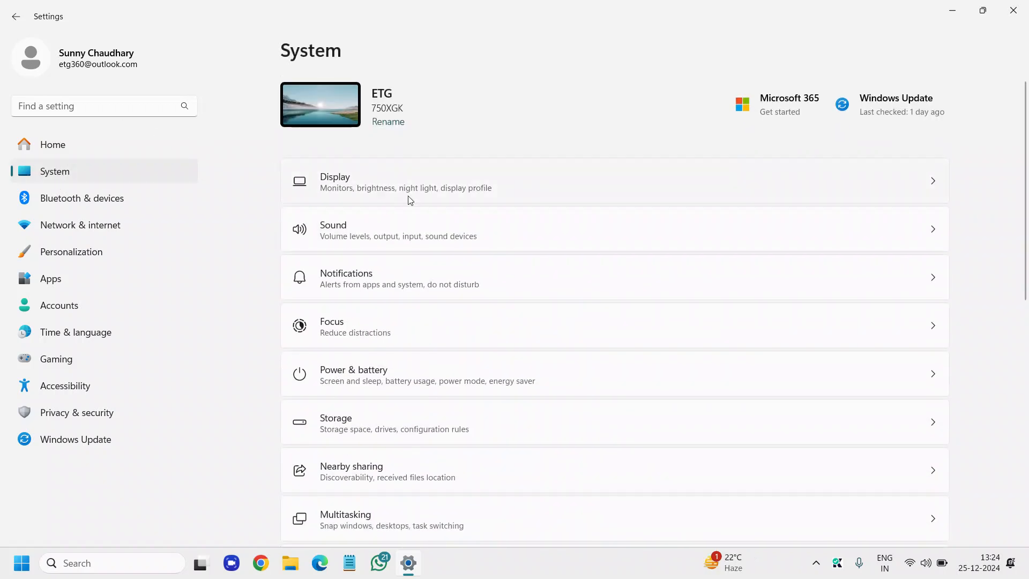
pyautogui.scroll(-3)
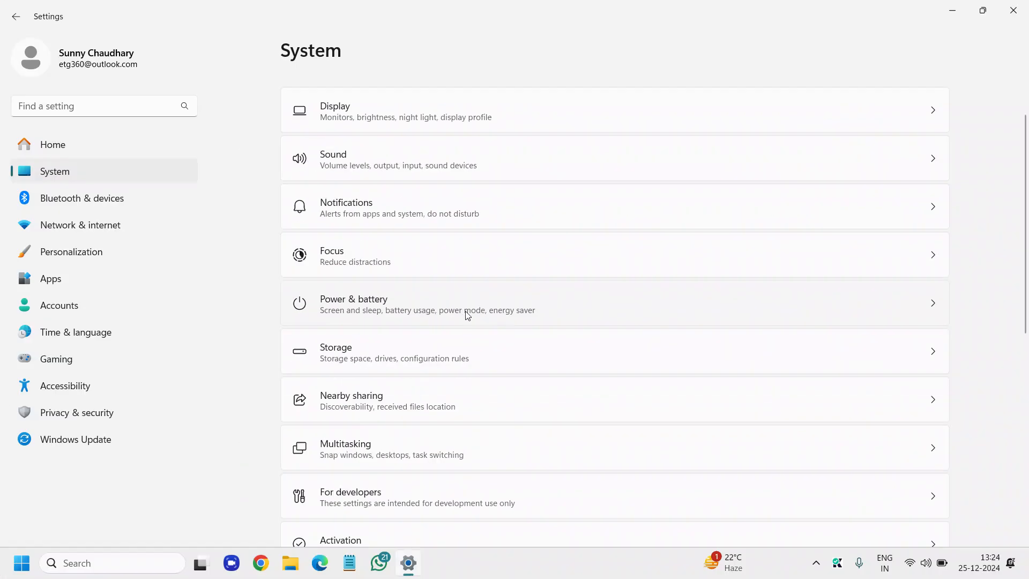
pyautogui.click(491, 310)
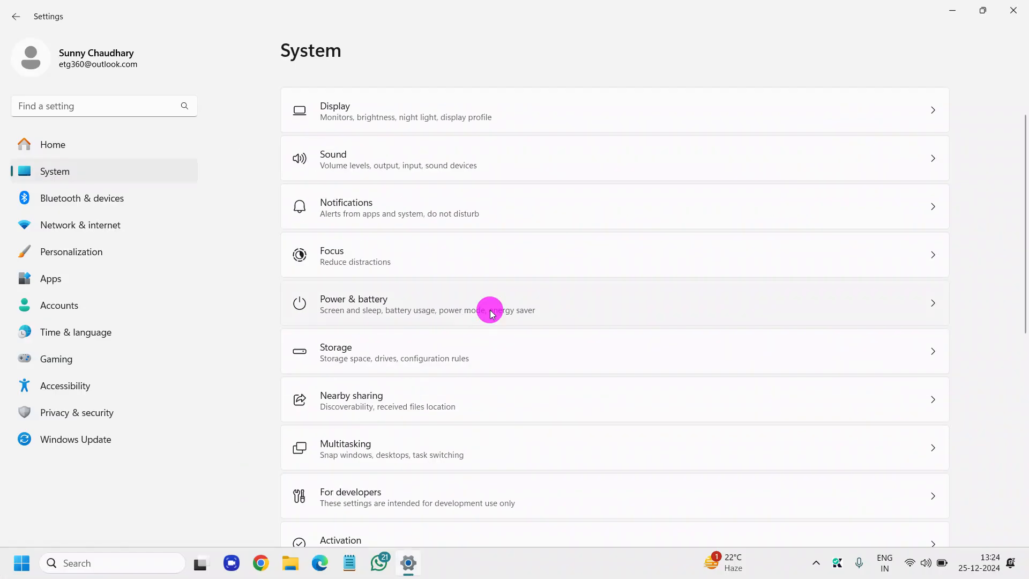
pyautogui.click(488, 304)
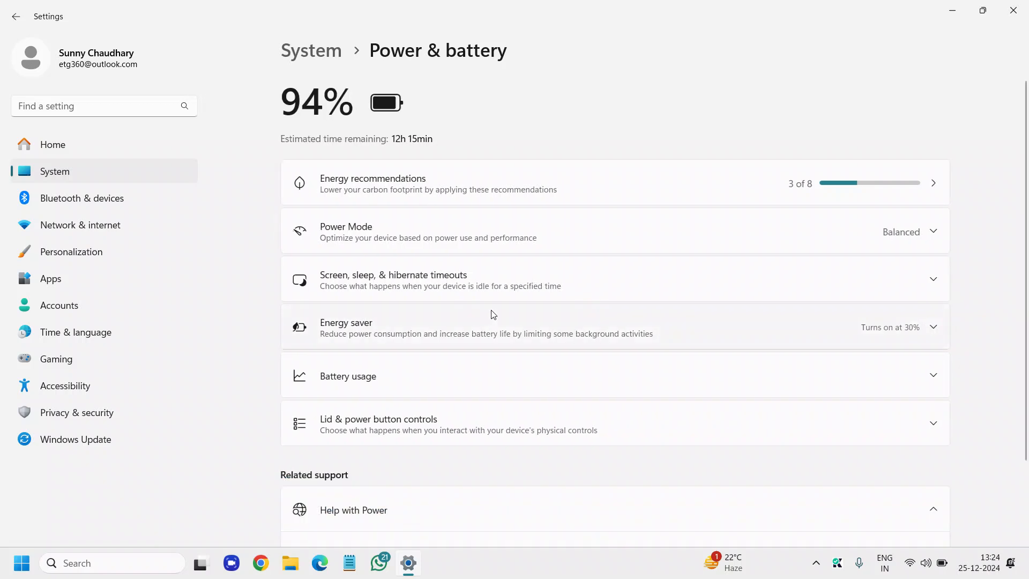
pyautogui.moveTo(373, 250)
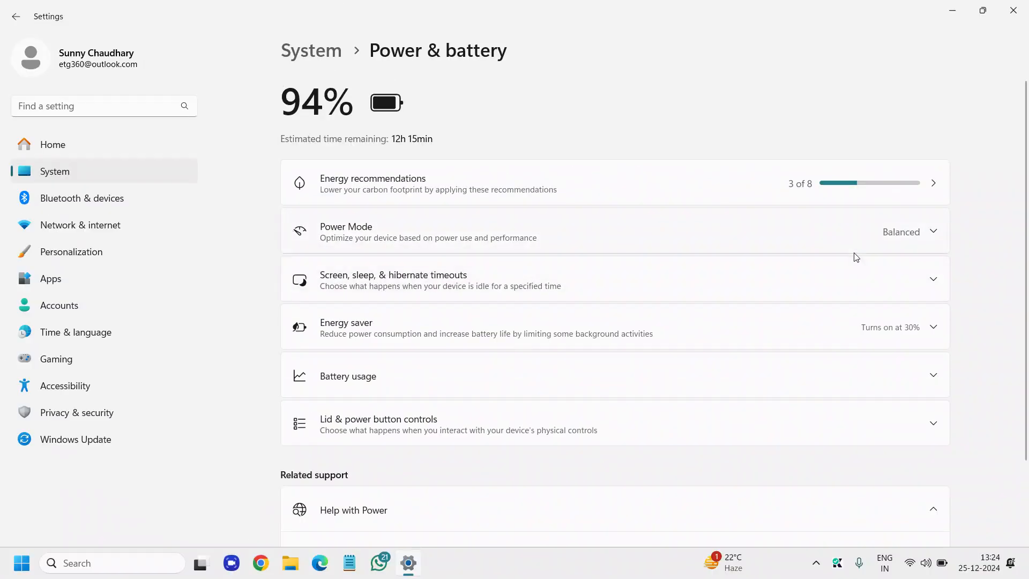
pyautogui.click(910, 232)
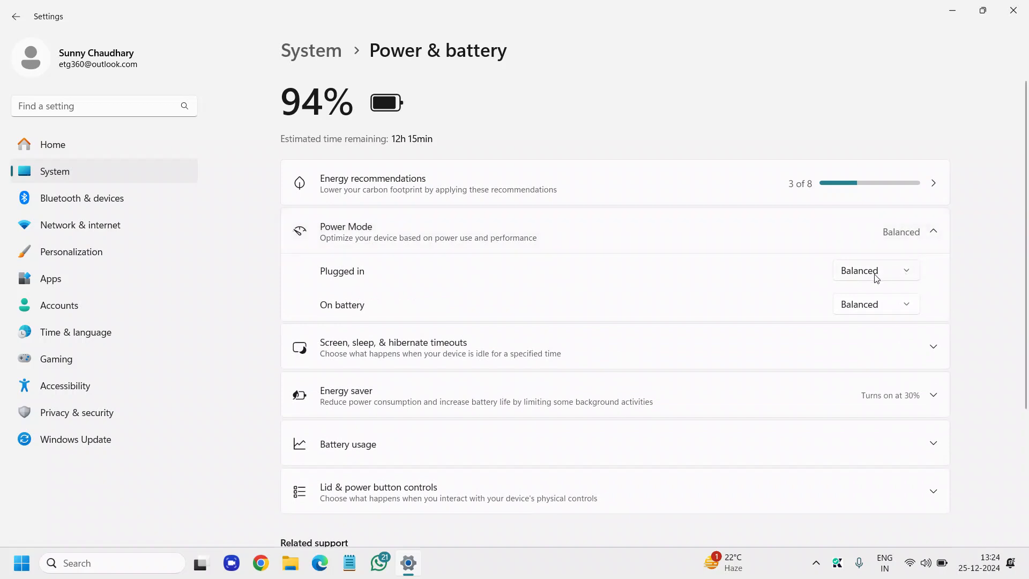
pyautogui.click(876, 270)
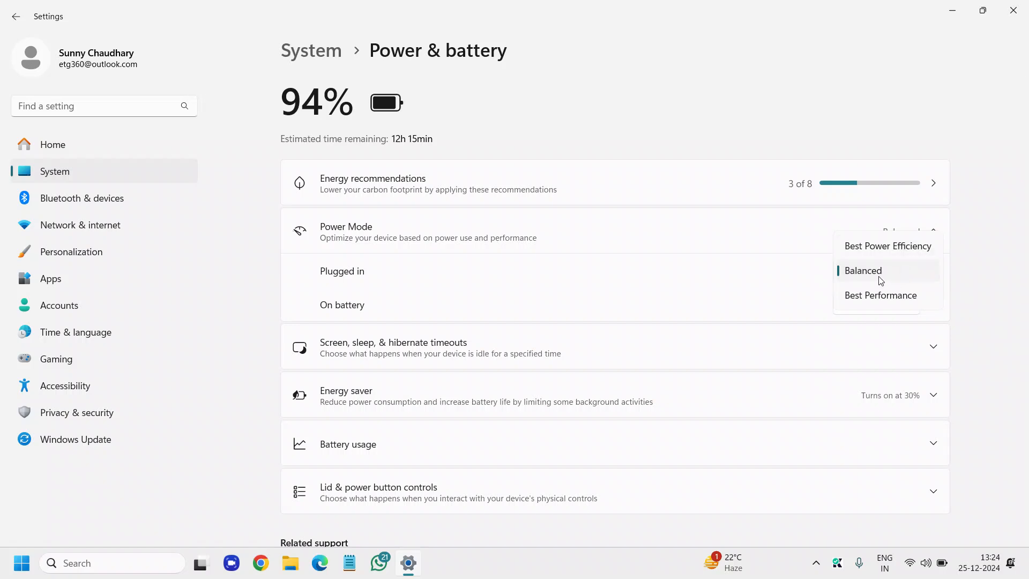
pyautogui.click(862, 271)
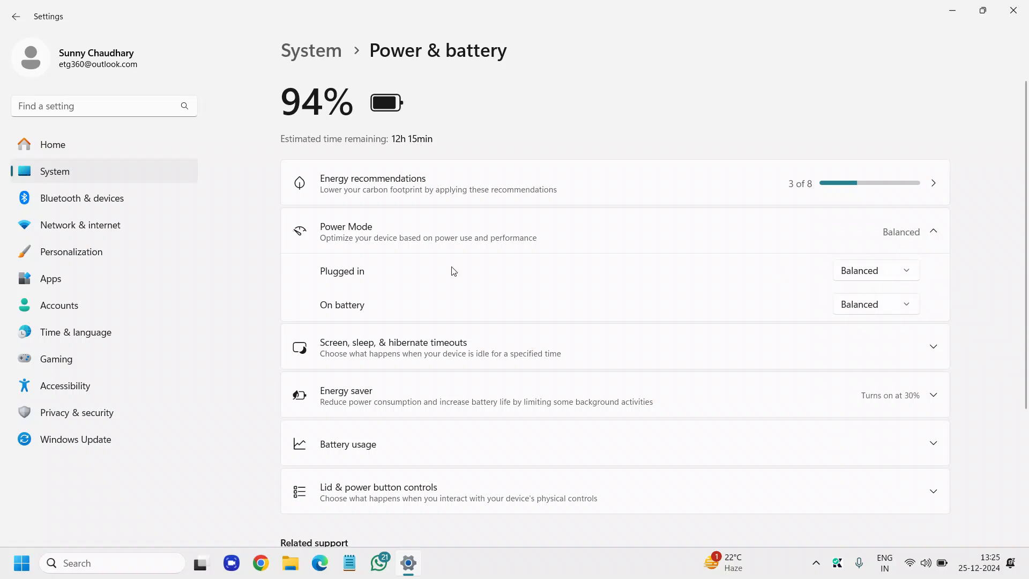
pyautogui.moveTo(361, 316)
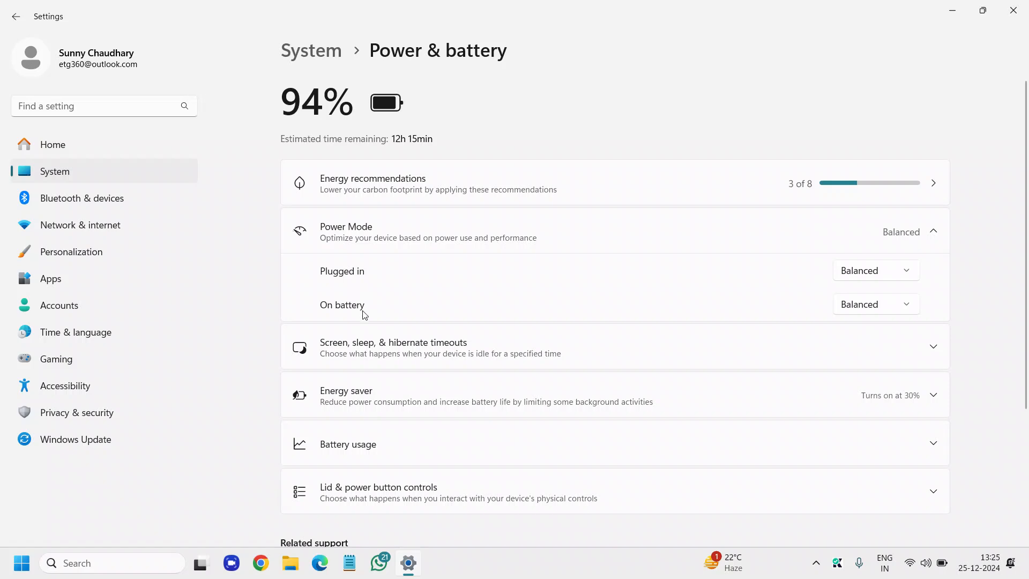
pyautogui.moveTo(870, 252)
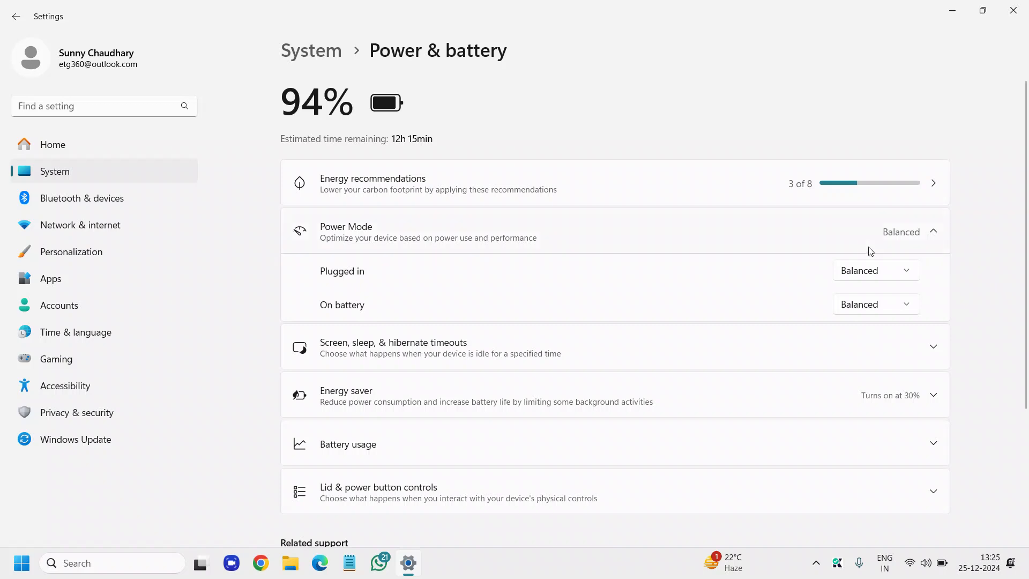
pyautogui.moveTo(736, 322)
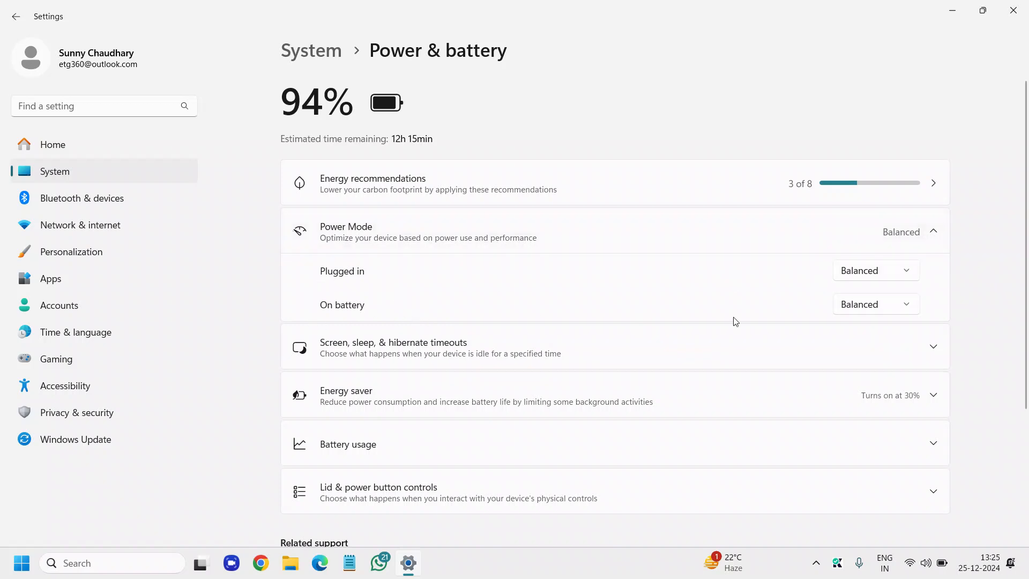
pyautogui.click(876, 304)
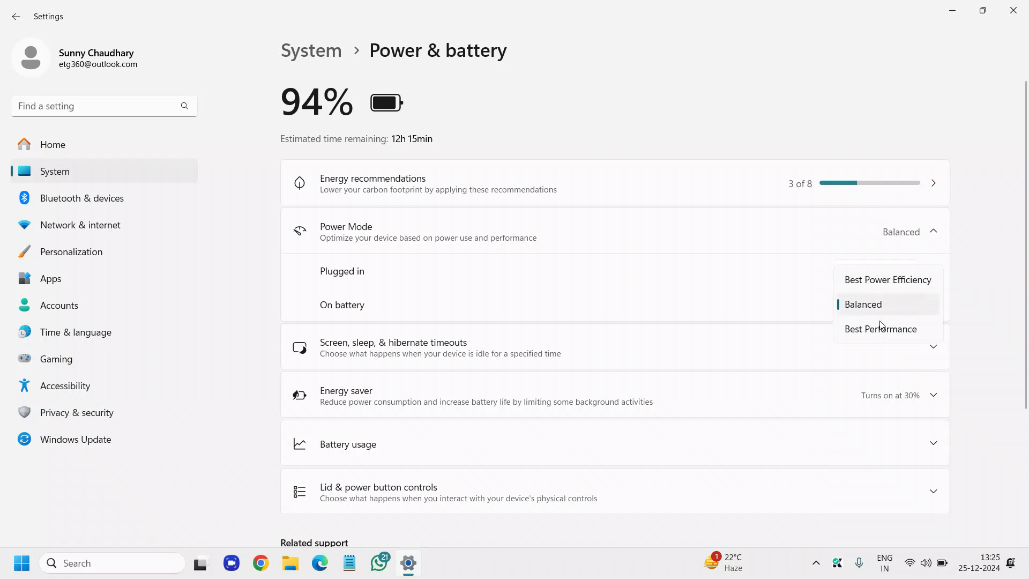
pyautogui.moveTo(881, 329)
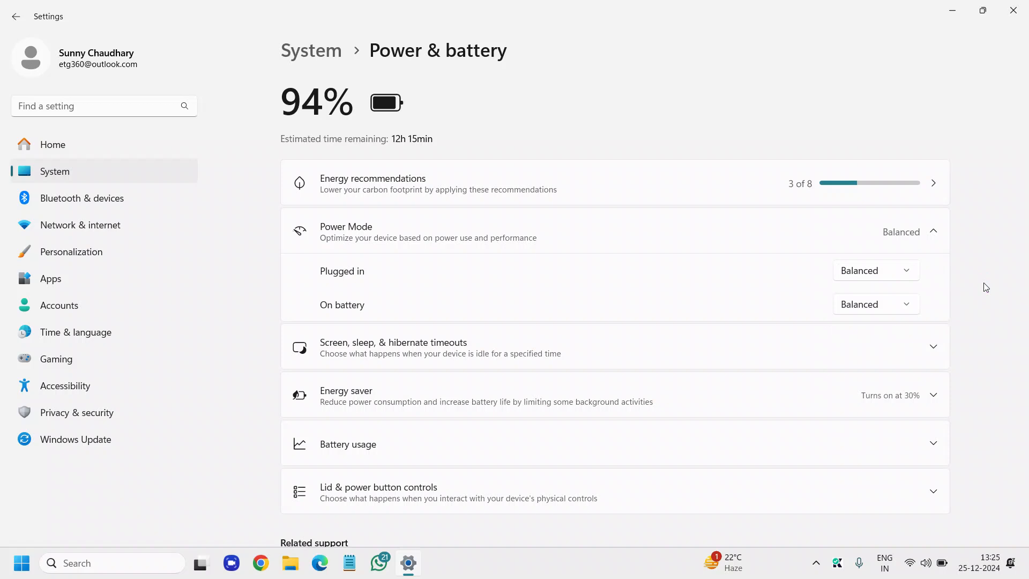
pyautogui.moveTo(92, 175)
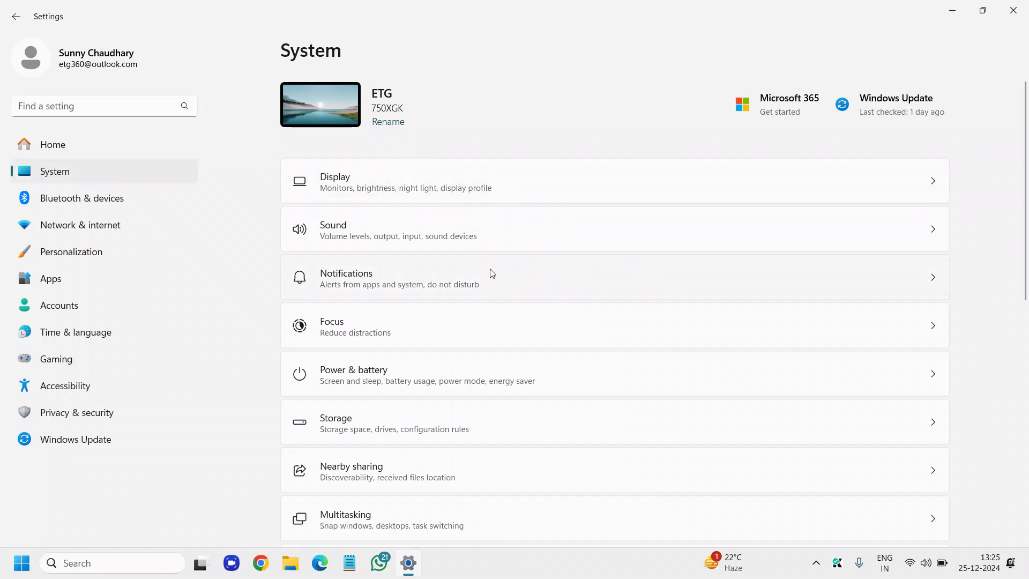
# Scroll the Nearby sharing page, leaving sharing set to Off
pyautogui.scroll(-3)
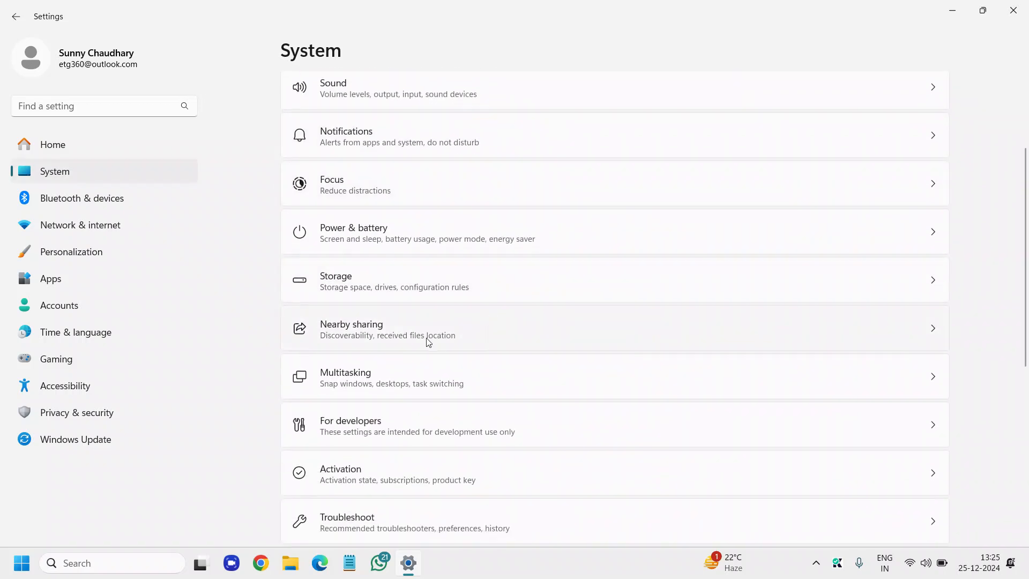
pyautogui.moveTo(434, 344)
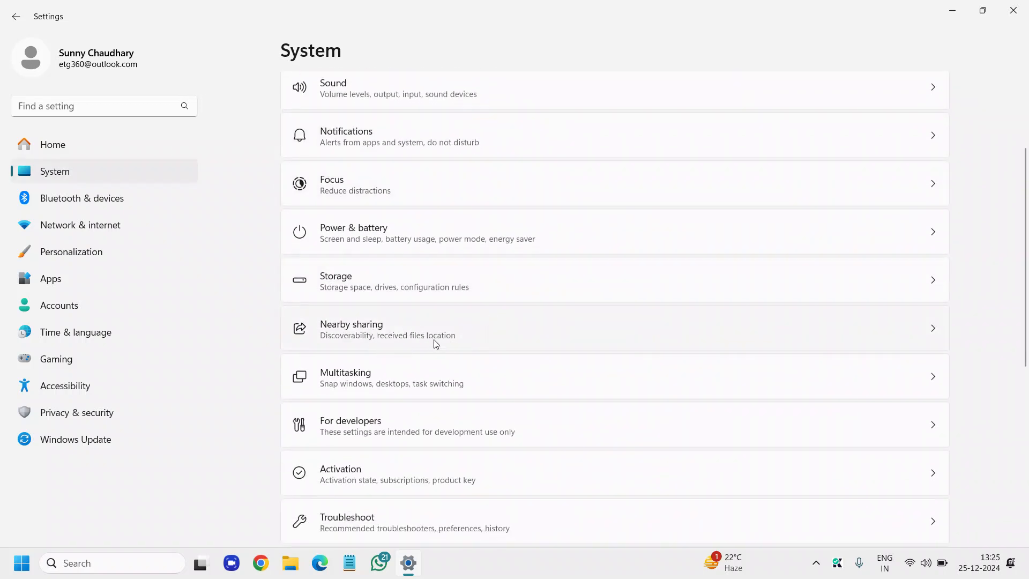
pyautogui.moveTo(505, 343)
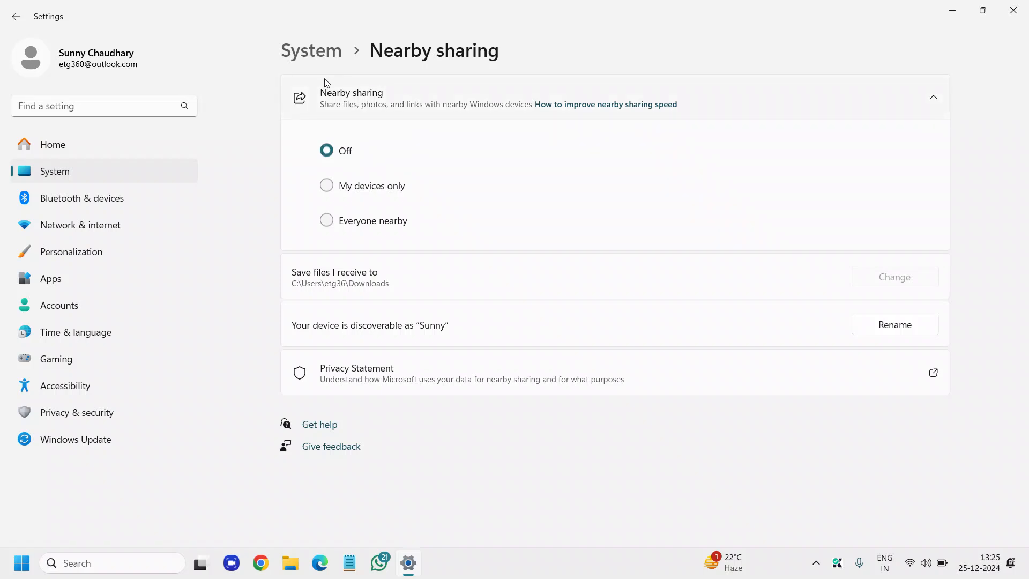
pyautogui.moveTo(355, 104)
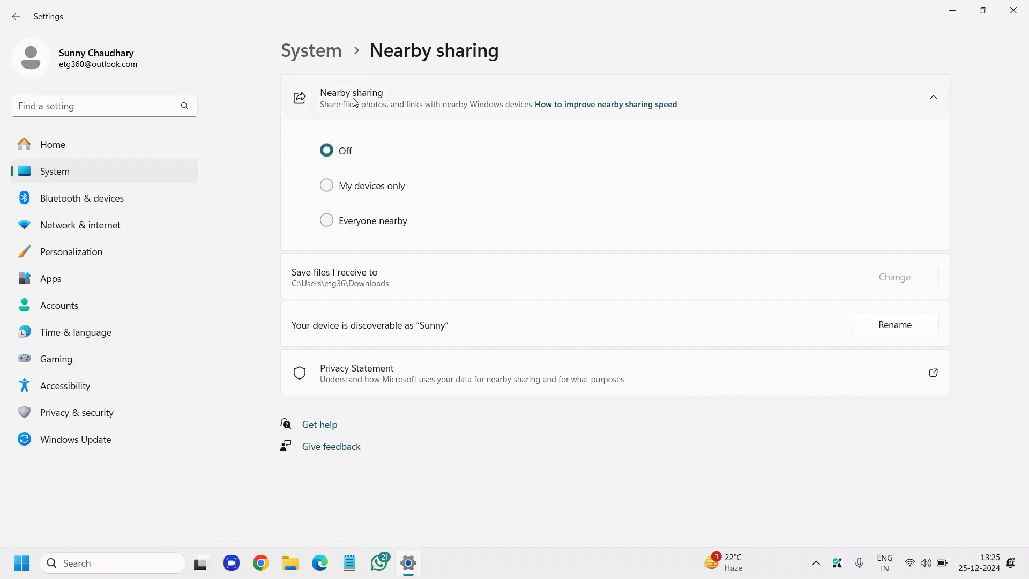
pyautogui.moveTo(387, 106)
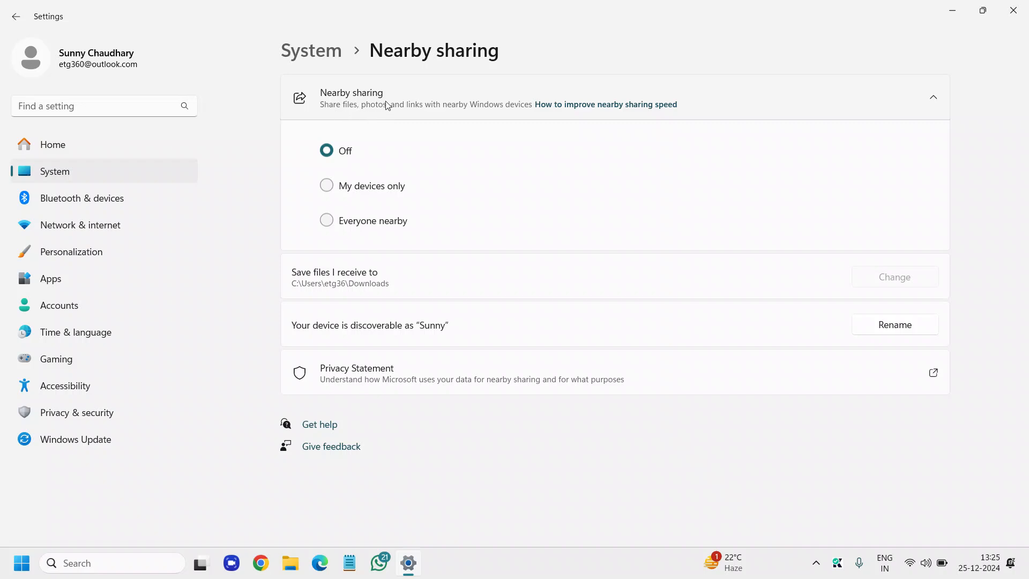
pyautogui.moveTo(496, 118)
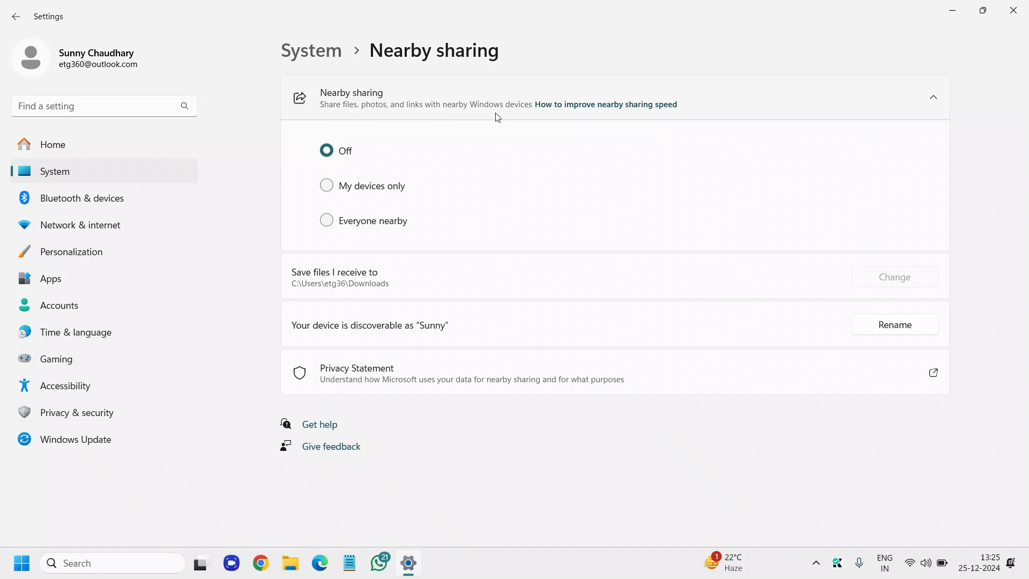
pyautogui.moveTo(284, 96)
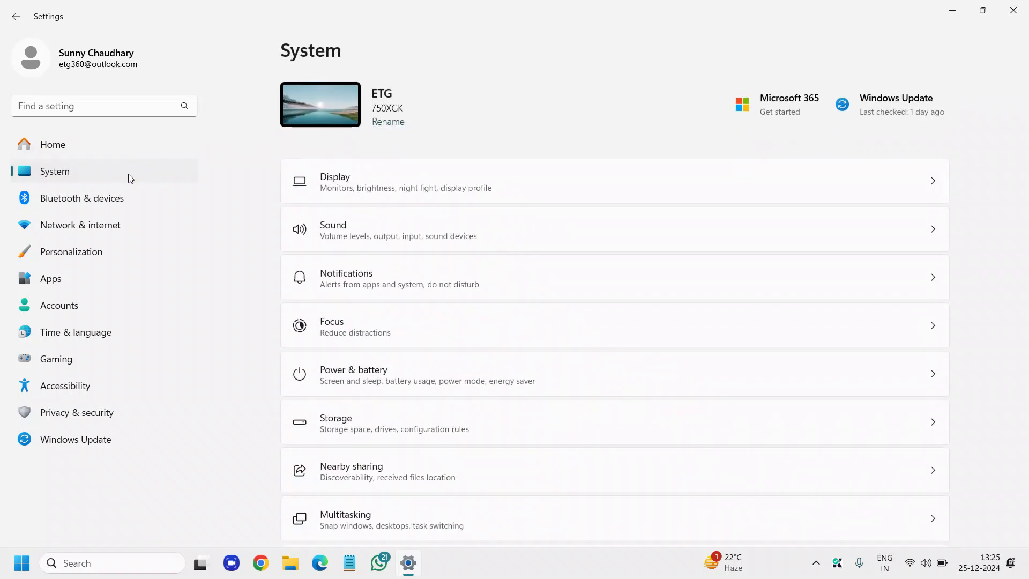
pyautogui.scroll(-3)
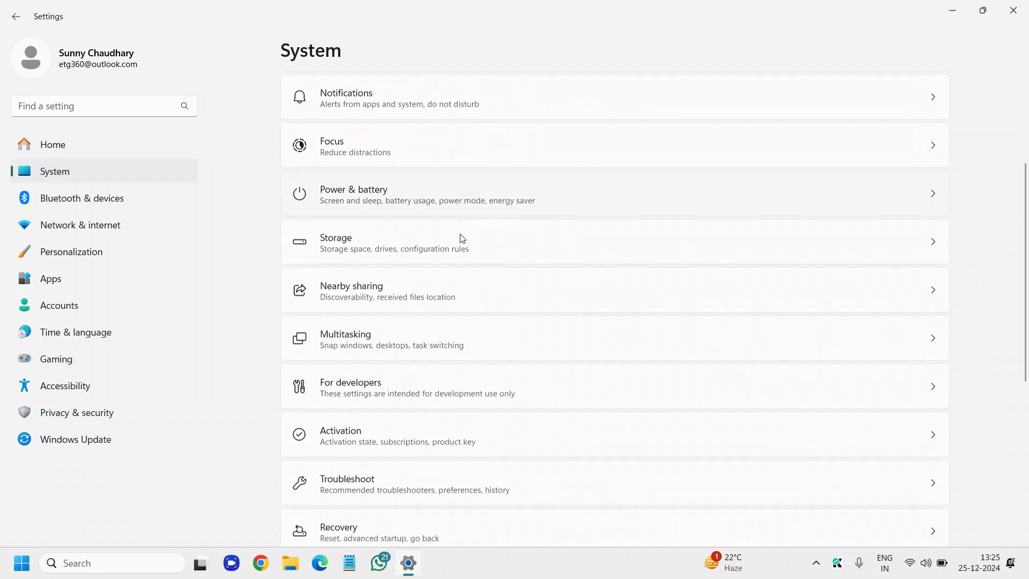
pyautogui.scroll(-3)
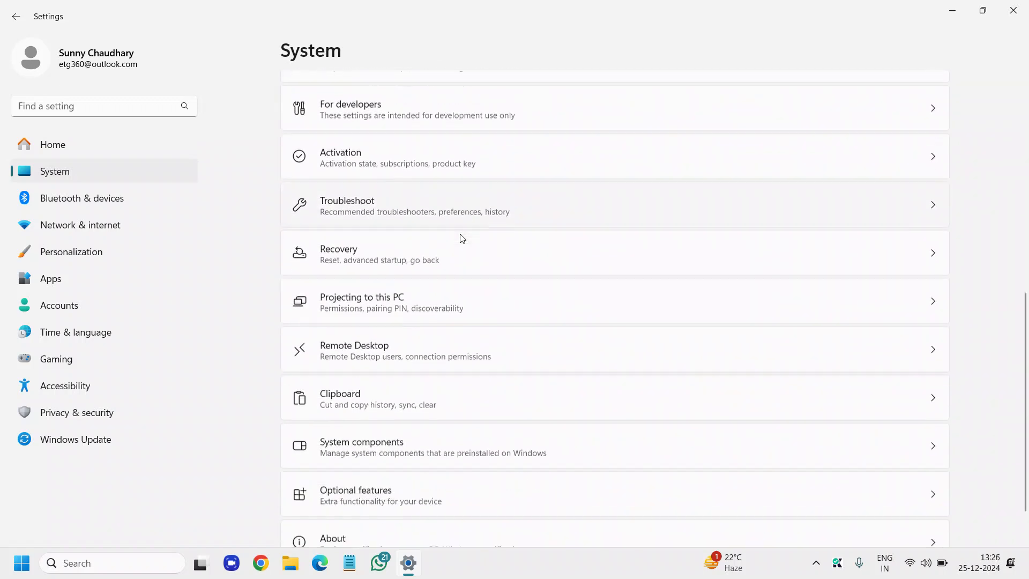
pyautogui.scroll(-3)
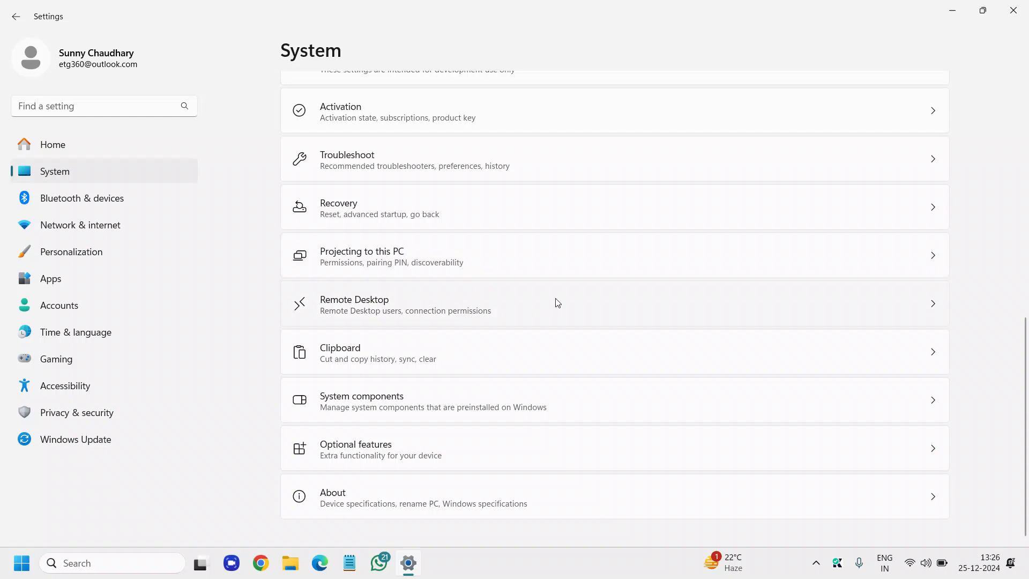
pyautogui.moveTo(494, 422)
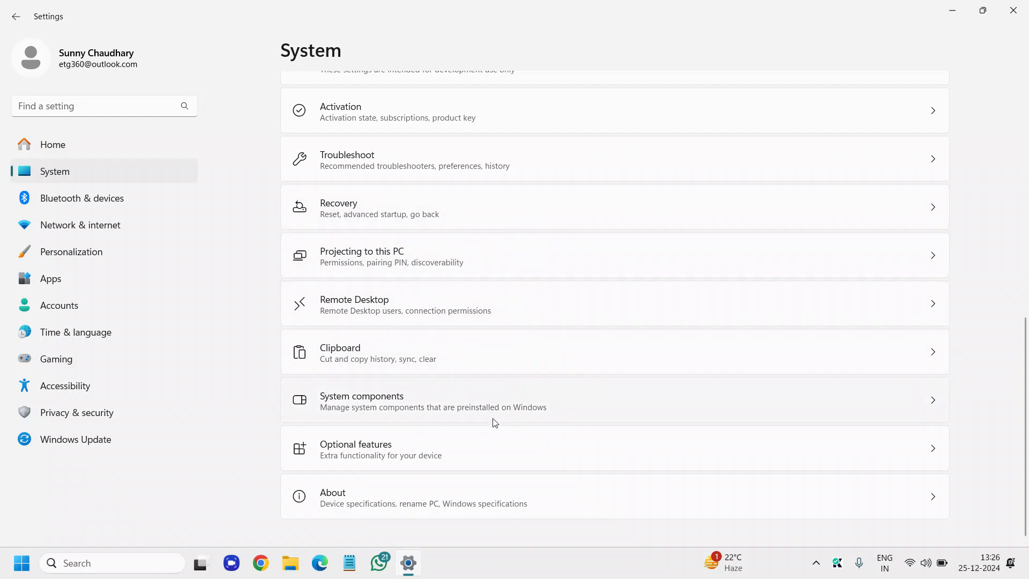
pyautogui.moveTo(121, 256)
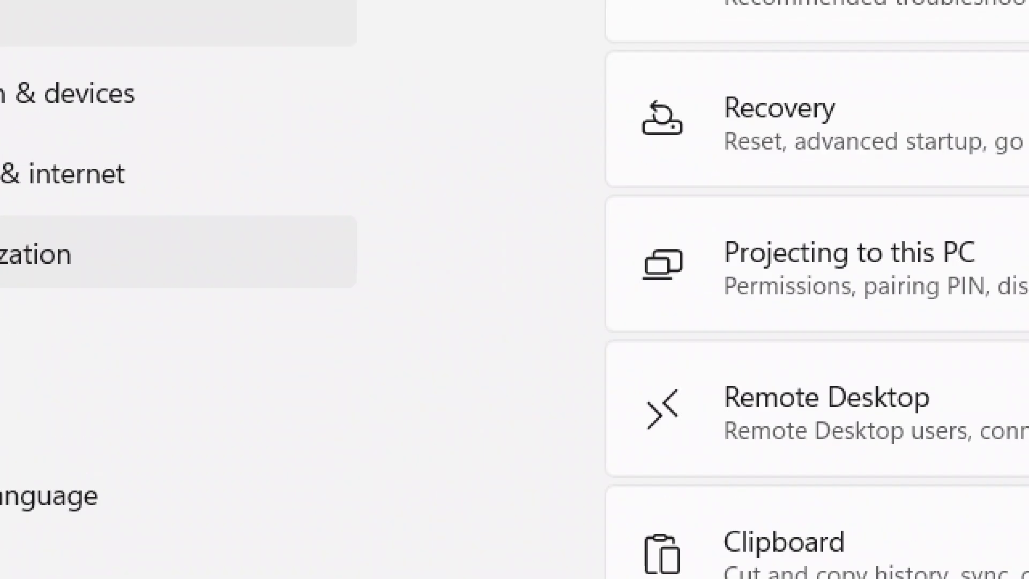
# Go to Personalization and open its Taskbar settings
pyautogui.click(71, 250)
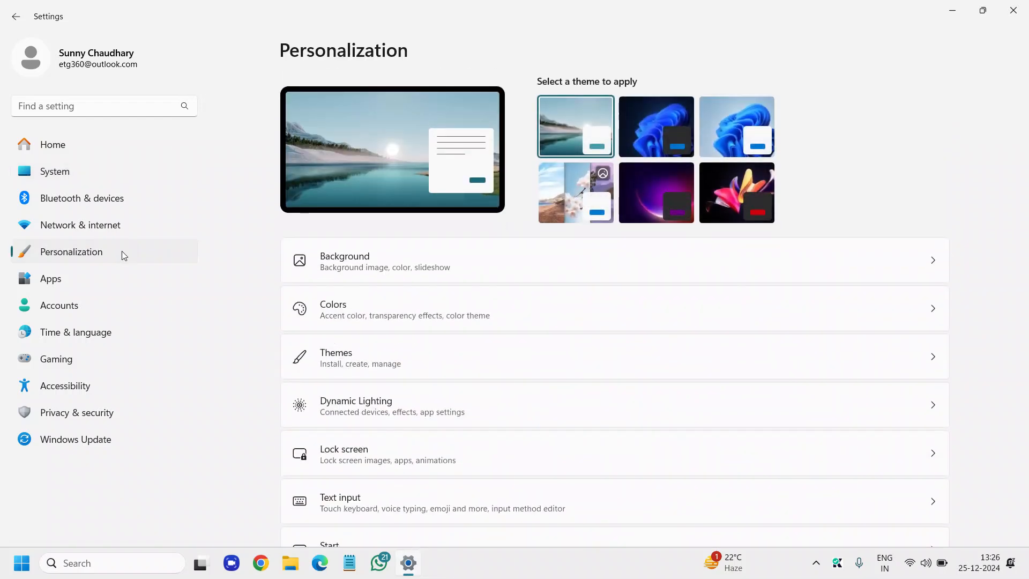
pyautogui.scroll(-3)
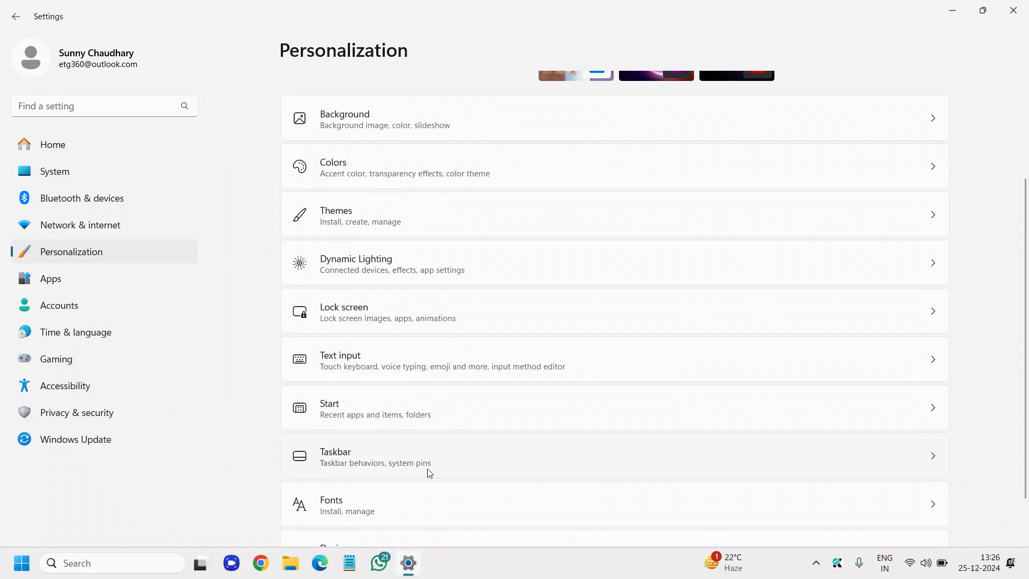
pyautogui.click(439, 457)
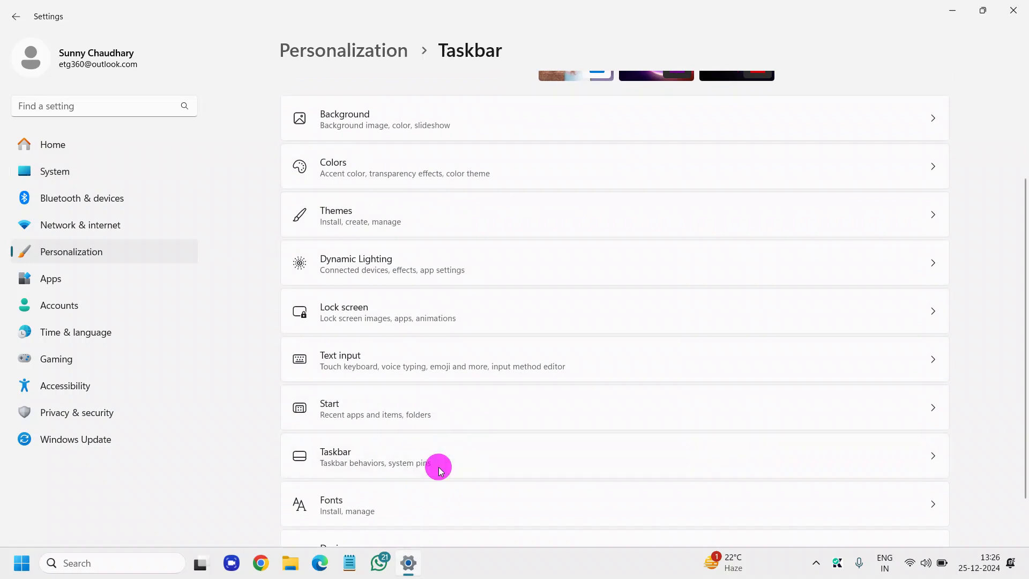
# Expand the Taskbar behaviors section on the Taskbar page
pyautogui.click(440, 456)
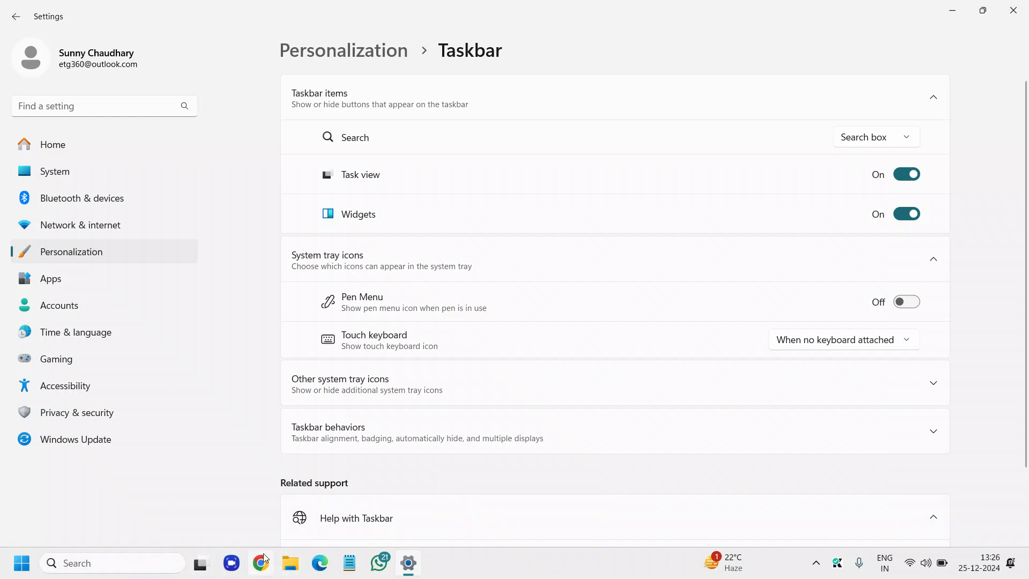
pyautogui.moveTo(23, 563)
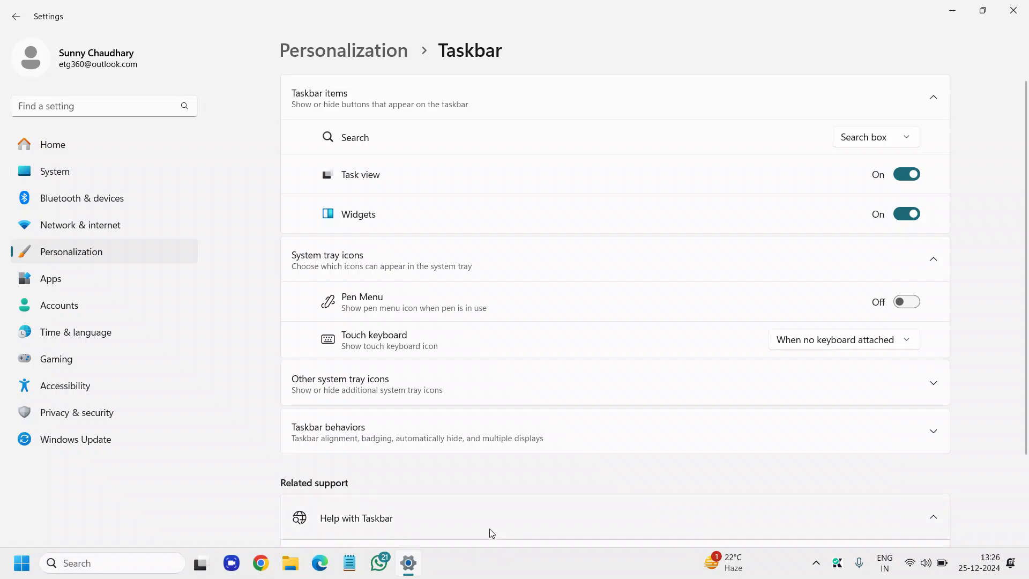
pyautogui.scroll(-3)
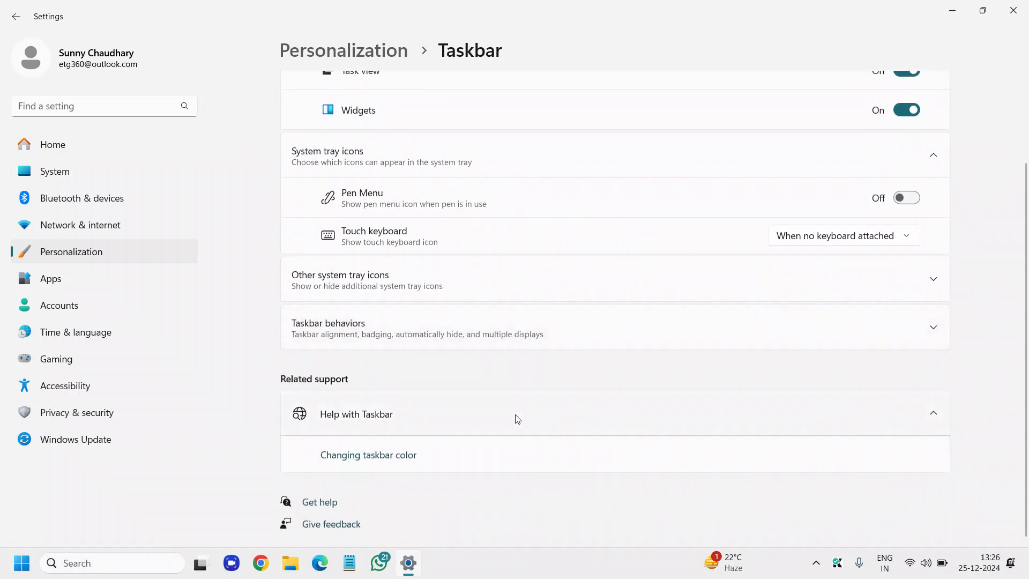
pyautogui.moveTo(532, 355)
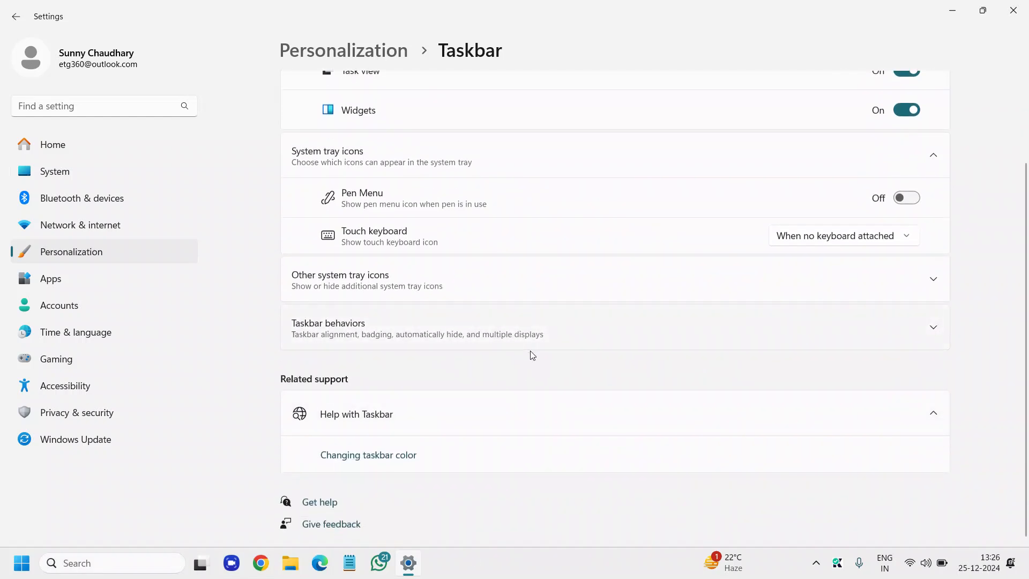
pyautogui.click(614, 328)
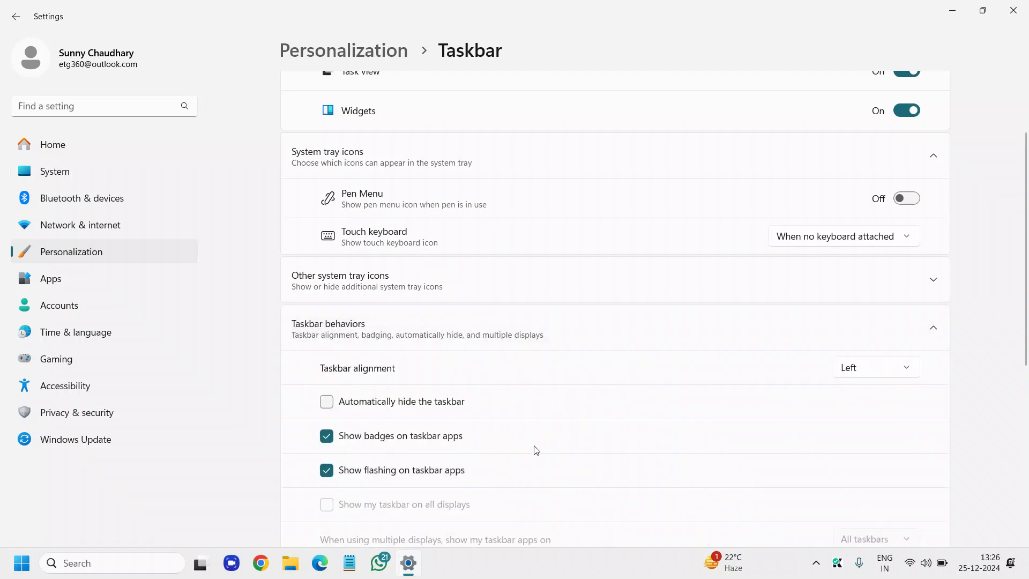
pyautogui.moveTo(847, 377)
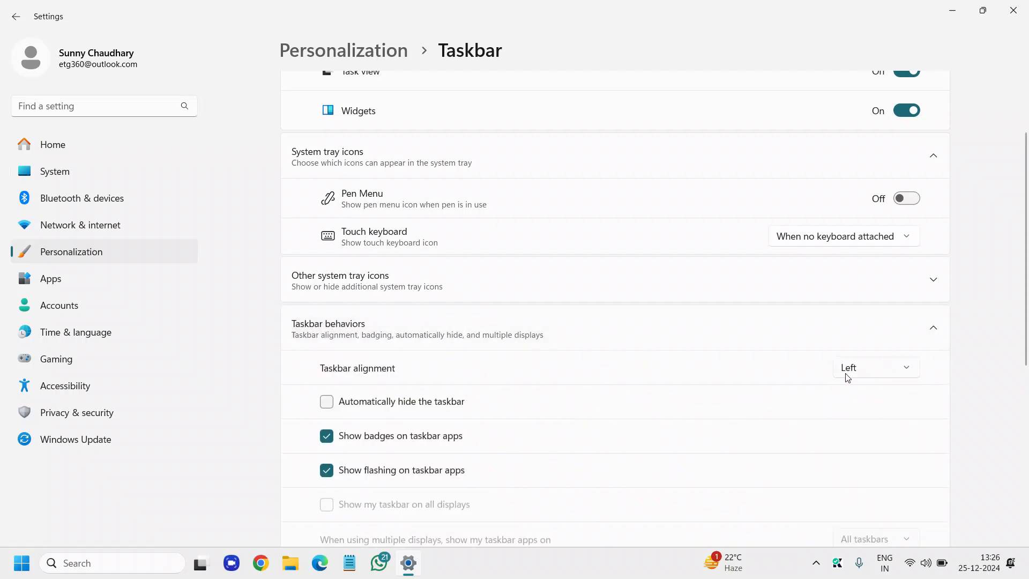
# Try Center taskbar alignment, then set it back to Left
pyautogui.click(875, 367)
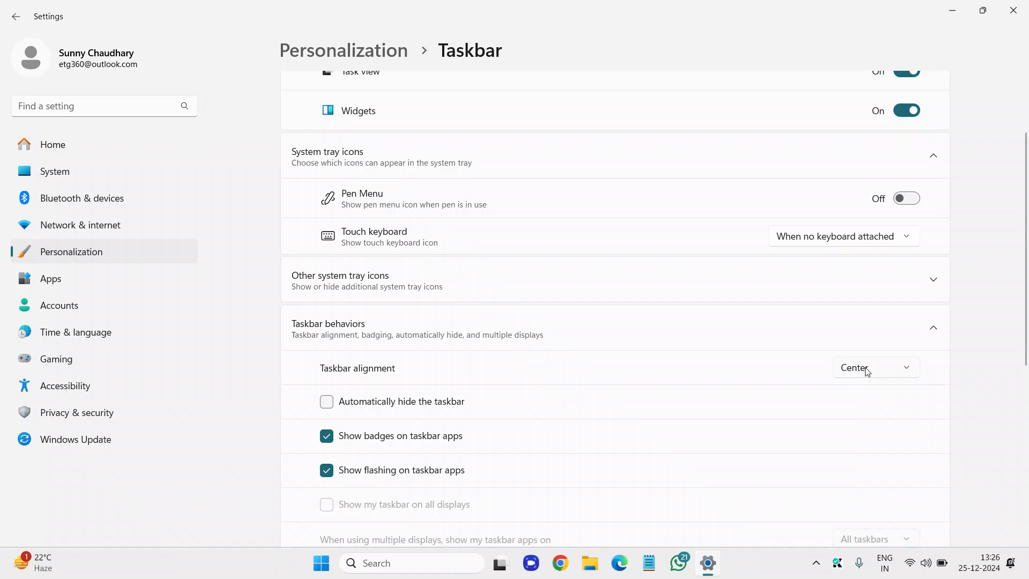
pyautogui.click(875, 367)
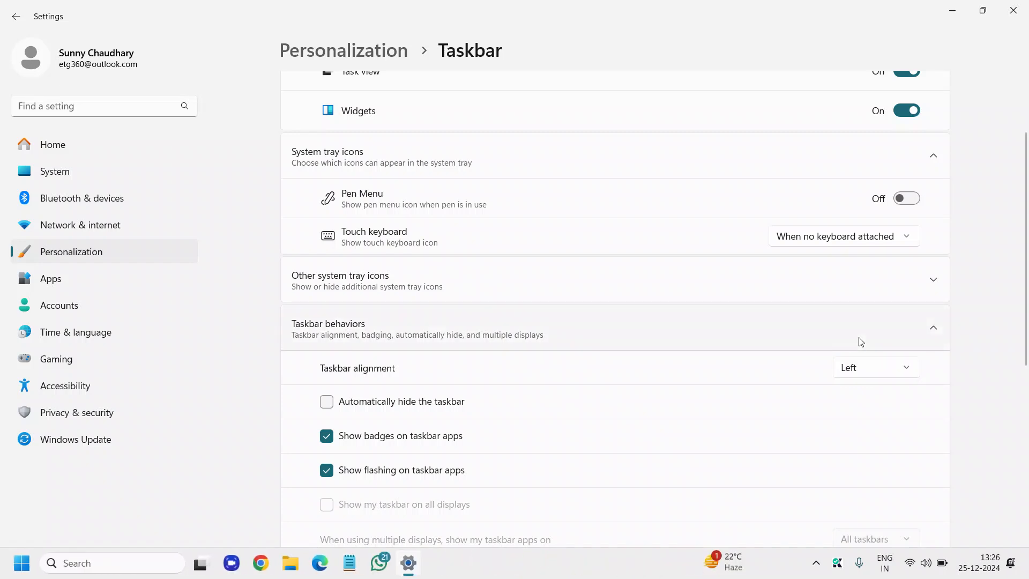
pyautogui.scroll(-3)
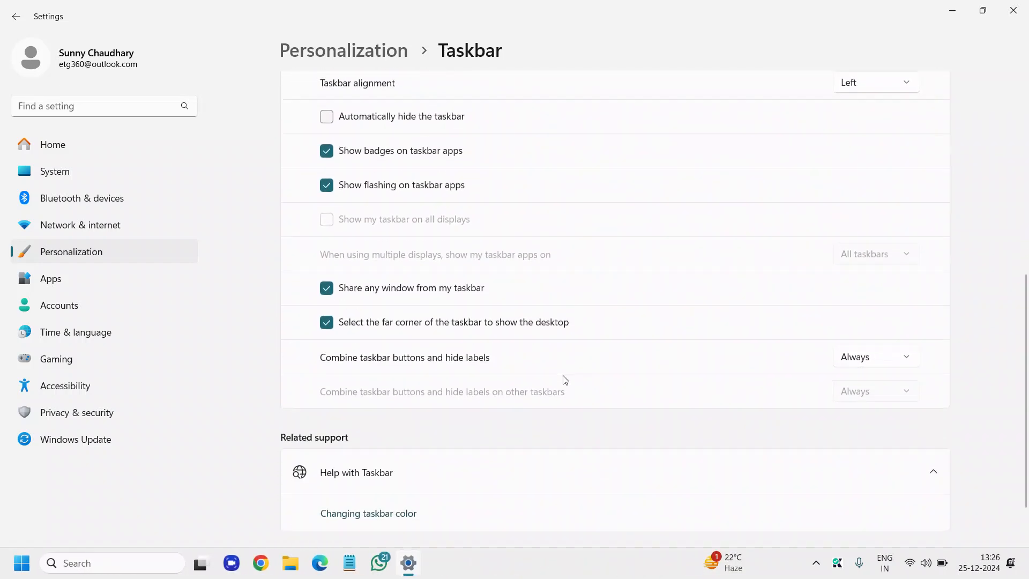
pyautogui.scroll(3)
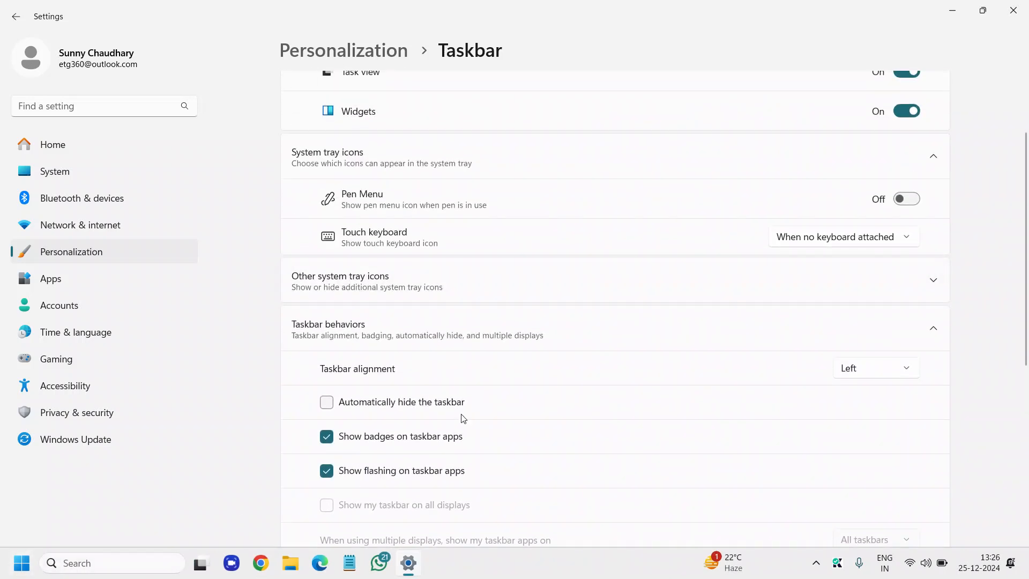
pyautogui.moveTo(127, 255)
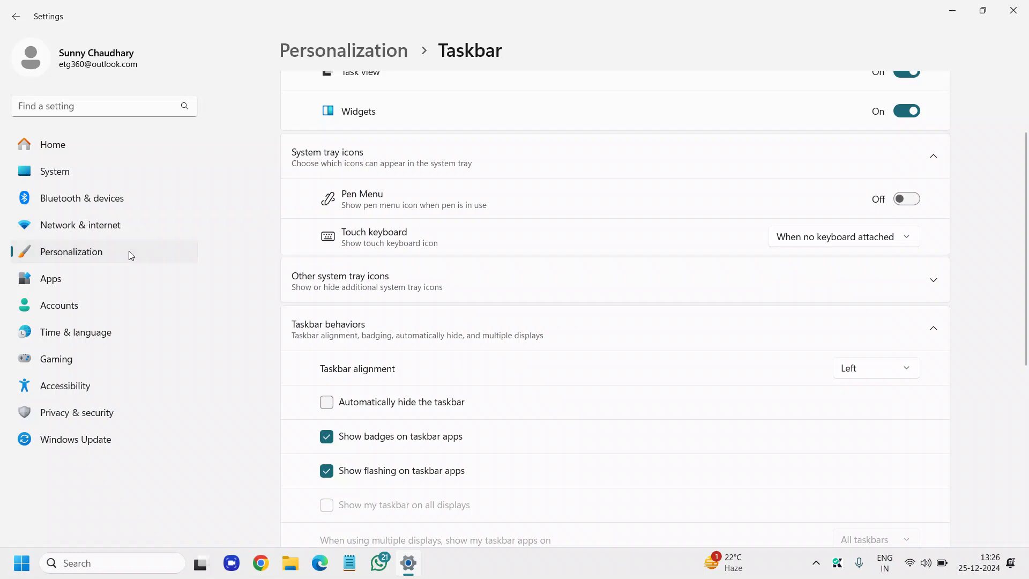
# Return to Personalization and move to the Apps settings category
pyautogui.click(16, 16)
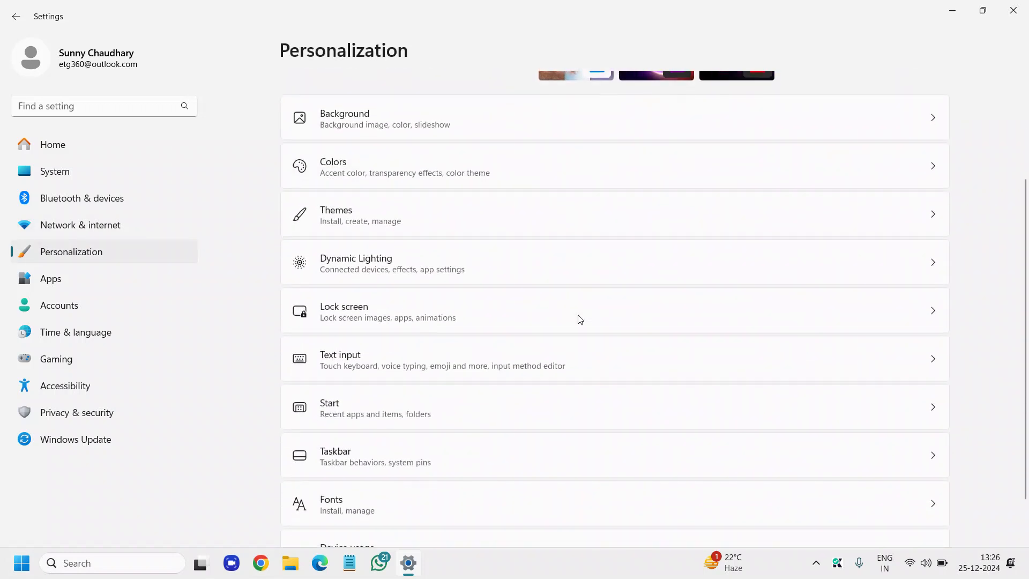
pyautogui.scroll(-3)
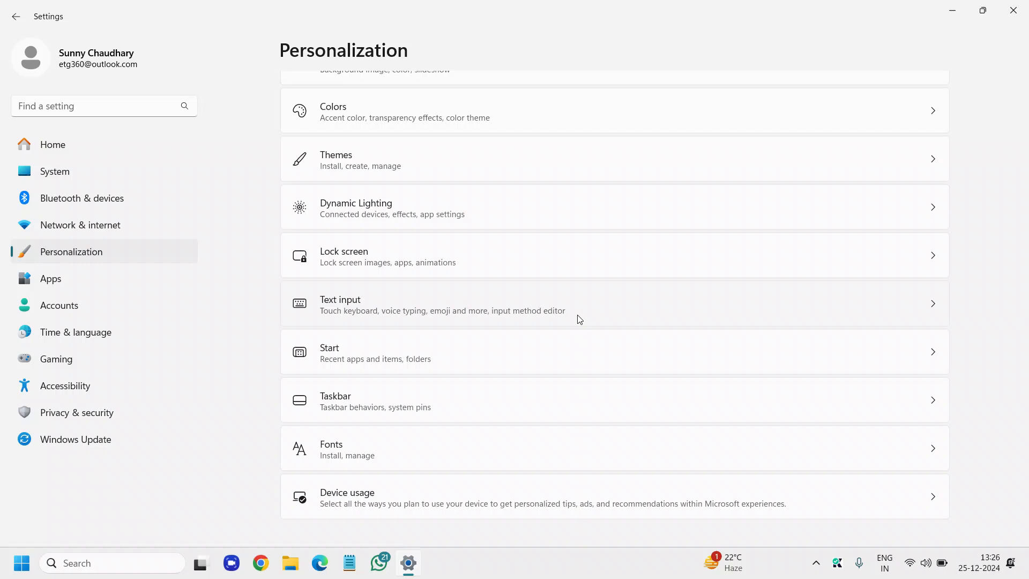
pyautogui.click(50, 278)
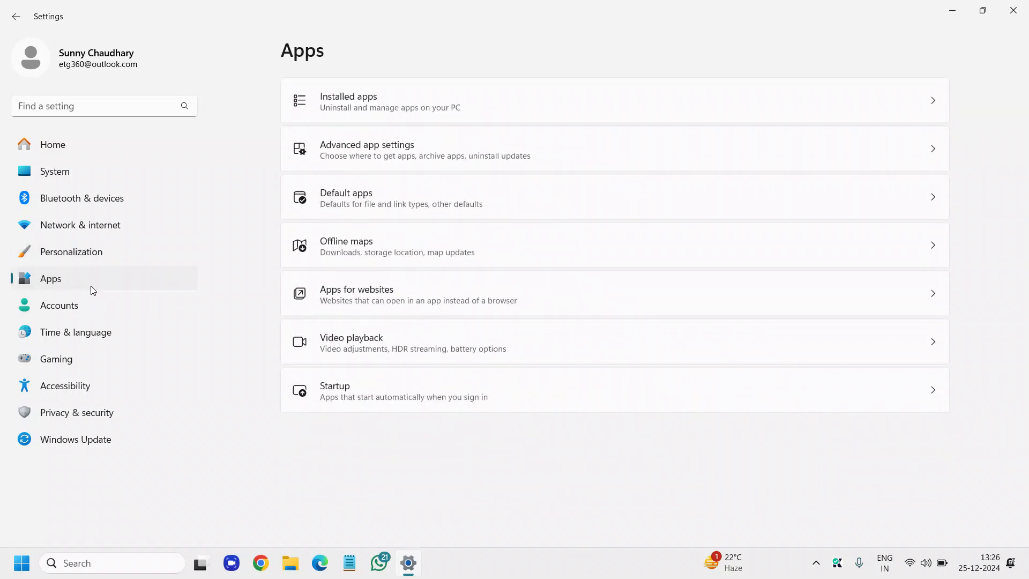
pyautogui.moveTo(238, 300)
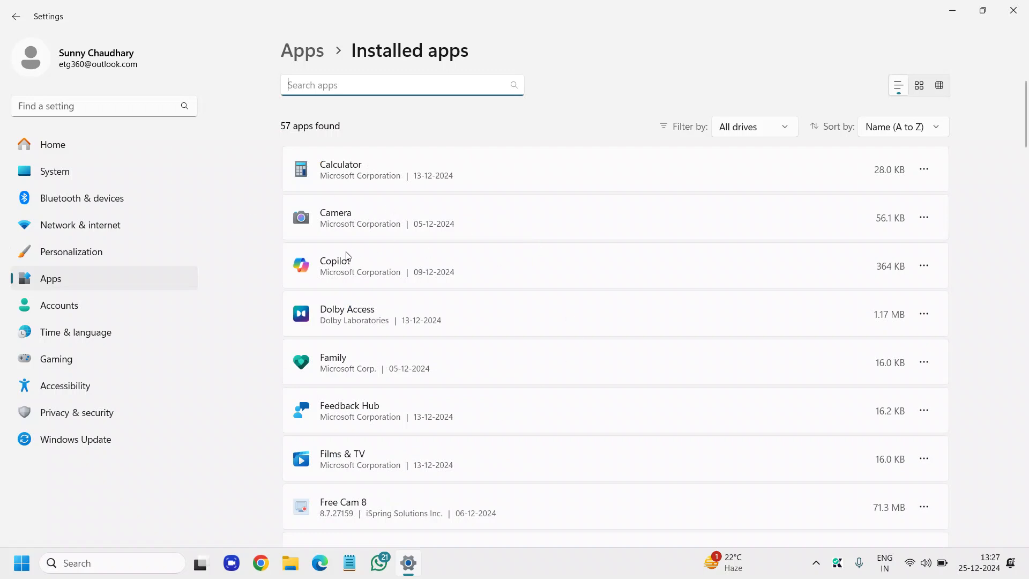
pyautogui.moveTo(923, 265)
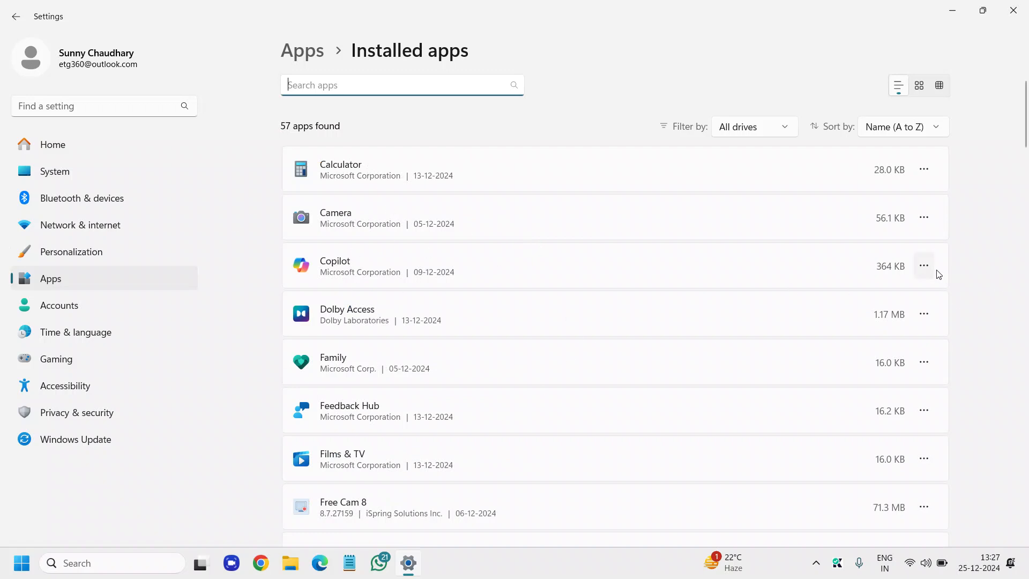
pyautogui.moveTo(923, 266)
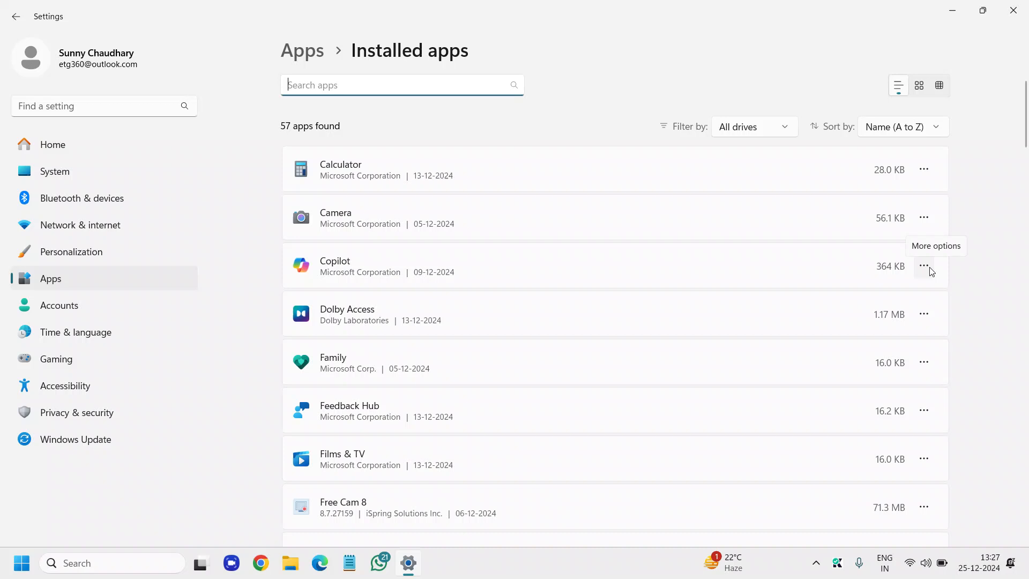
# Check Copilot's options, then scroll the Installed apps list to Live Wallpaper
pyautogui.click(923, 266)
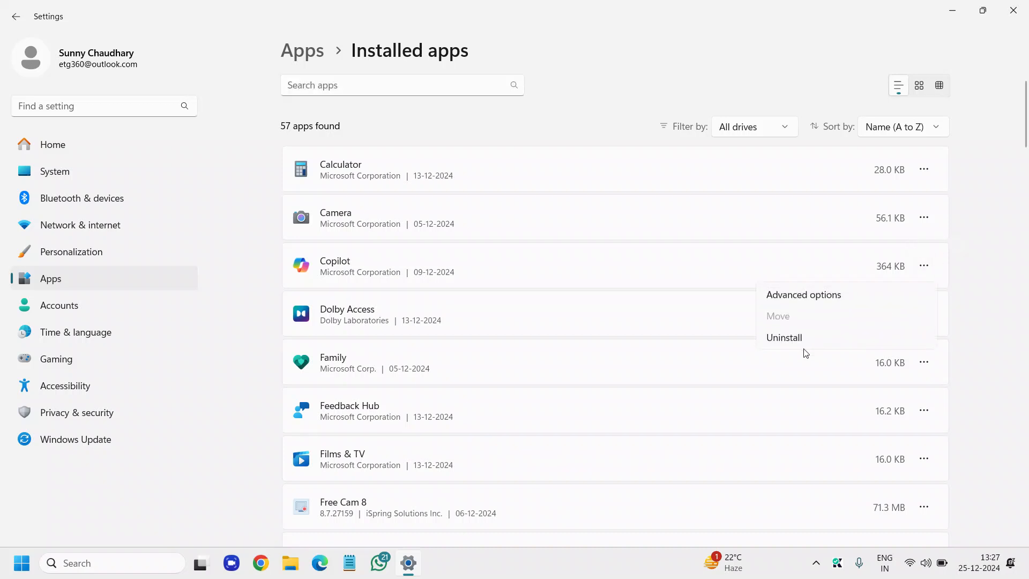
pyautogui.moveTo(813, 346)
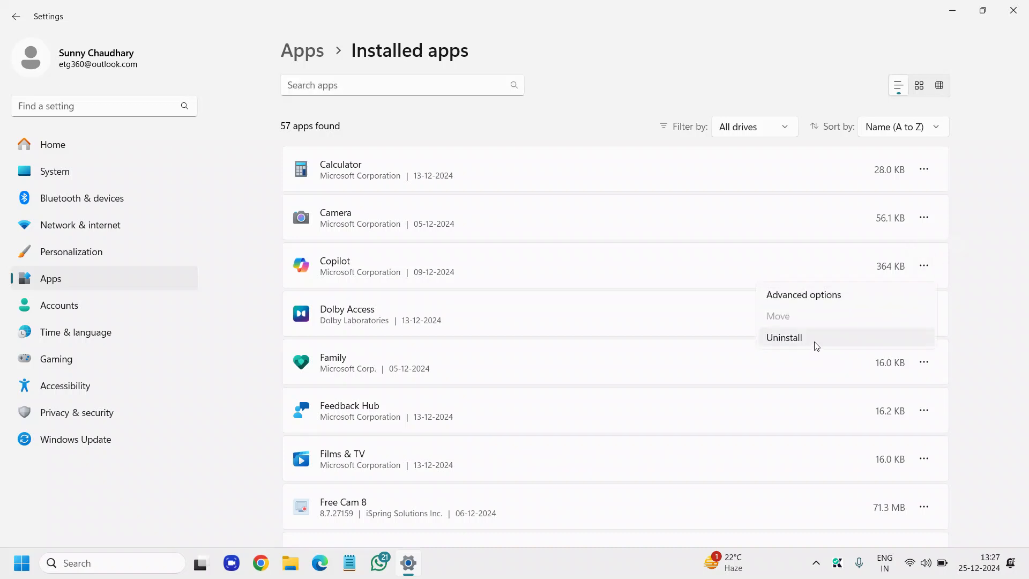
pyautogui.scroll(-3)
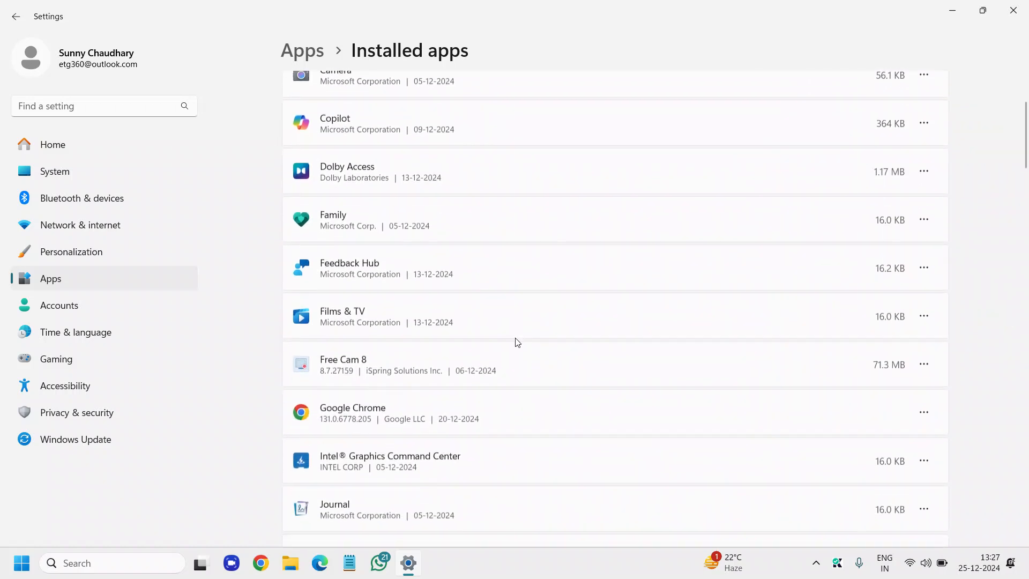
pyautogui.scroll(-3)
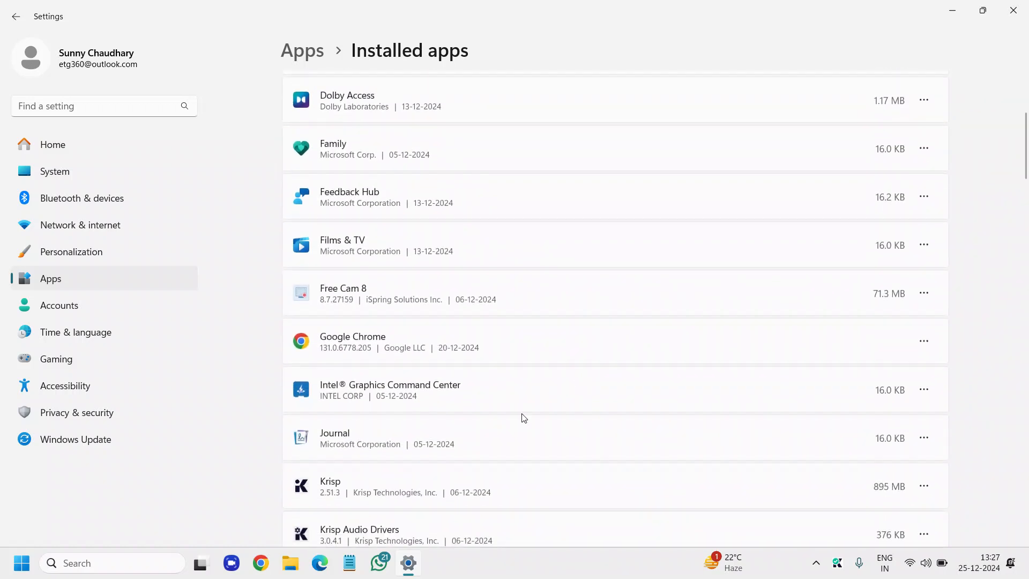
pyautogui.scroll(-3)
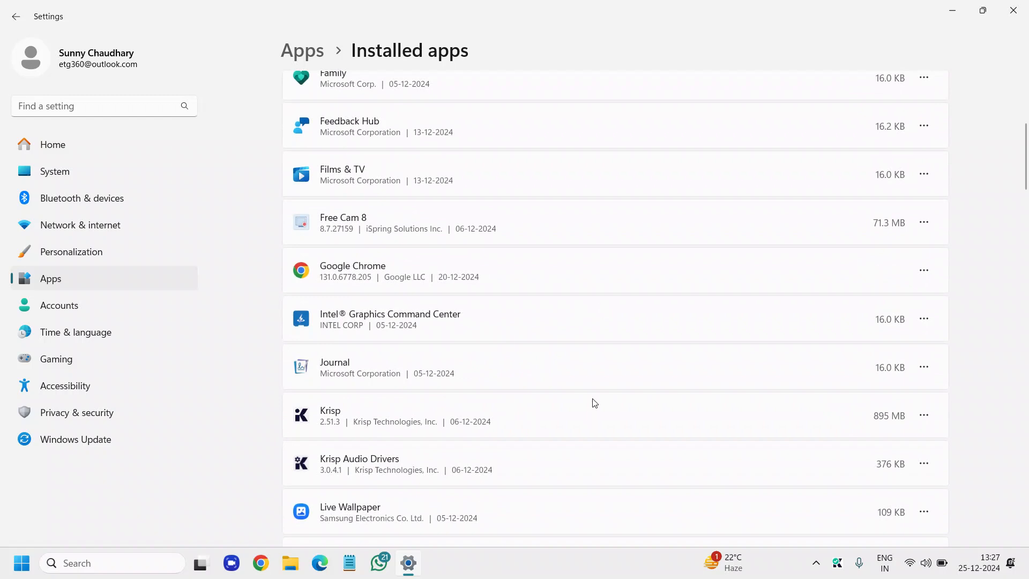
pyautogui.scroll(-3)
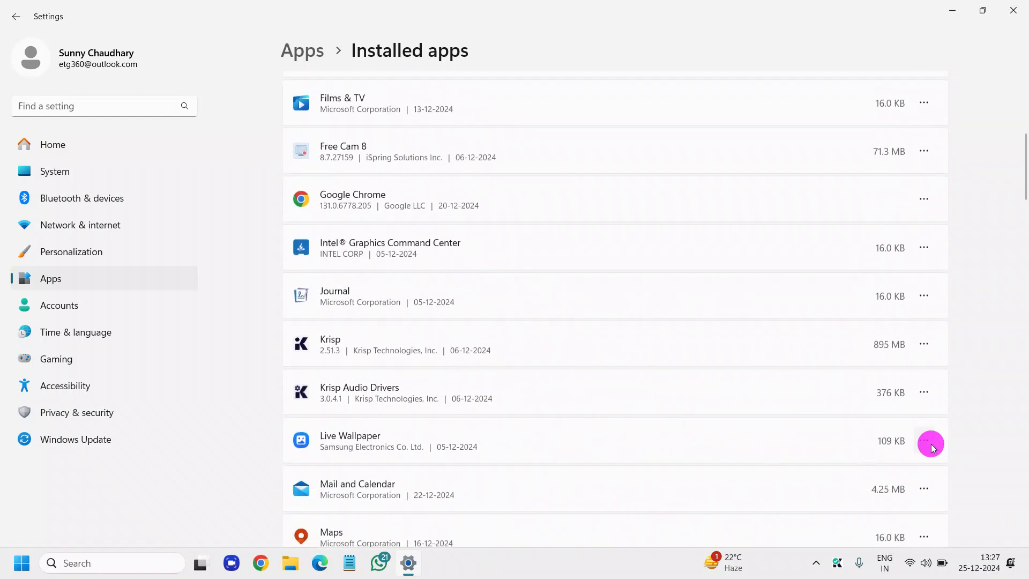
# Uninstall Live Wallpaper and confirm removing its data
pyautogui.click(922, 441)
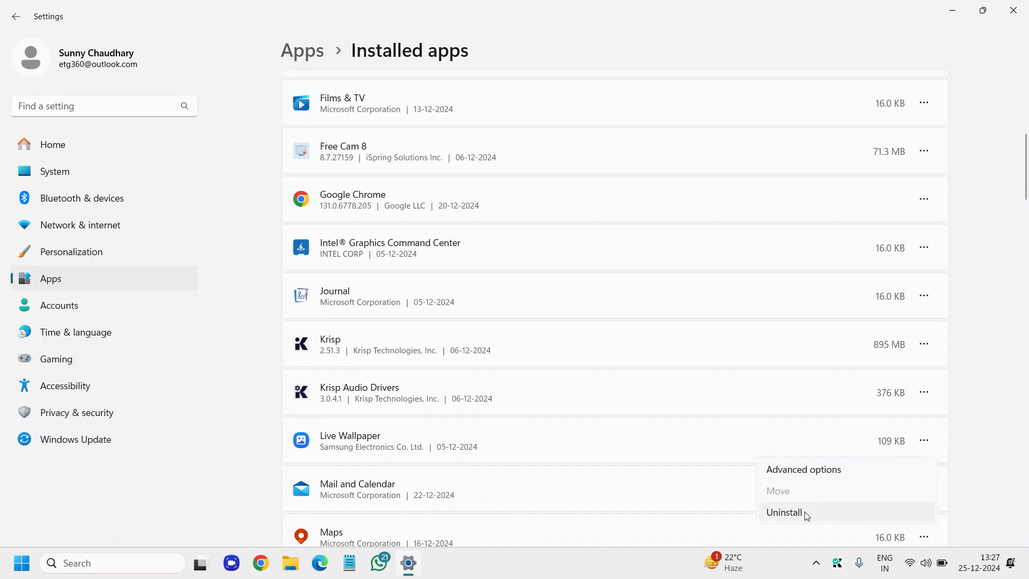
pyautogui.click(784, 512)
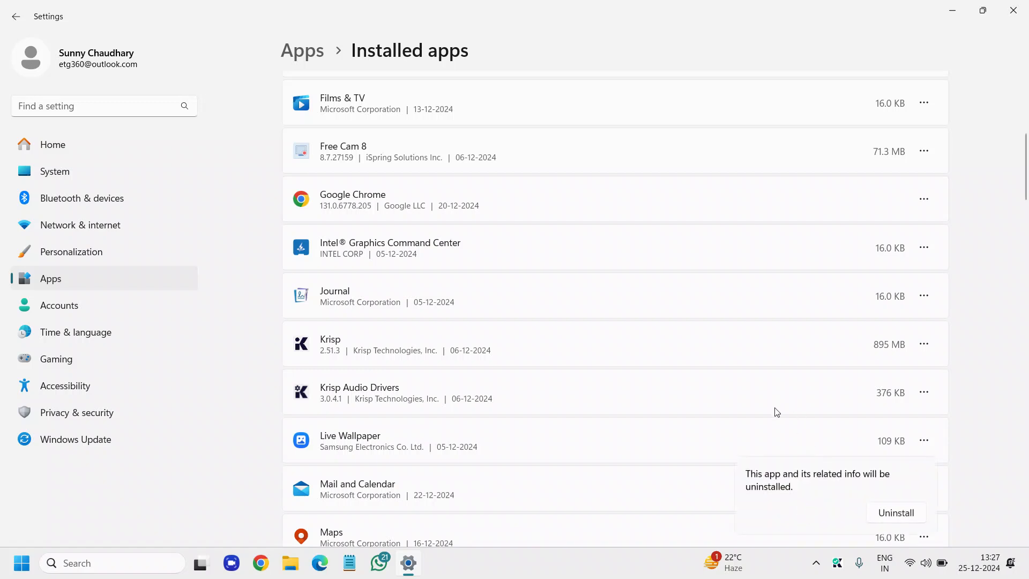
pyautogui.click(895, 513)
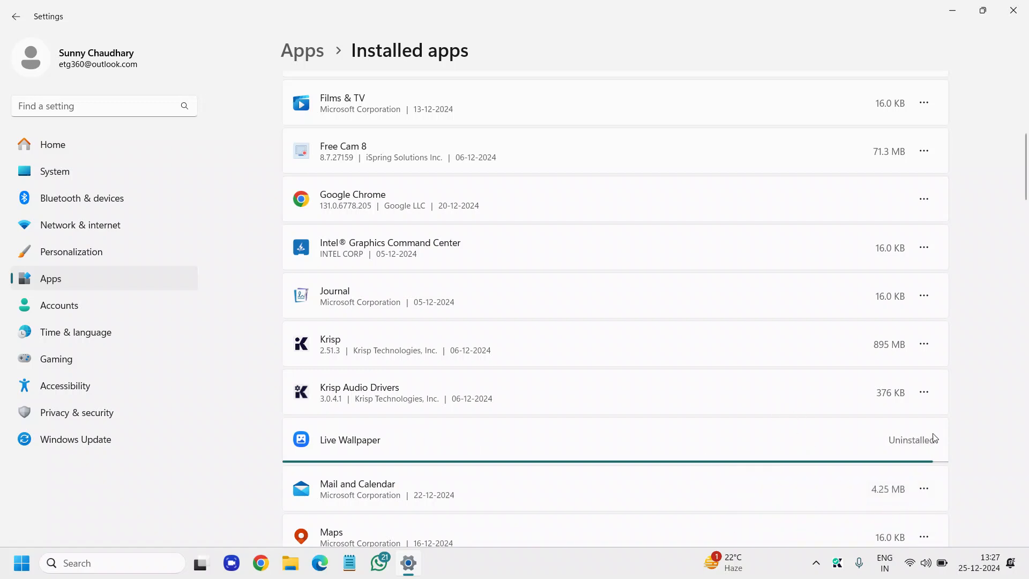
pyautogui.moveTo(697, 452)
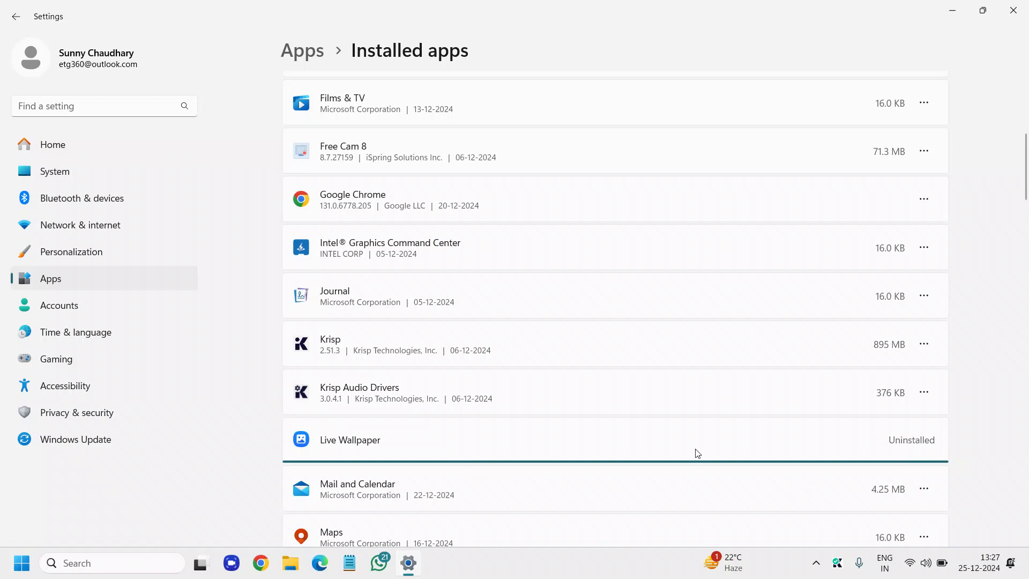
# Look through the rest of the installed apps and return to the Apps overview
pyautogui.scroll(-3)
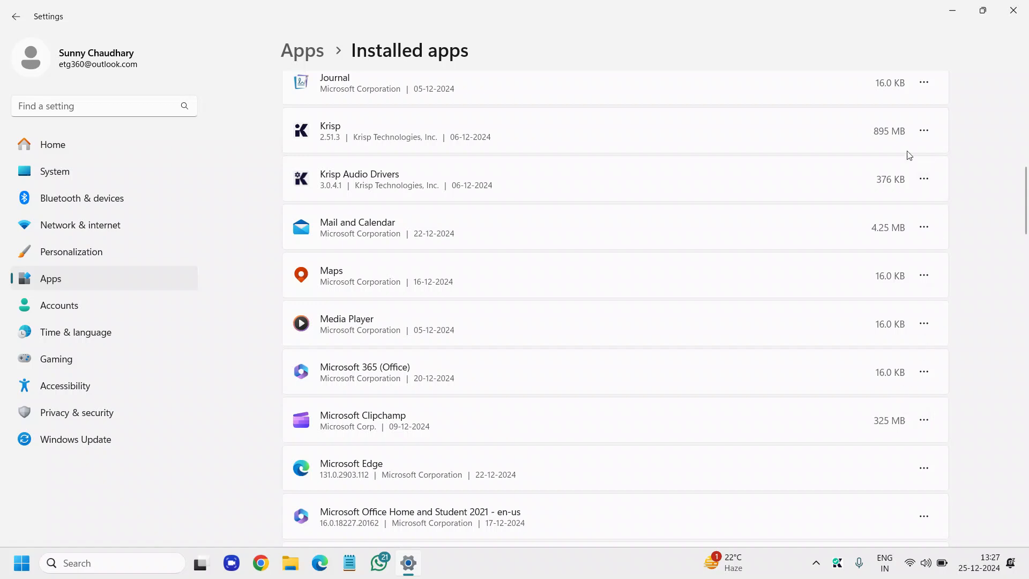
pyautogui.scroll(-3)
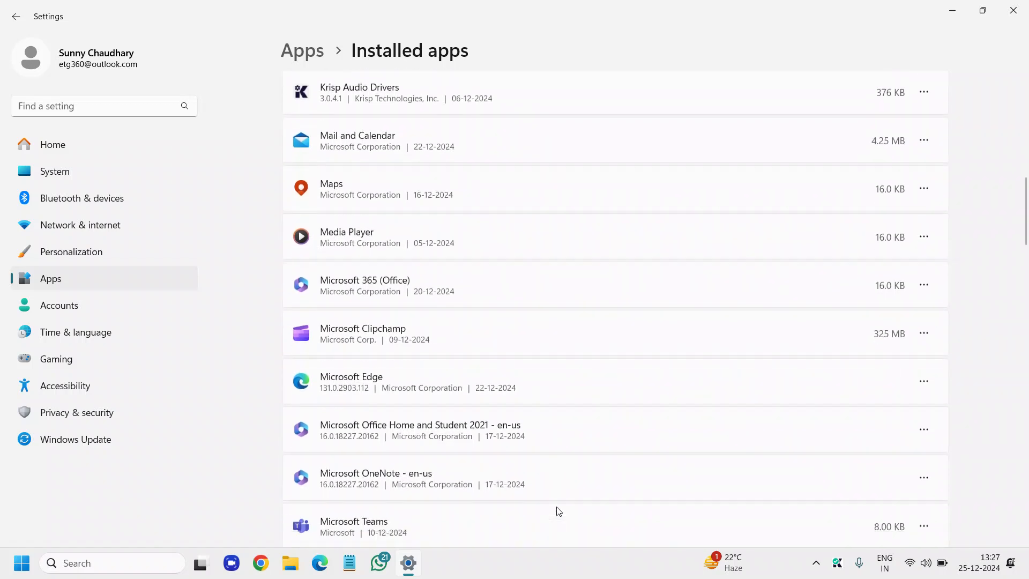
pyautogui.scroll(-3)
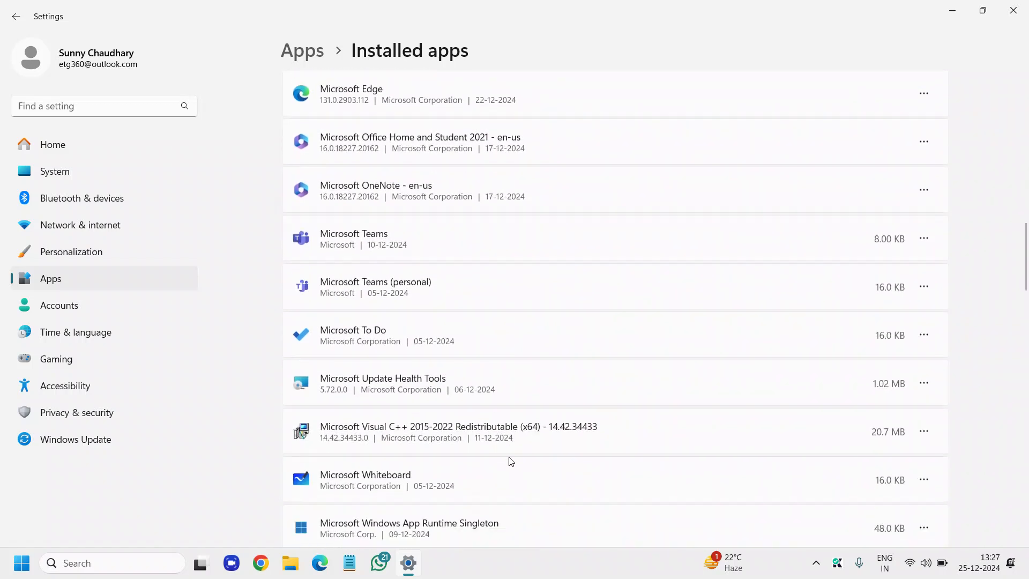
pyautogui.scroll(-3)
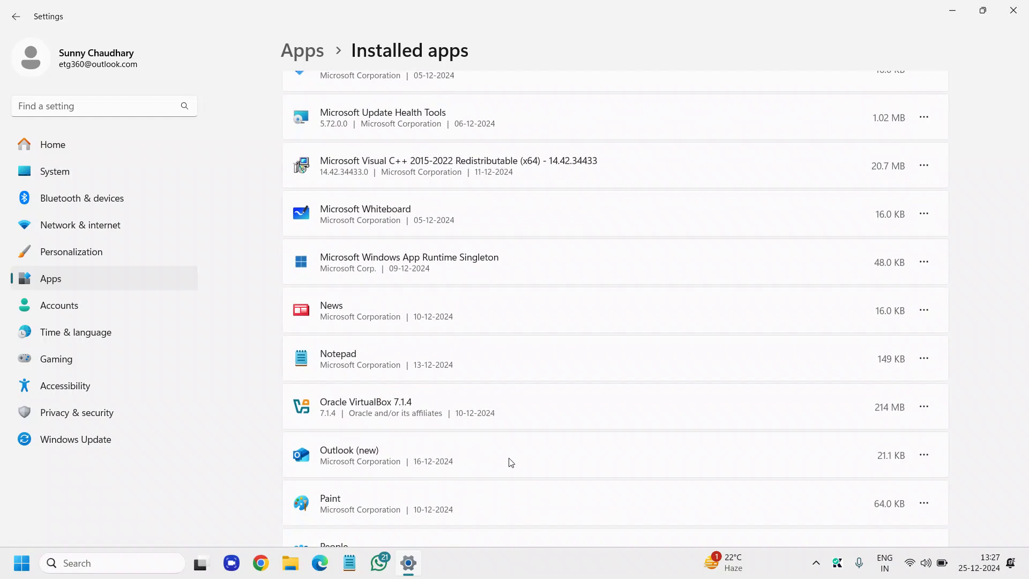
pyautogui.moveTo(573, 402)
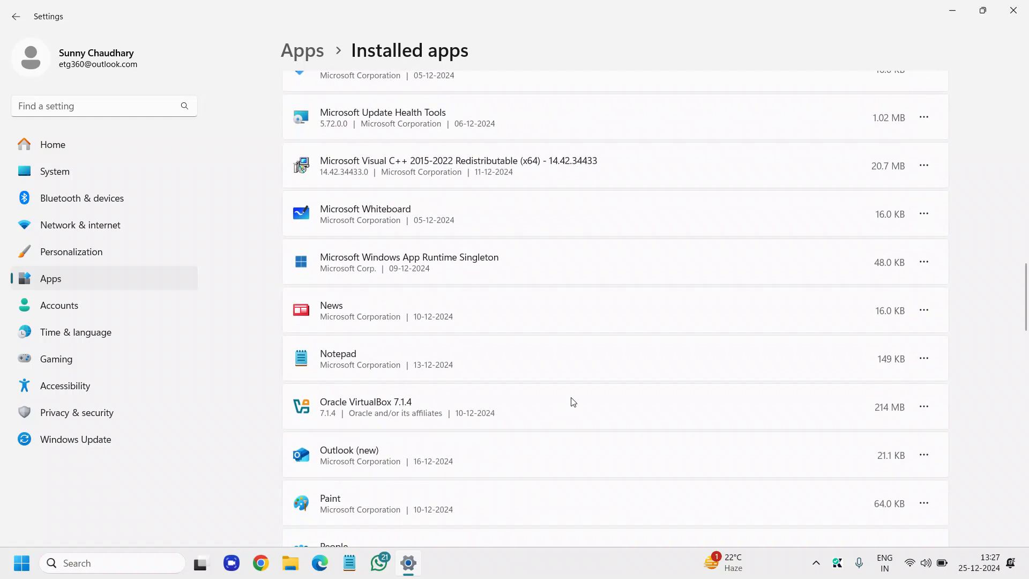
pyautogui.scroll(-3)
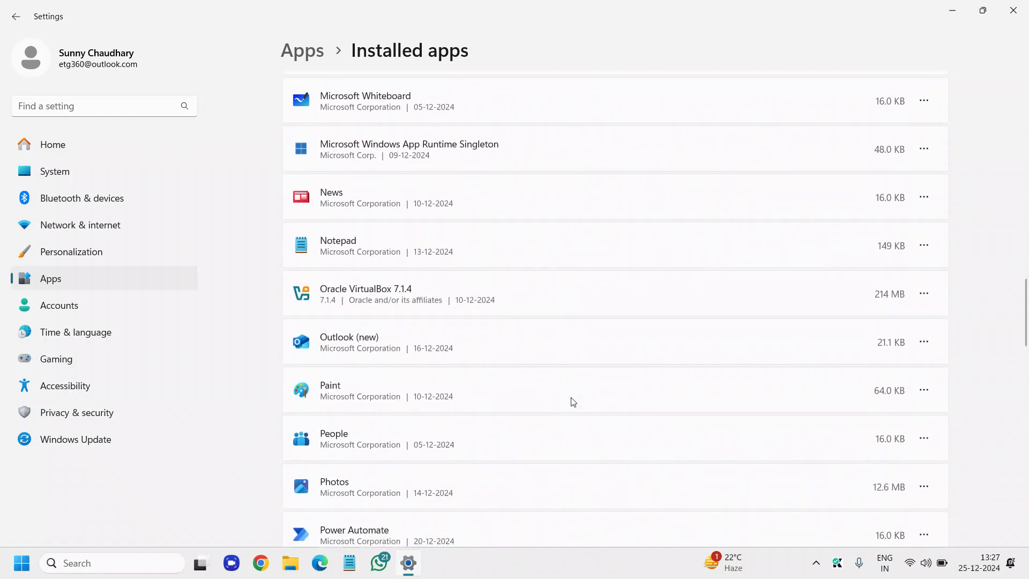
pyautogui.scroll(-3)
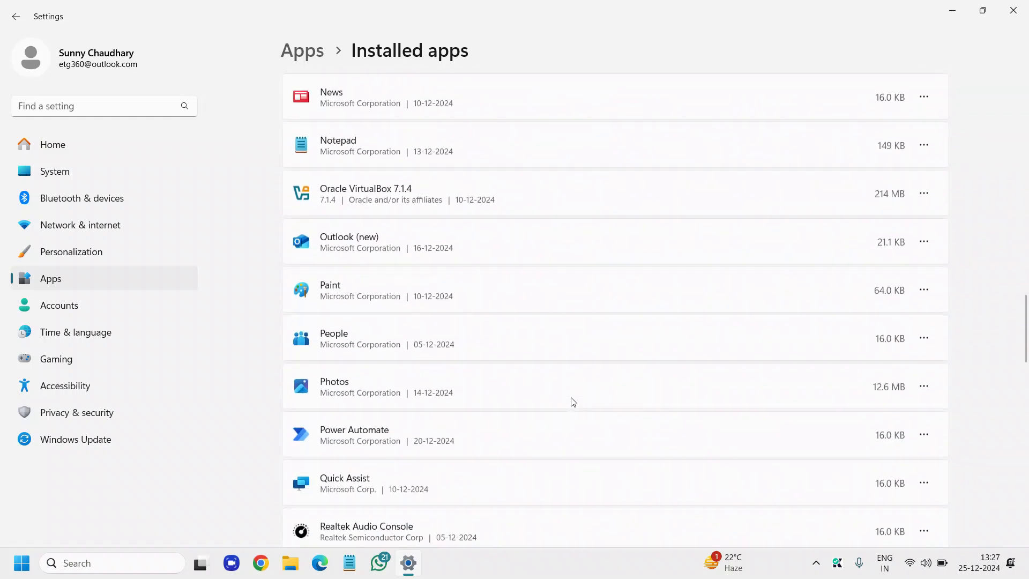
pyautogui.scroll(-3)
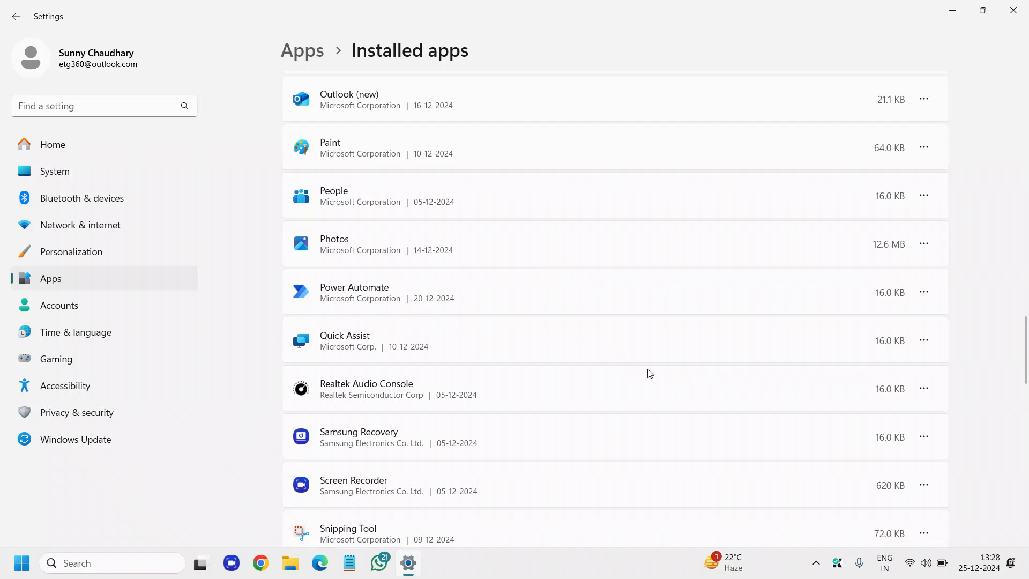
pyautogui.moveTo(923, 291)
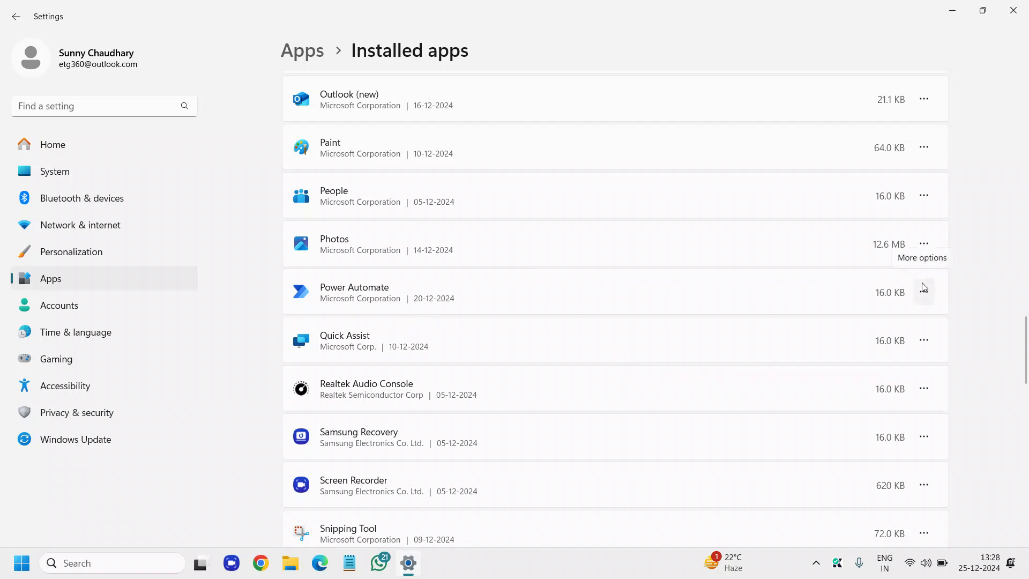
pyautogui.scroll(-3)
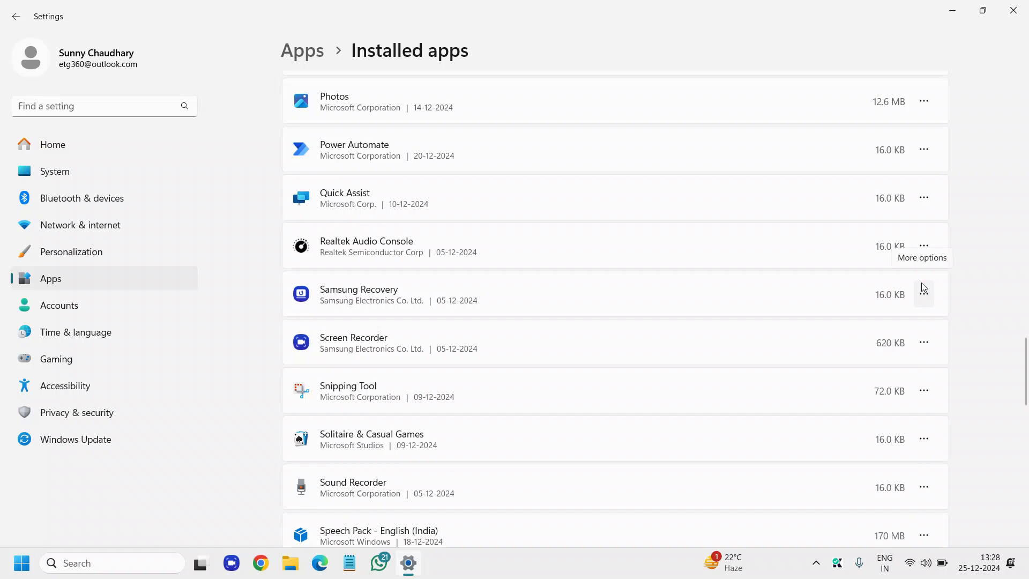
pyautogui.click(16, 16)
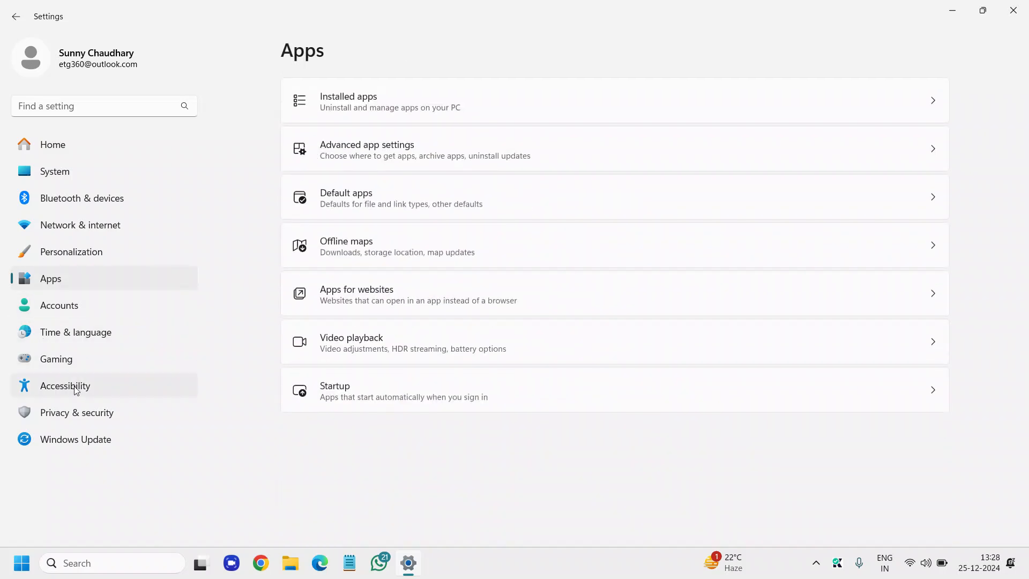
# Go to Accessibility and open the Visual effects page
pyautogui.click(65, 385)
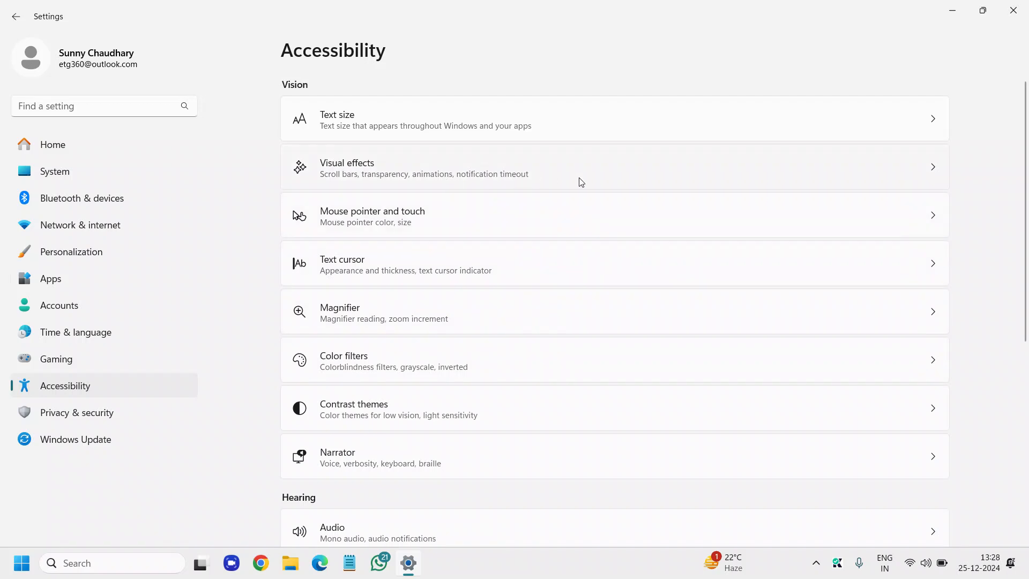
pyautogui.click(577, 177)
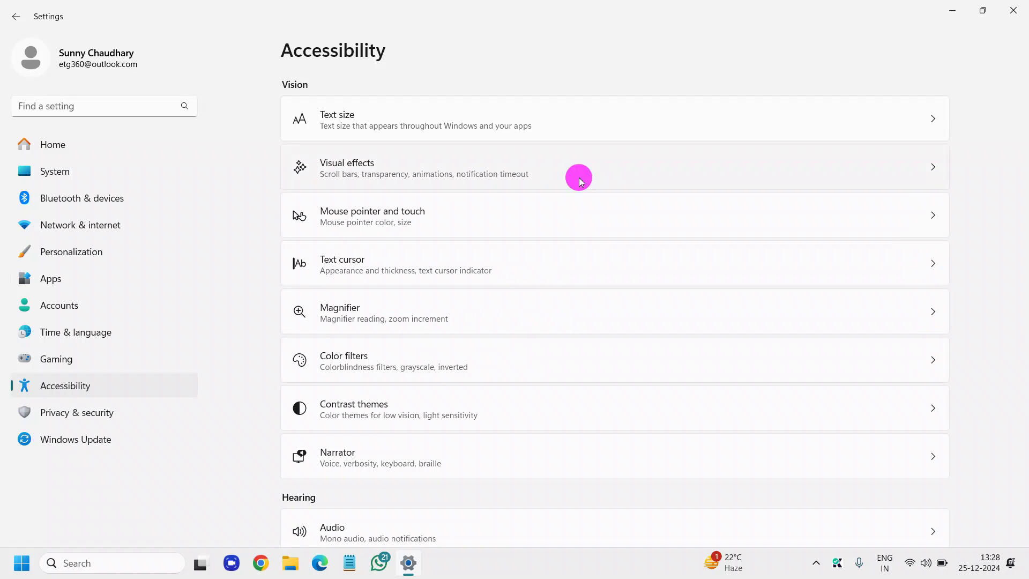
pyautogui.click(578, 167)
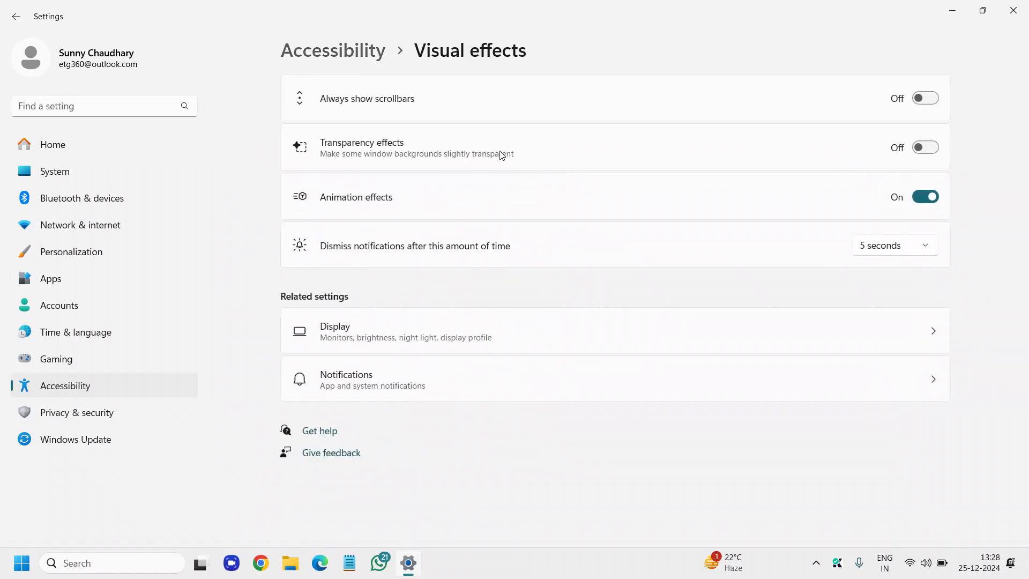
# Leave Transparency effects and Animation effects both switched Off
pyautogui.click(925, 147)
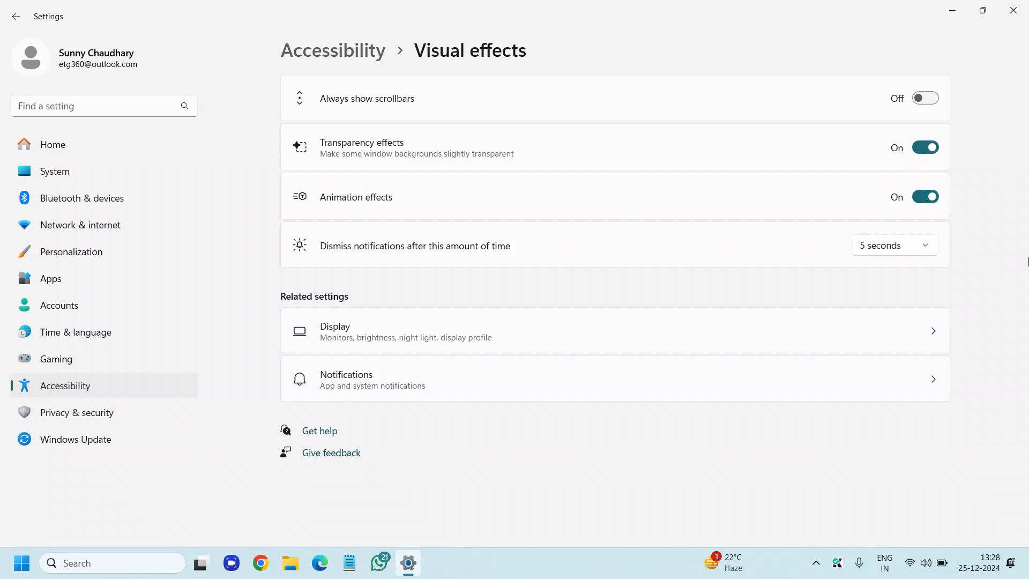
pyautogui.moveTo(484, 163)
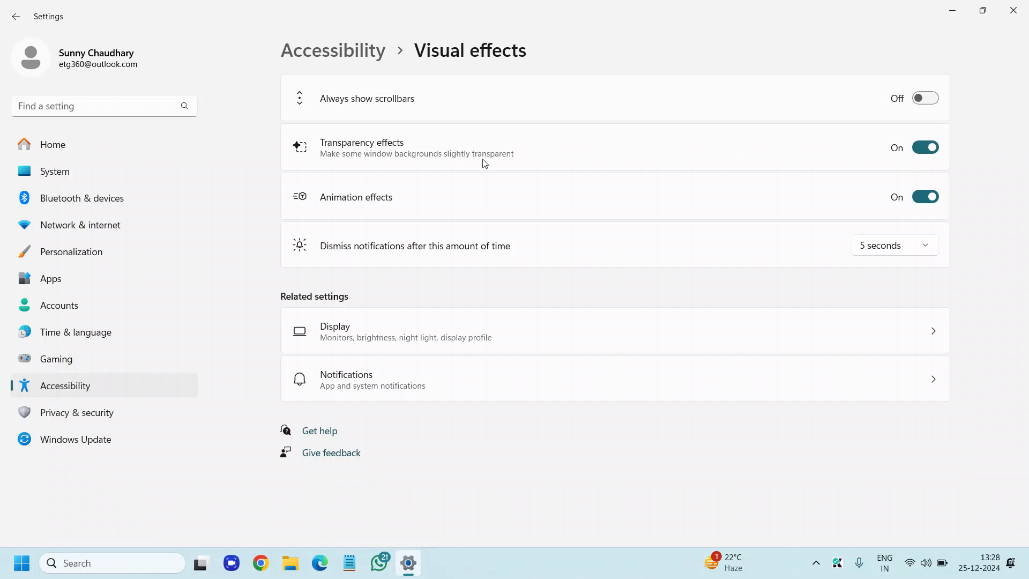
pyautogui.moveTo(380, 186)
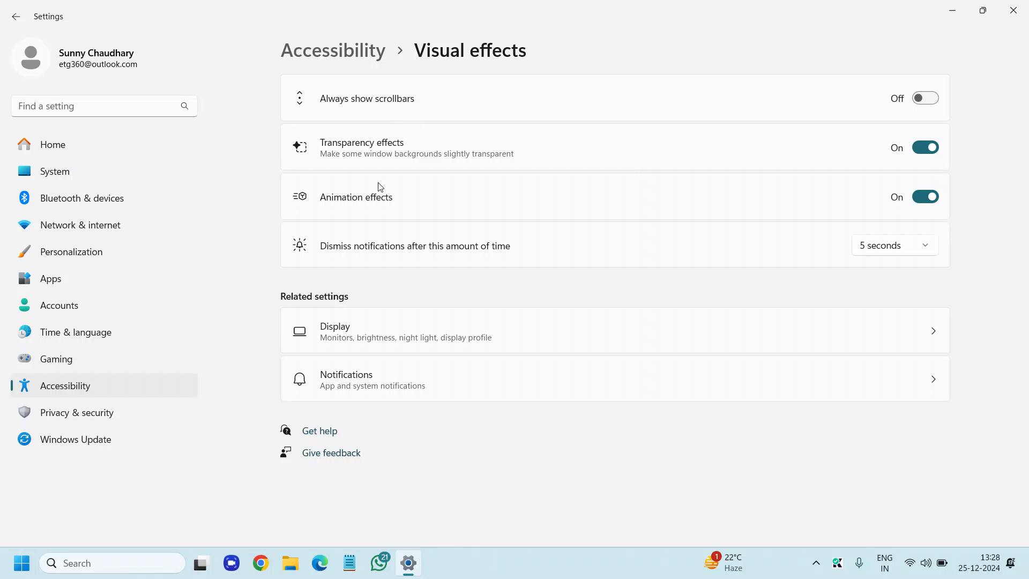
pyautogui.moveTo(485, 173)
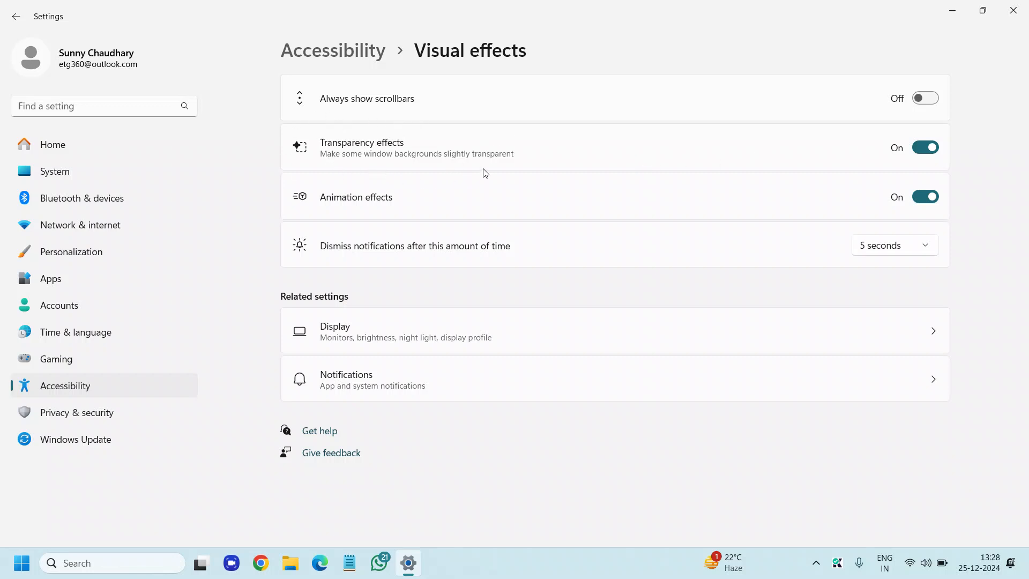
pyautogui.moveTo(438, 213)
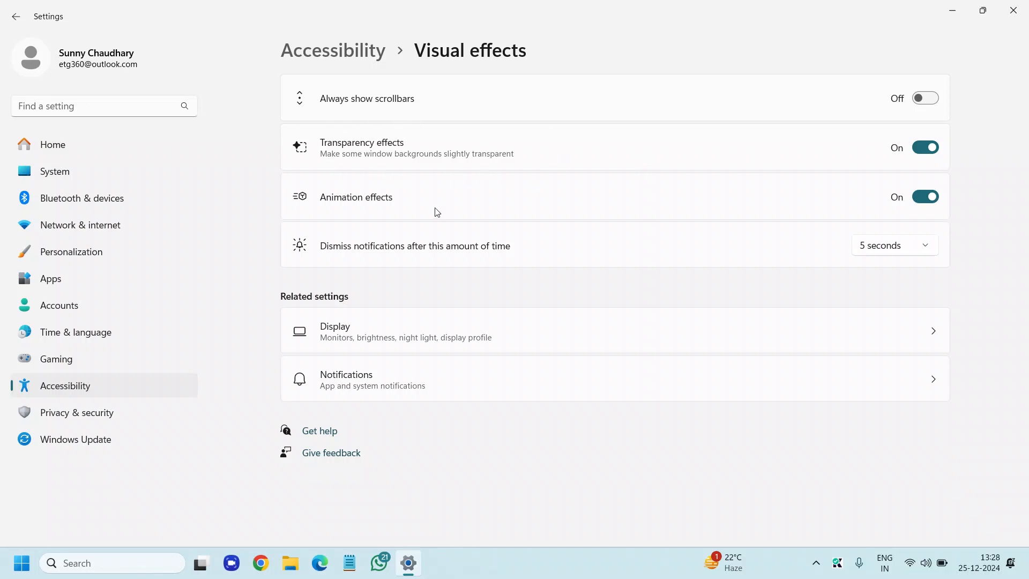
pyautogui.click(925, 147)
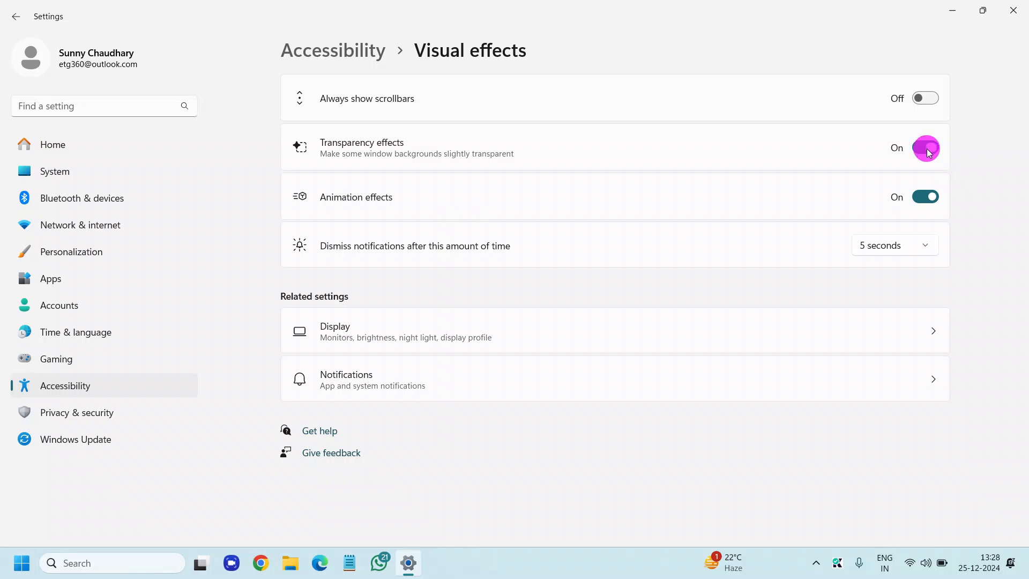
pyautogui.click(925, 147)
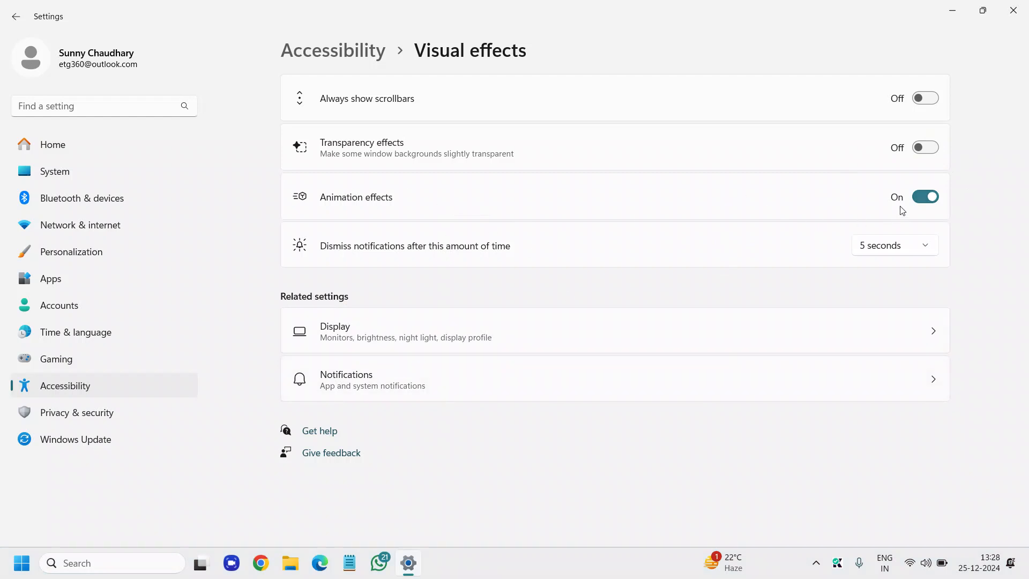
pyautogui.click(925, 198)
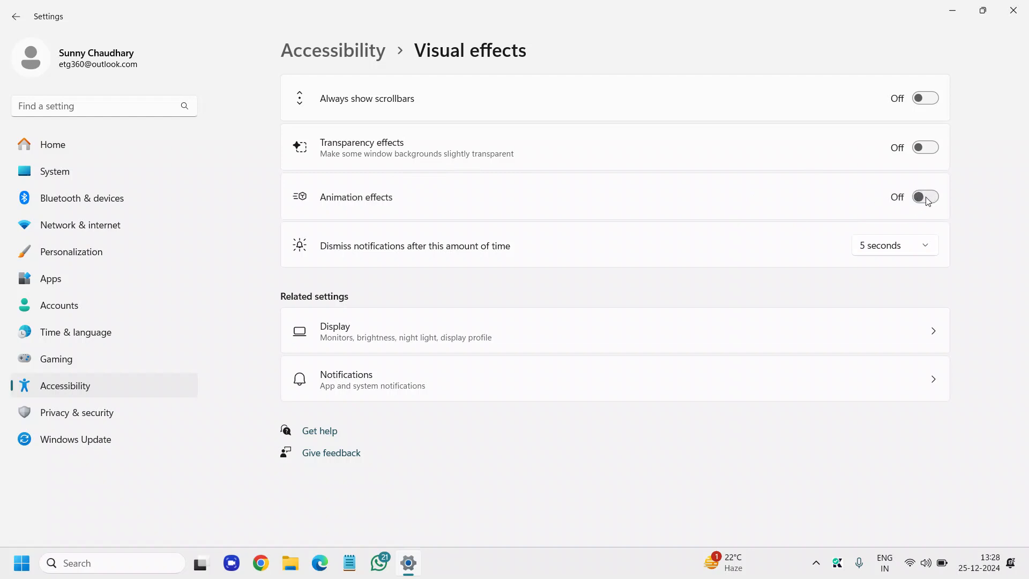
pyautogui.moveTo(428, 201)
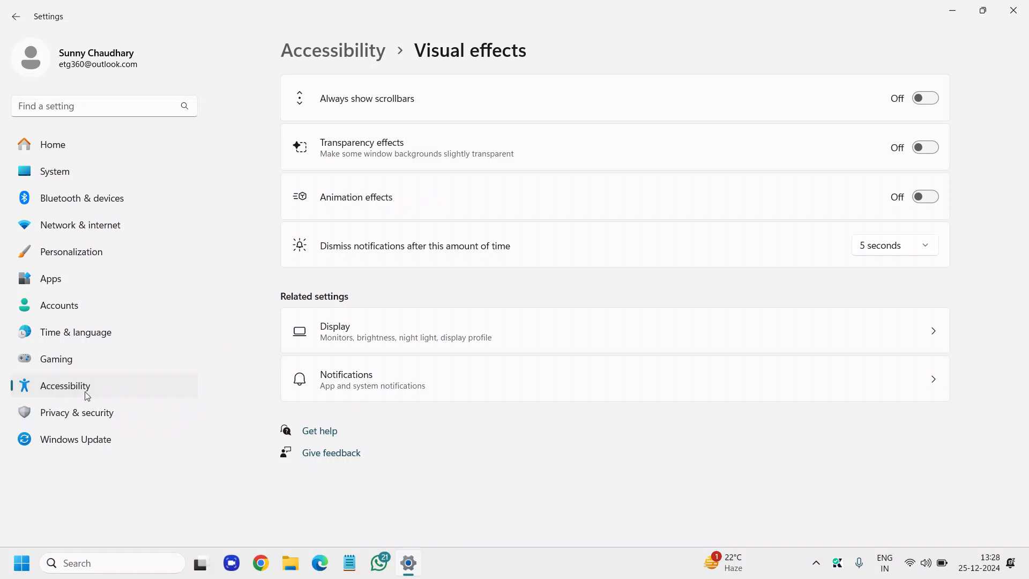
pyautogui.moveTo(108, 417)
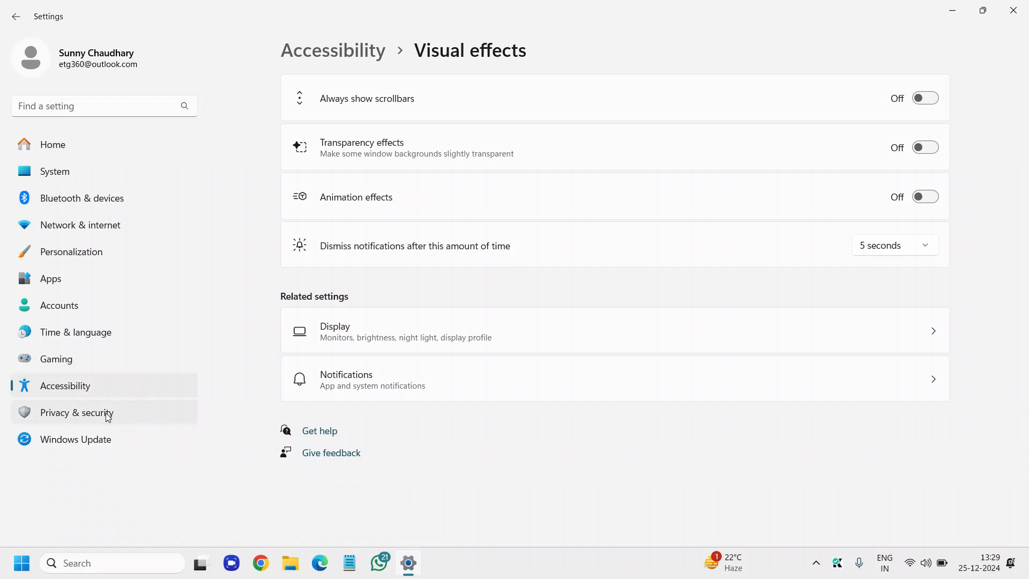
pyautogui.click(76, 412)
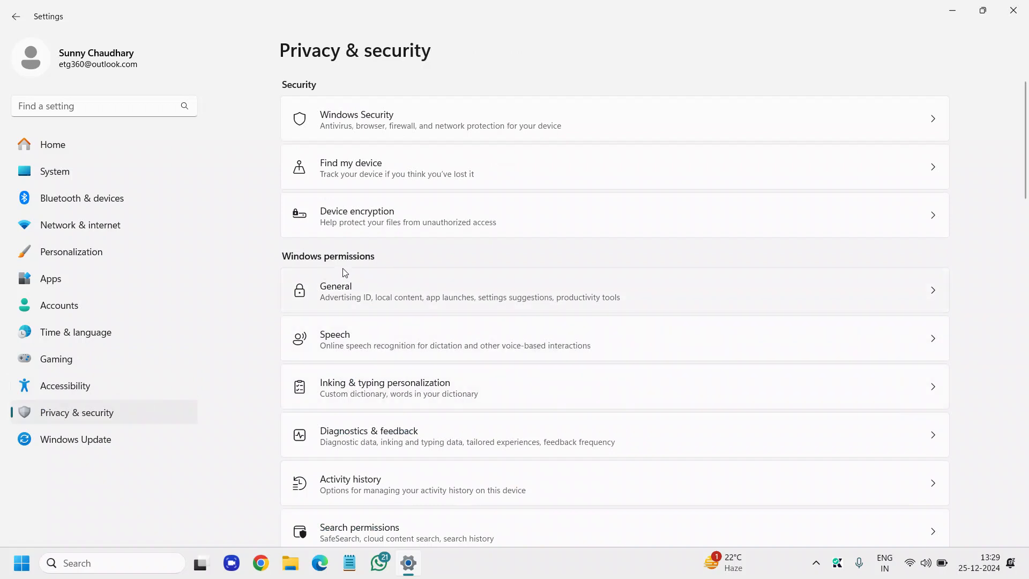
pyautogui.moveTo(414, 317)
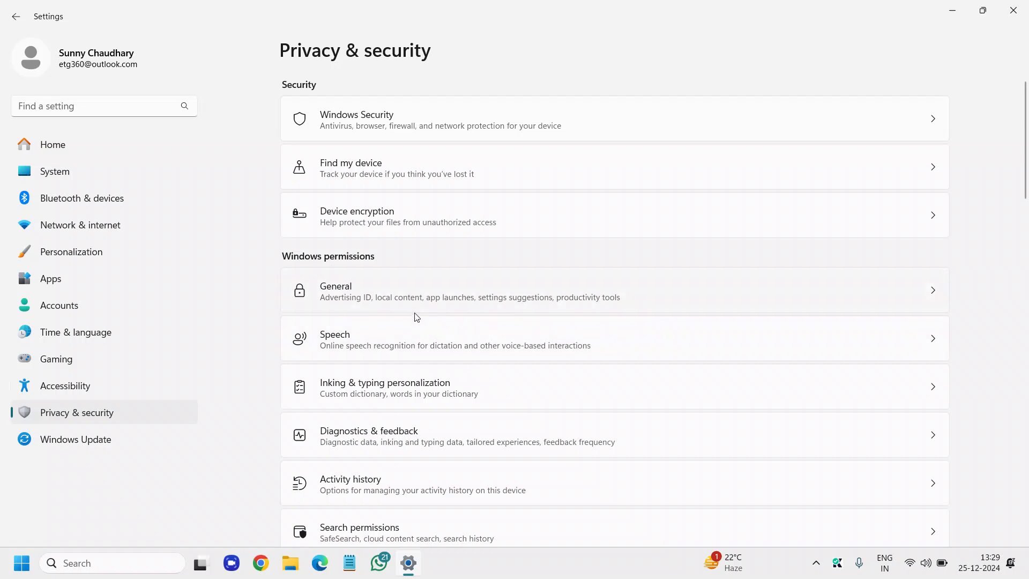
pyautogui.moveTo(402, 307)
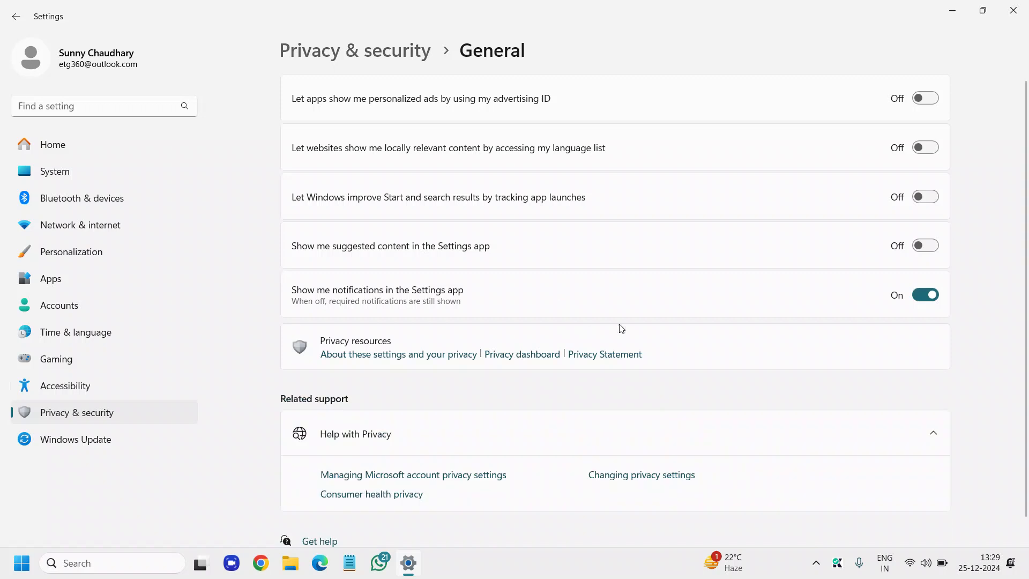
pyautogui.moveTo(432, 107)
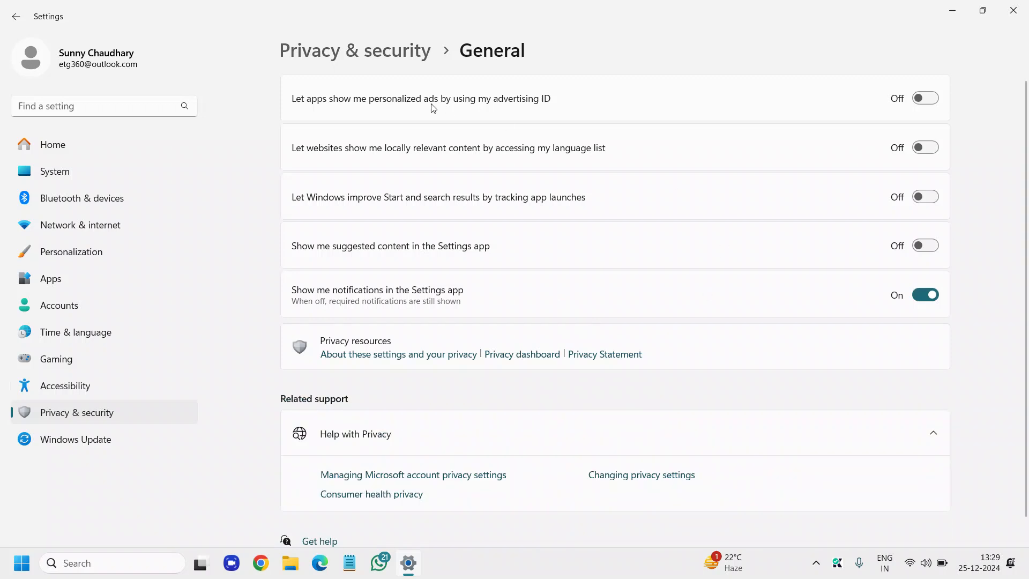
pyautogui.moveTo(911, 117)
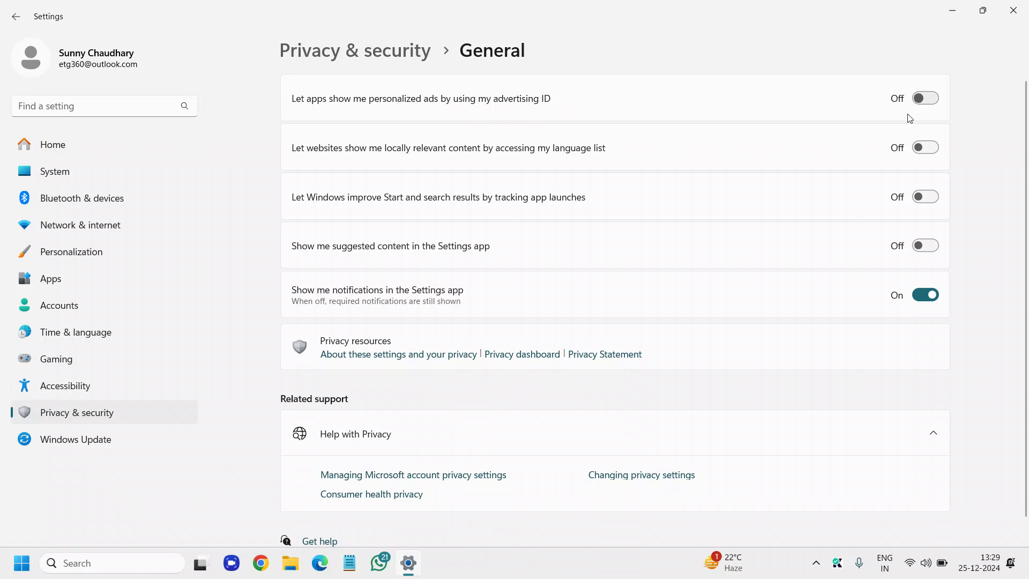
pyautogui.moveTo(482, 160)
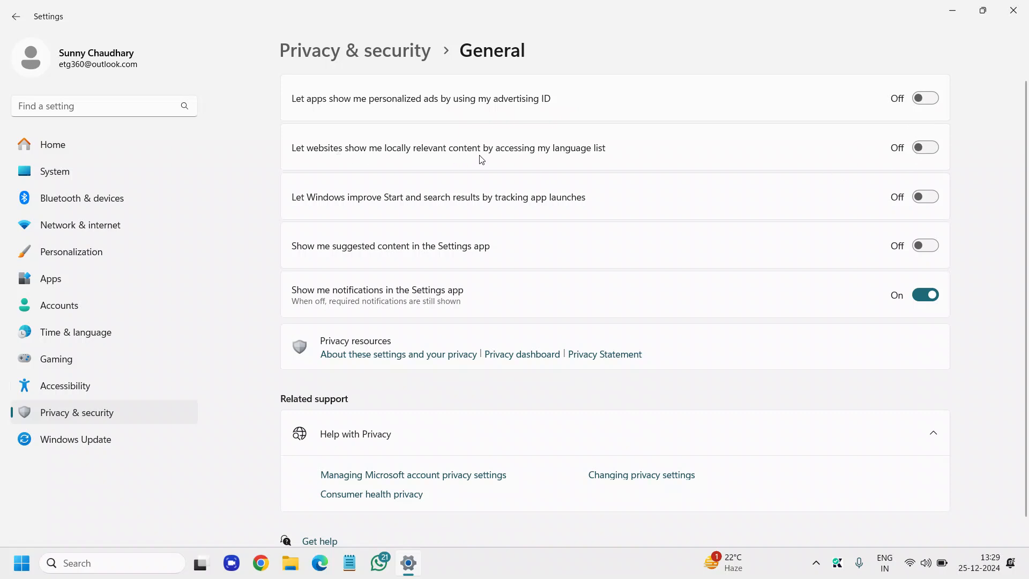
pyautogui.moveTo(930, 151)
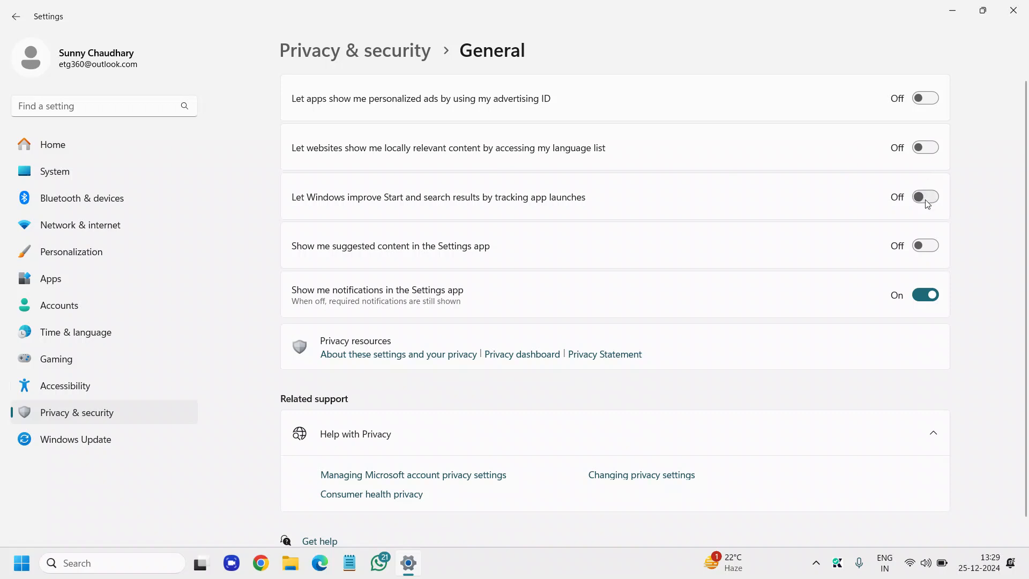
pyautogui.moveTo(445, 211)
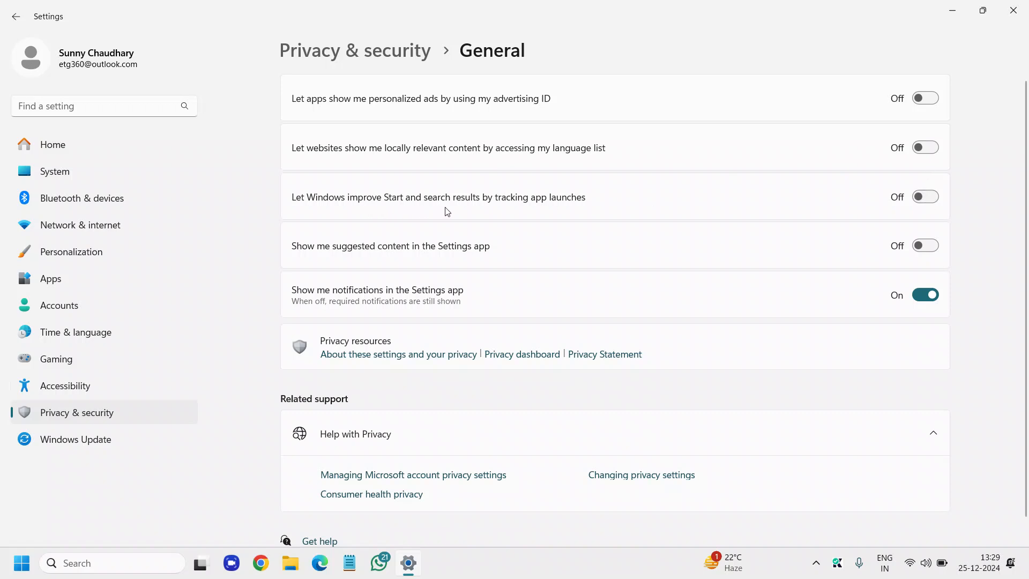
pyautogui.moveTo(598, 262)
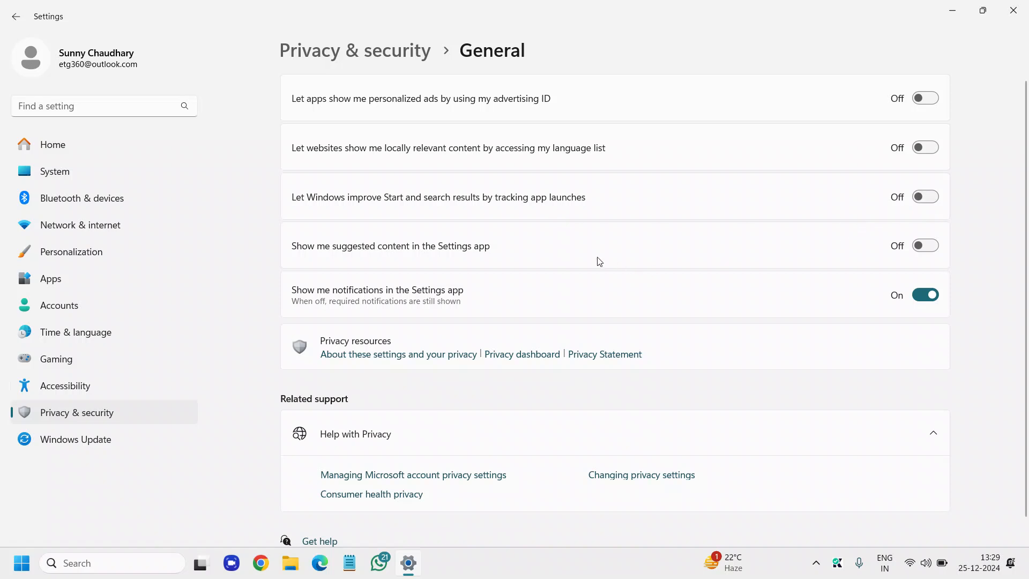
pyautogui.moveTo(418, 259)
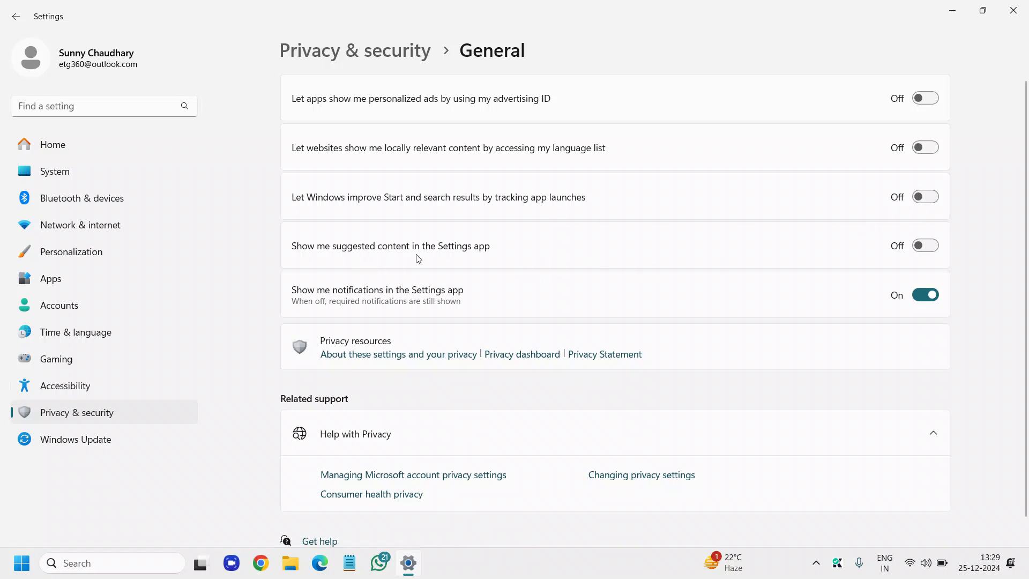
pyautogui.scroll(-3)
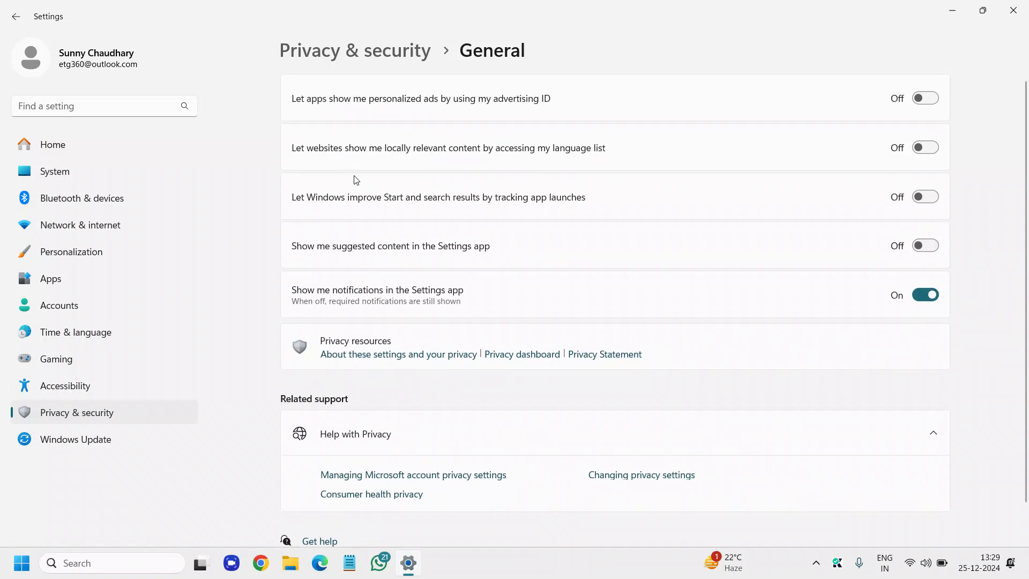
pyautogui.moveTo(89, 421)
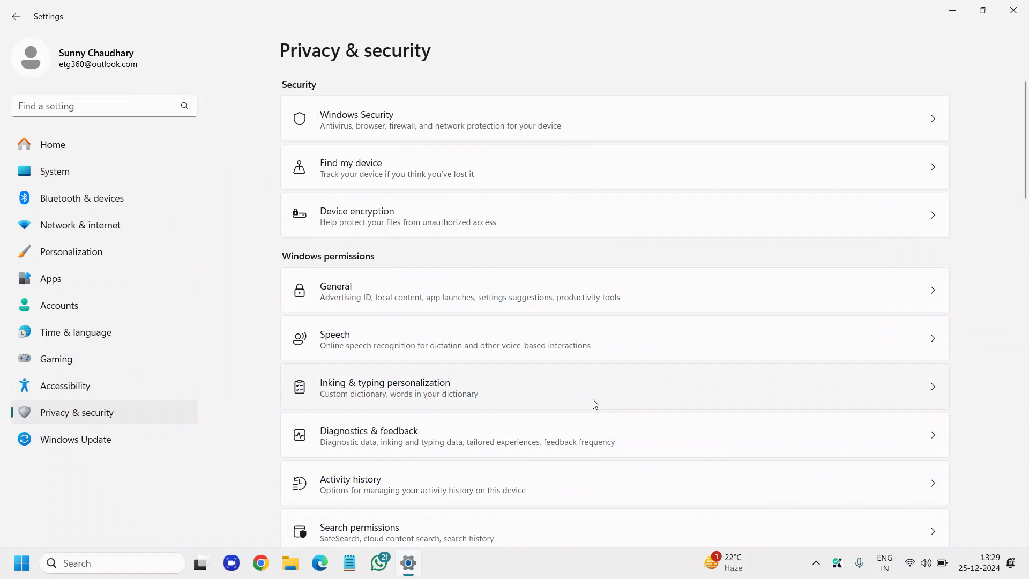
pyautogui.moveTo(615, 398)
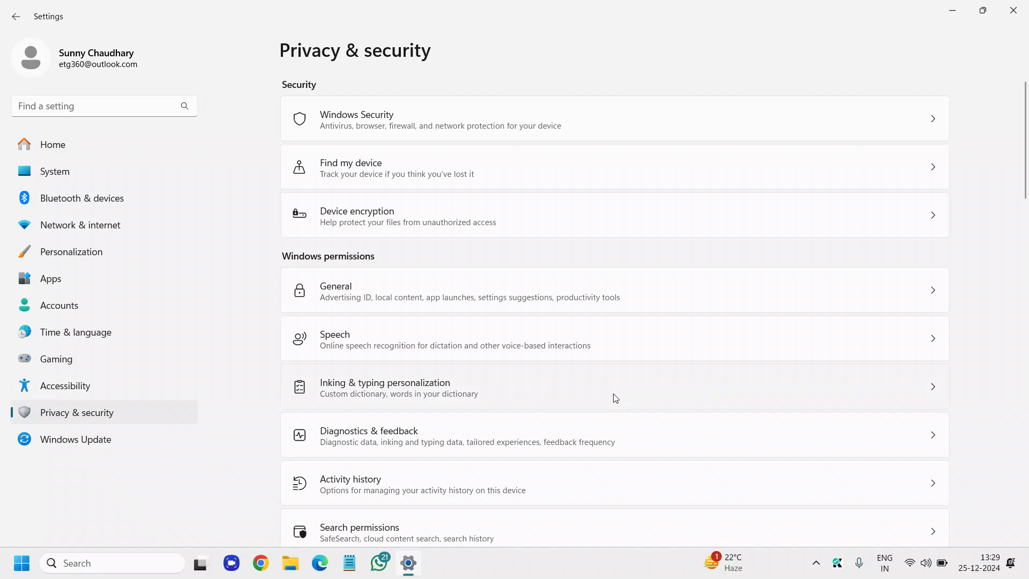
# On Inking & typing personalization, toggle the custom dictionary on and back Off
pyautogui.click(385, 387)
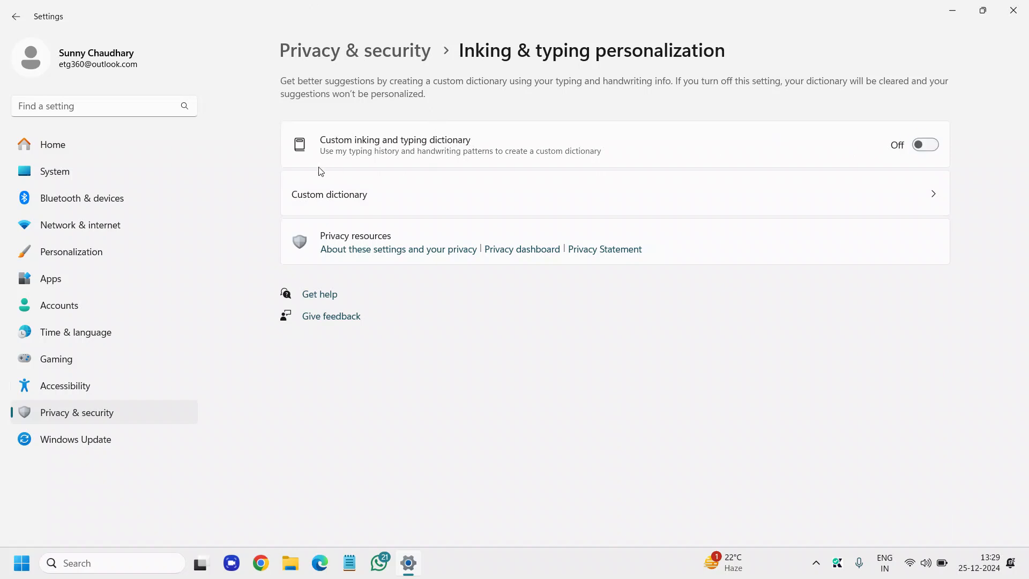
pyautogui.moveTo(881, 150)
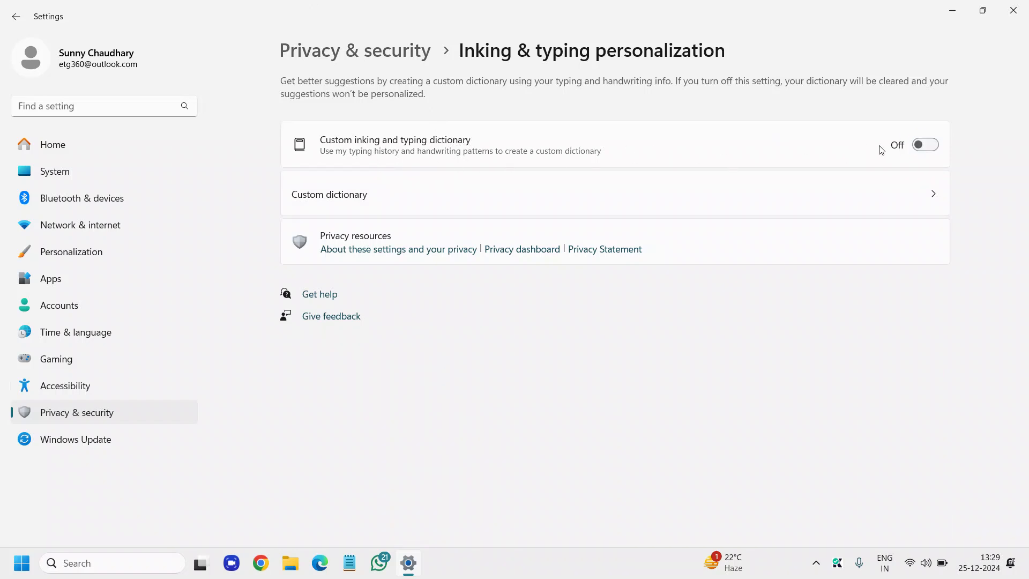
pyautogui.click(925, 144)
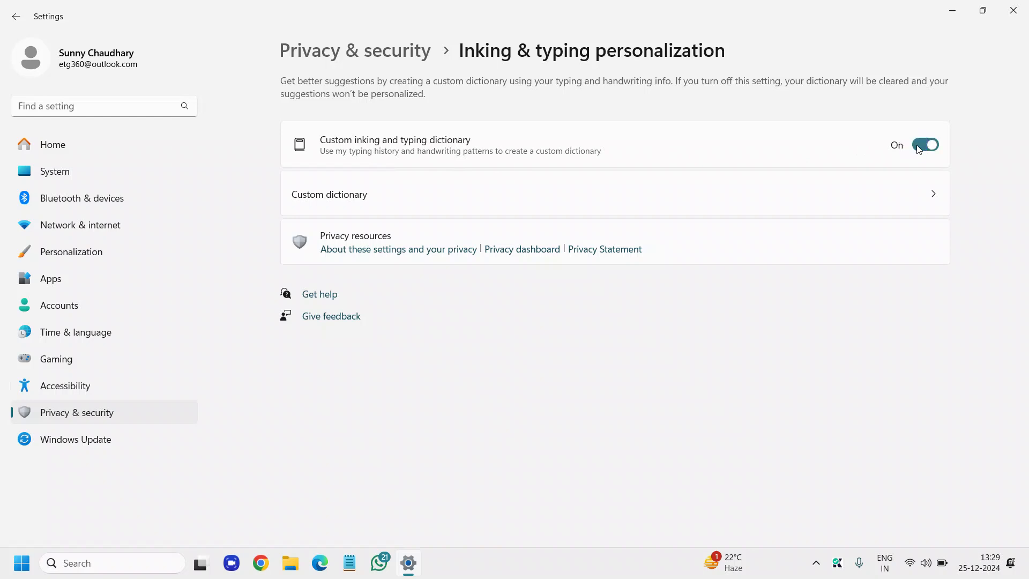
pyautogui.click(926, 144)
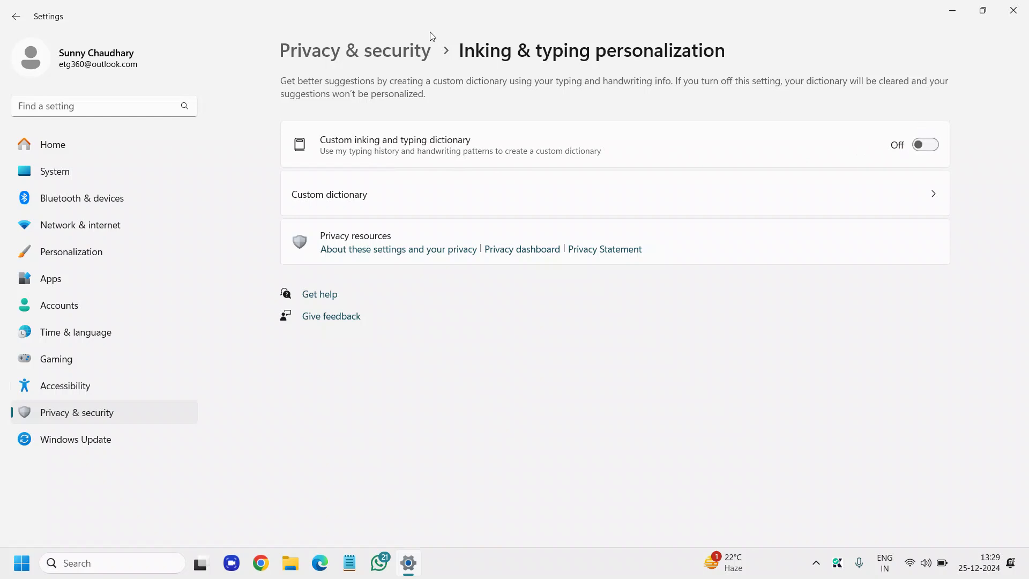
pyautogui.moveTo(51, 422)
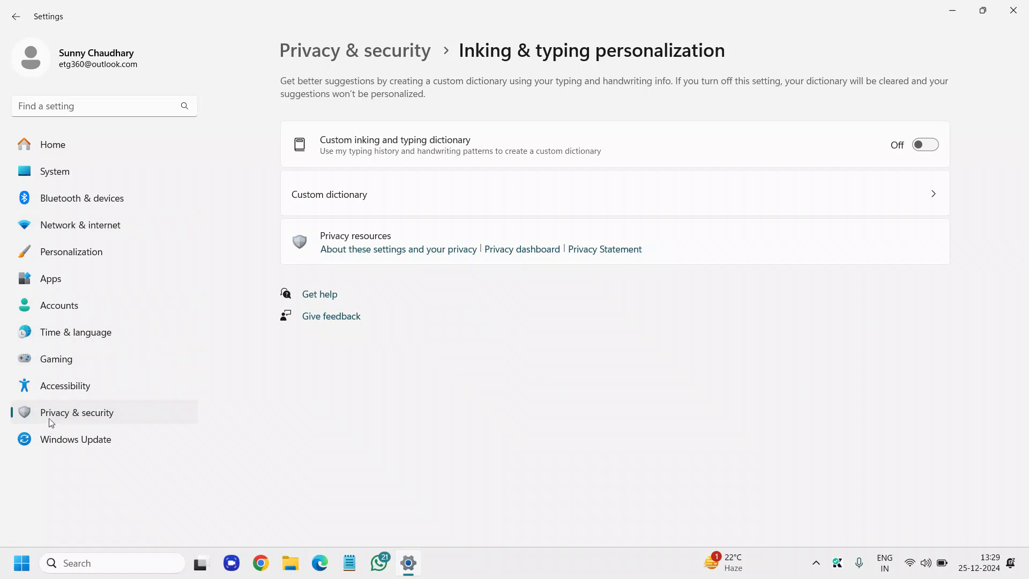
# Review Diagnostics & feedback: optional diagnostic data Off, tailored experiences Off, feedback frequency Never
pyautogui.click(16, 16)
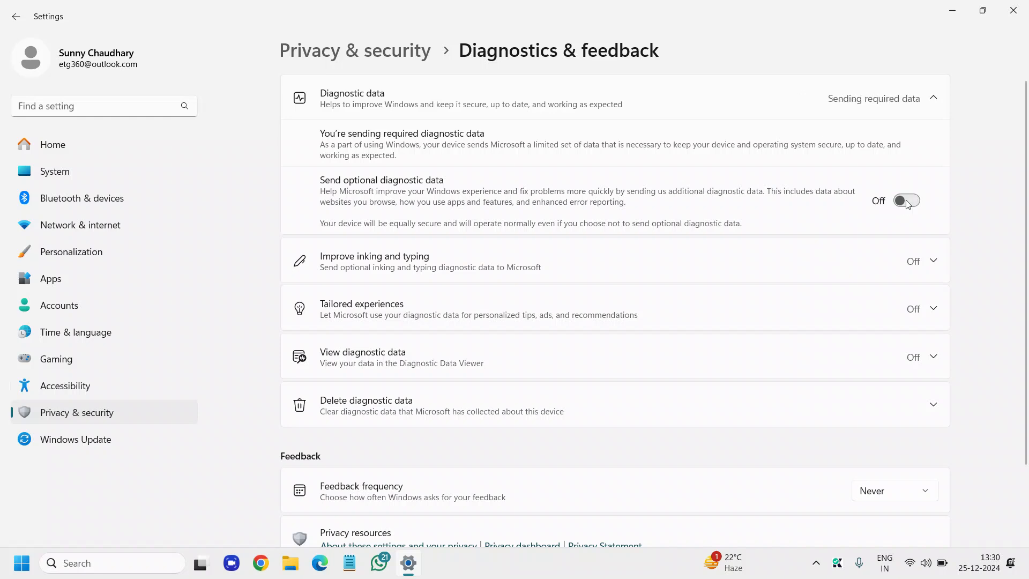
pyautogui.scroll(-3)
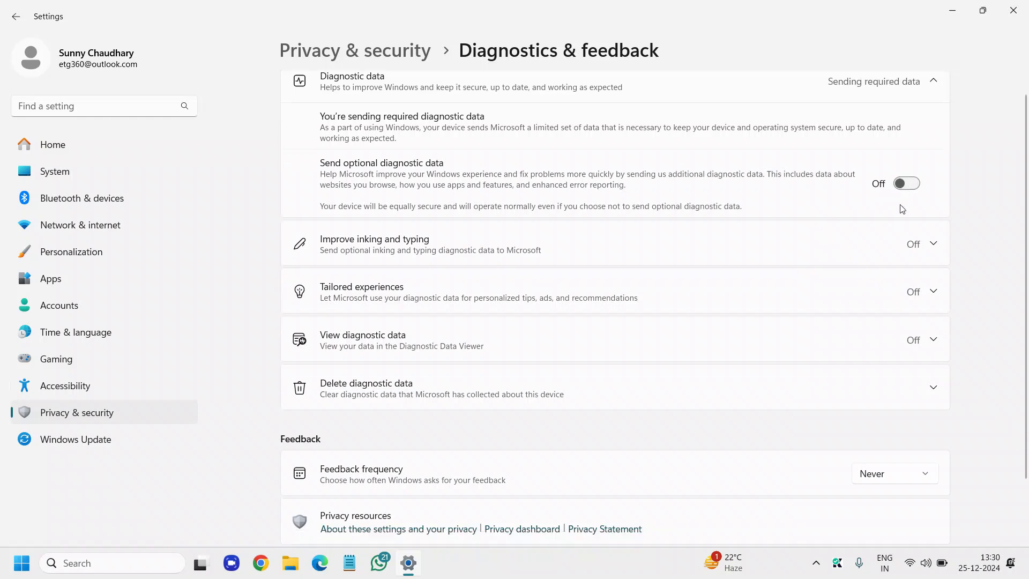
pyautogui.scroll(-3)
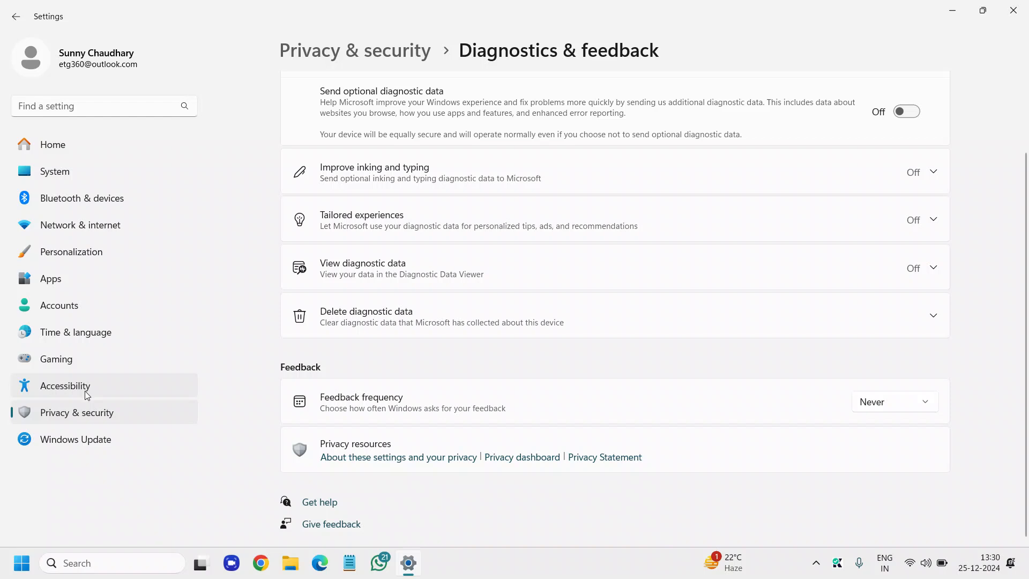
# Check SafeSearch is Moderate in Search permissions, then return to the Privacy & security overview
pyautogui.click(16, 16)
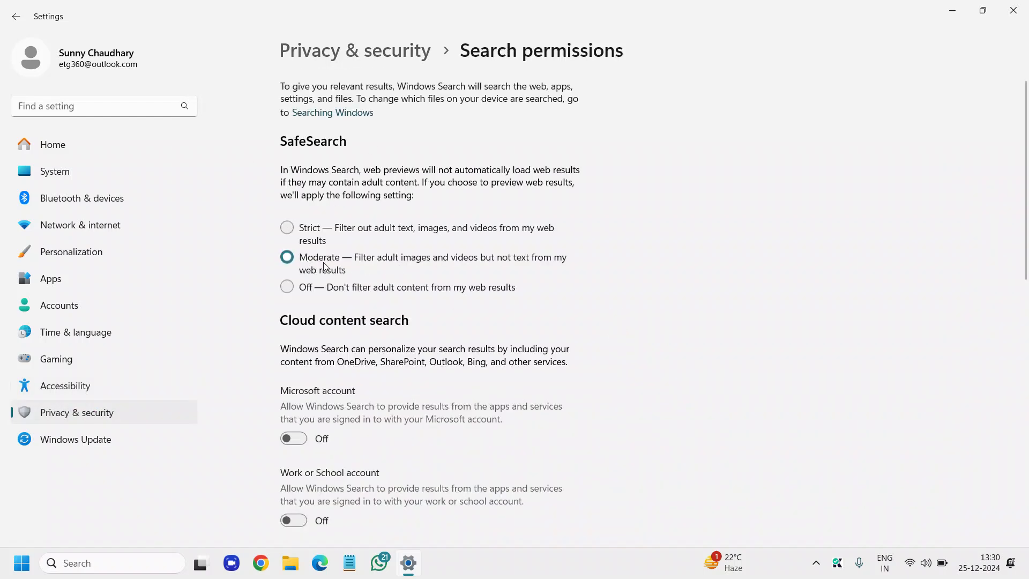
pyautogui.click(16, 16)
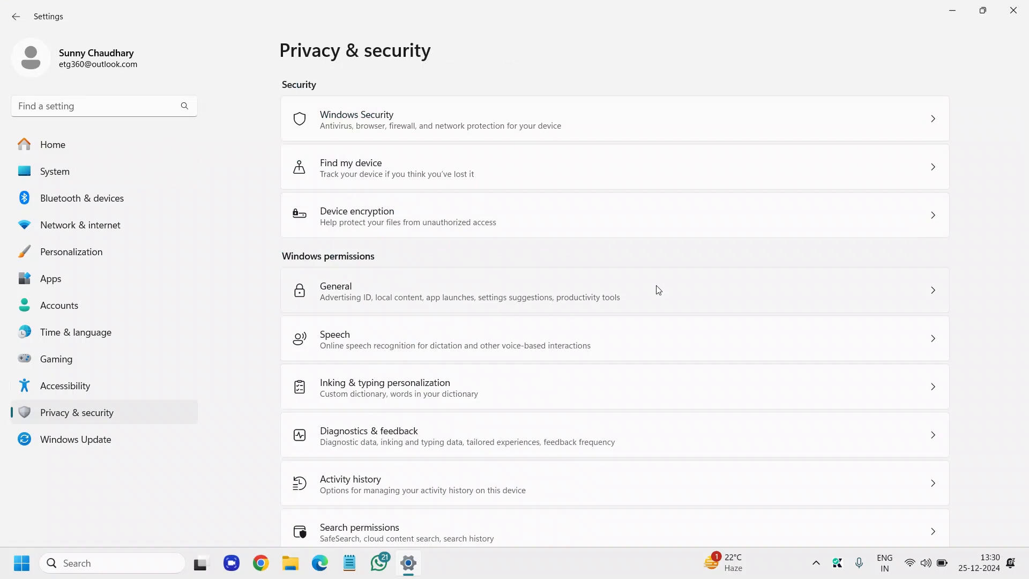
pyautogui.moveTo(663, 287)
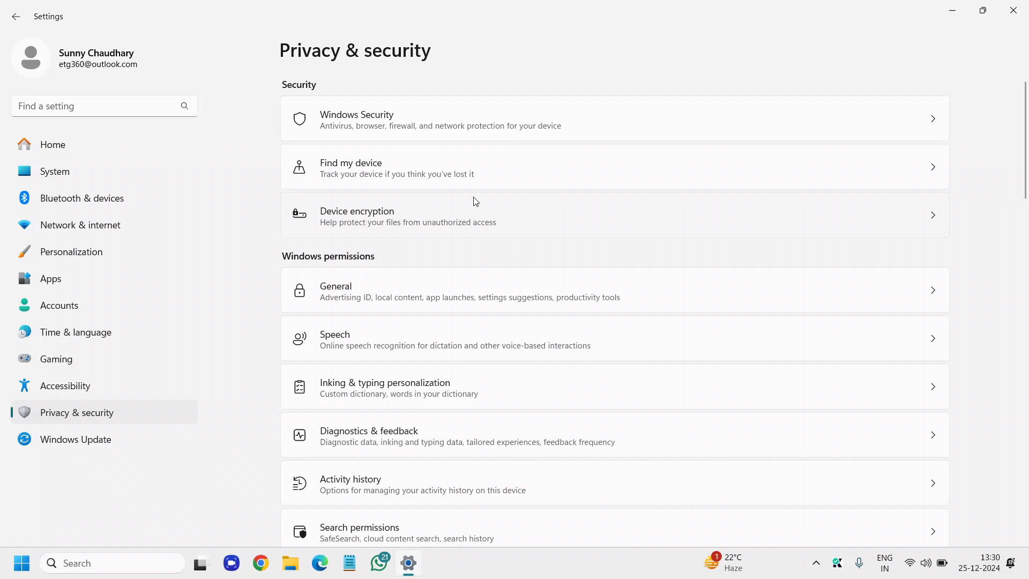
pyautogui.moveTo(330, 362)
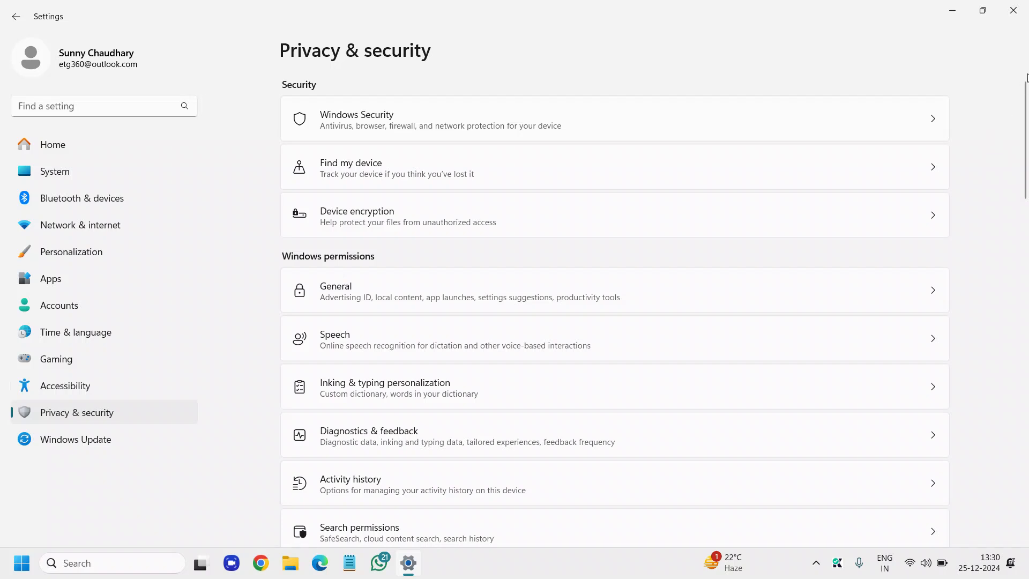
# Hide Settings and search Windows for 'user' to find the Other users account settings
pyautogui.click(1013, 11)
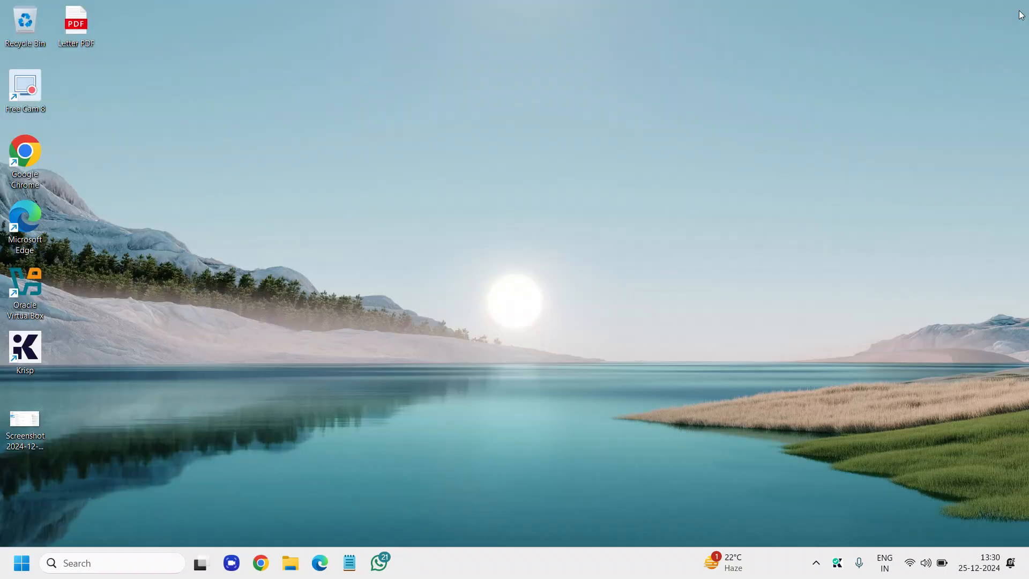
pyautogui.click(105, 562)
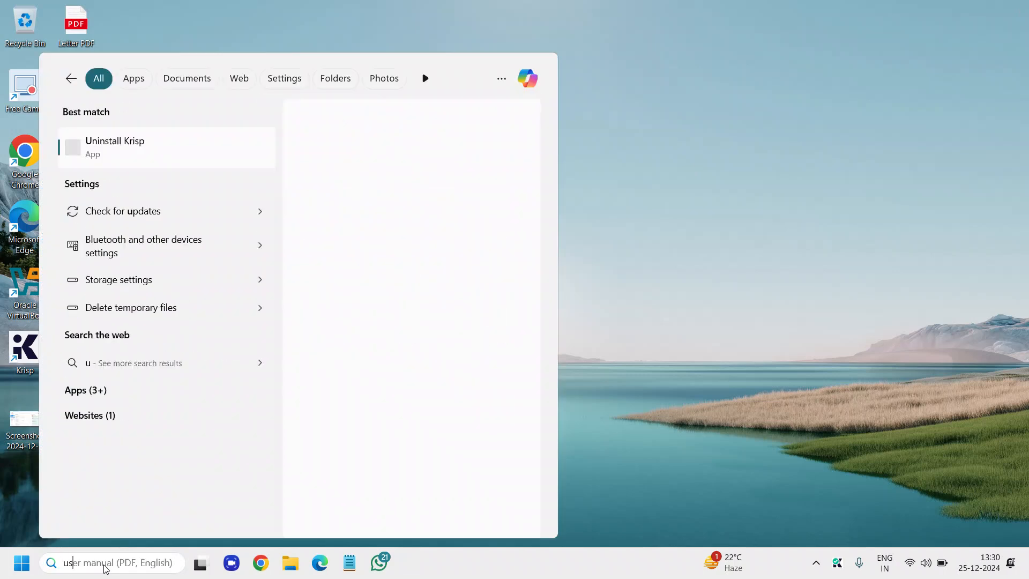
pyautogui.write('user manual (PDF, English)')
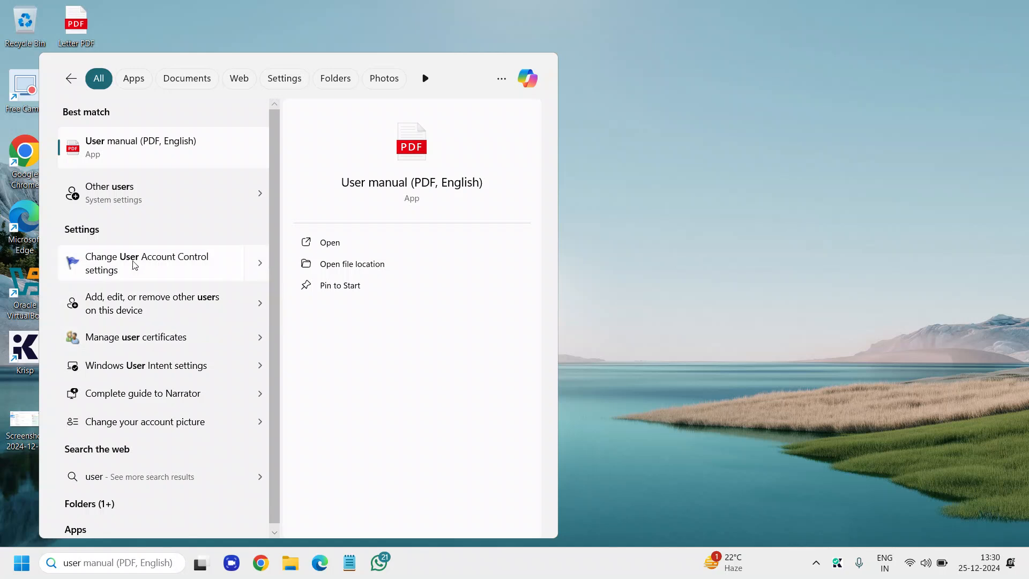
pyautogui.moveTo(121, 309)
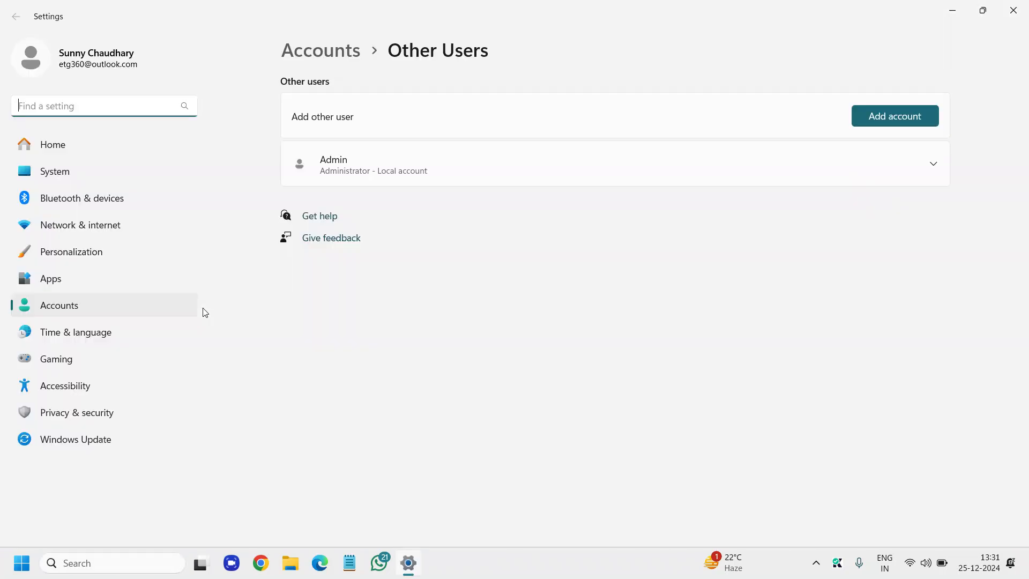
pyautogui.moveTo(335, 143)
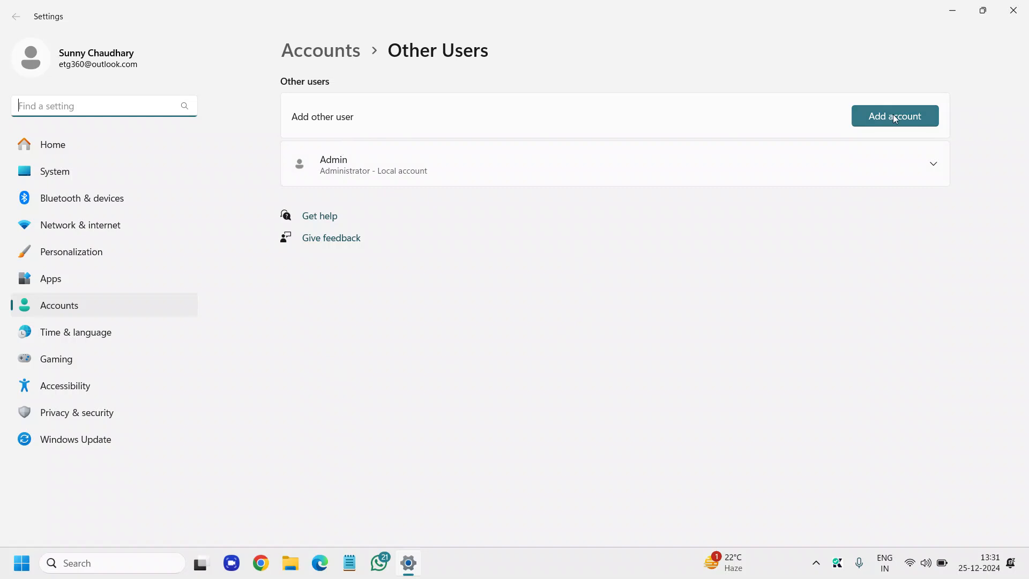
# Begin adding a user and skip the sign-in information to reach the Create account page
pyautogui.click(894, 116)
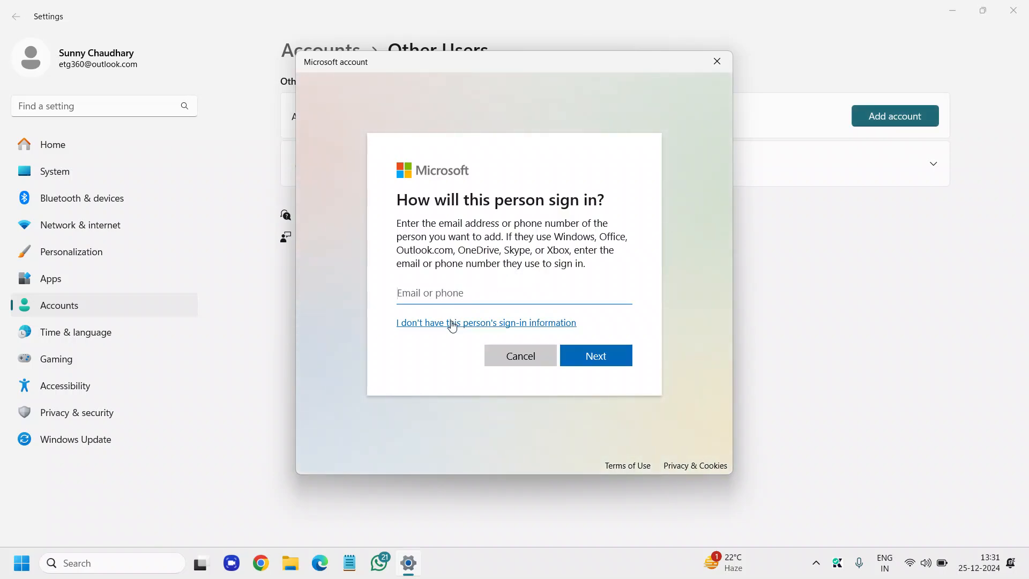
pyautogui.click(514, 292)
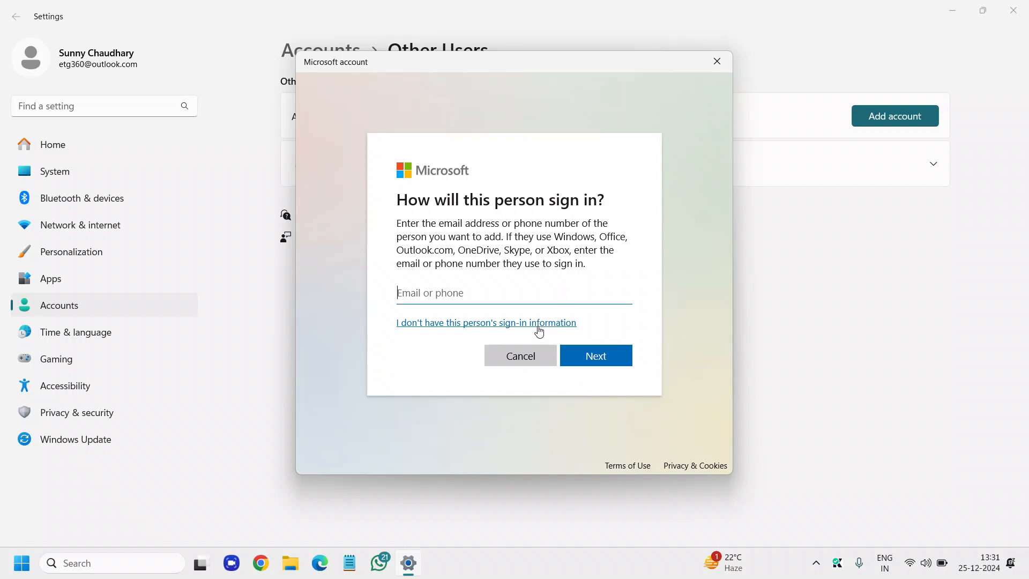
pyautogui.moveTo(526, 330)
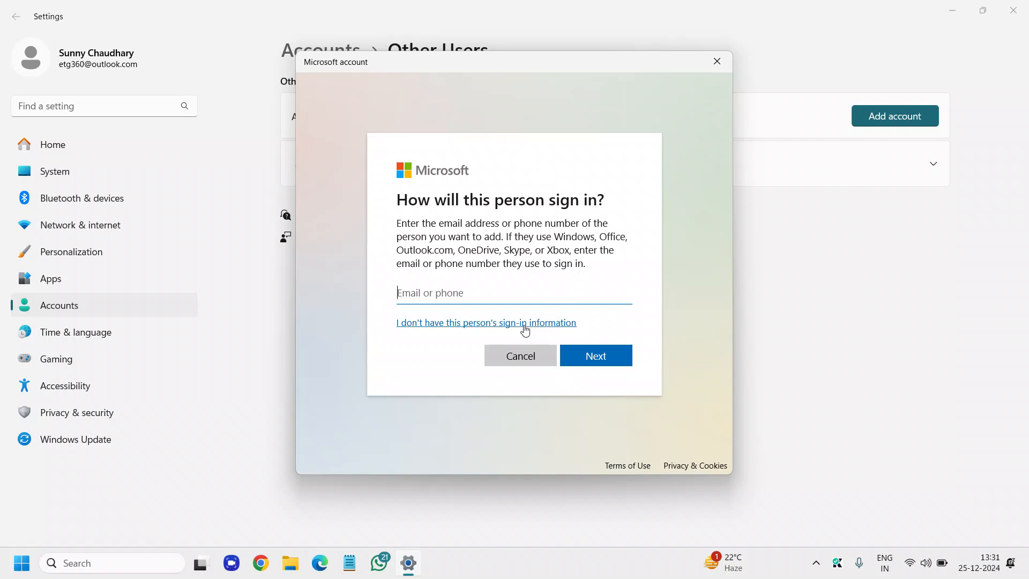
pyautogui.click(486, 323)
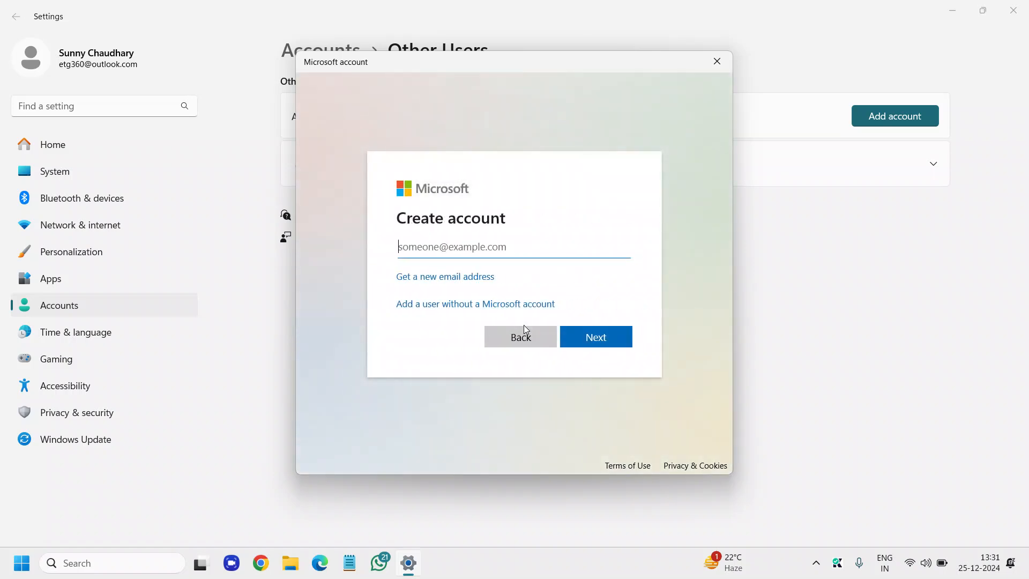
pyautogui.moveTo(412, 289)
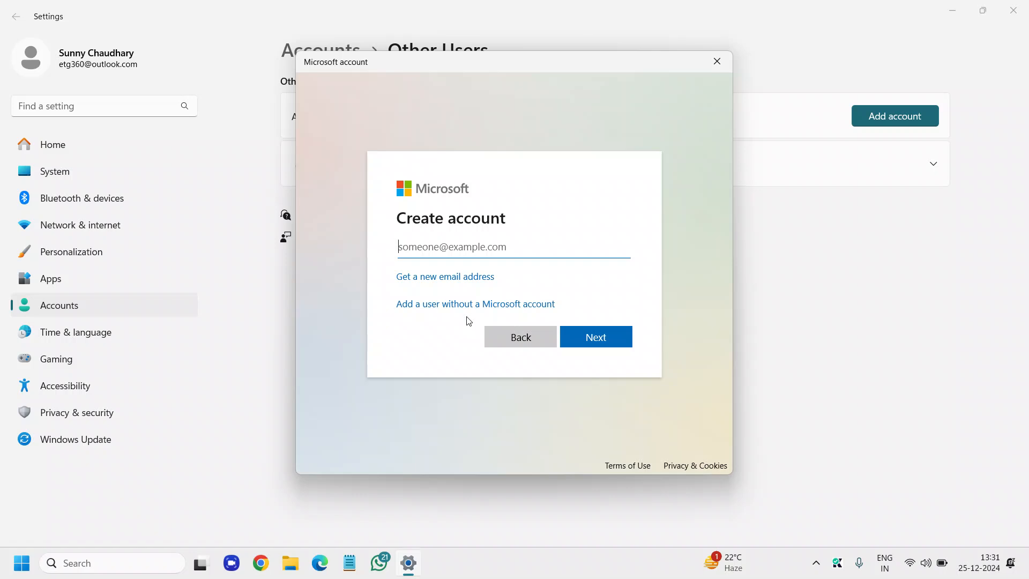
pyautogui.moveTo(475, 303)
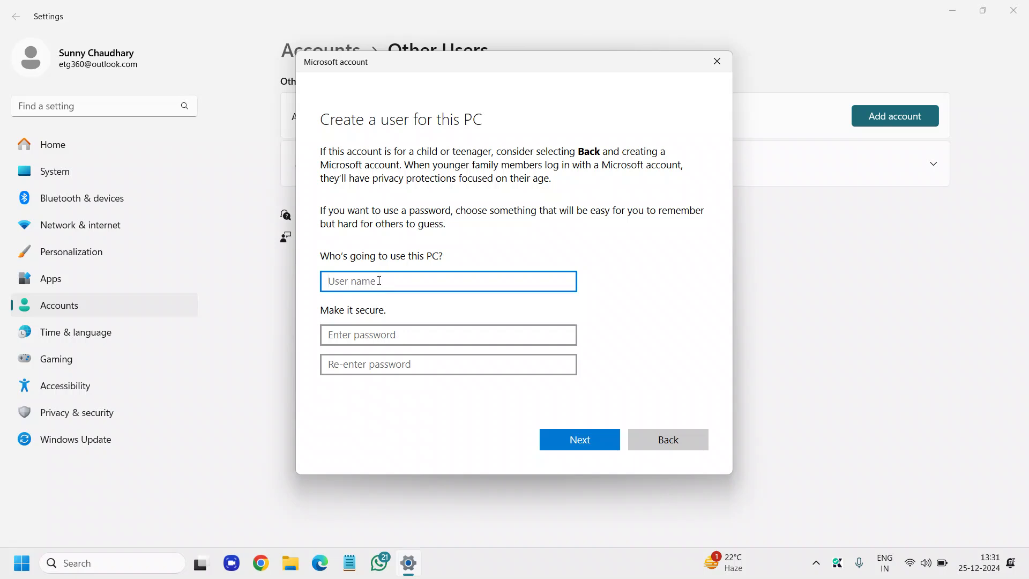
# Name the new local account 'Jack Admin'
pyautogui.write('J')
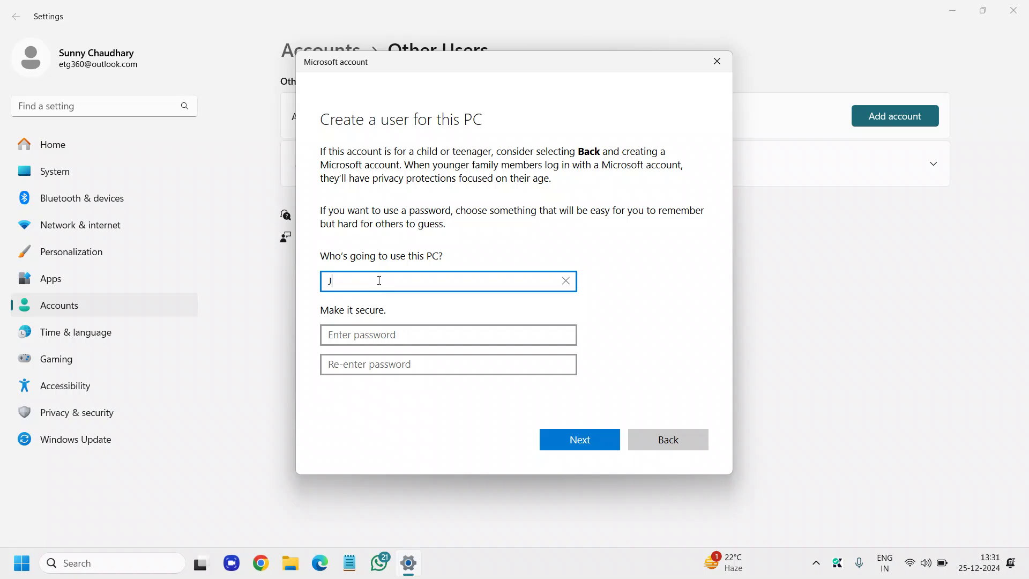
pyautogui.write('ack Admin')
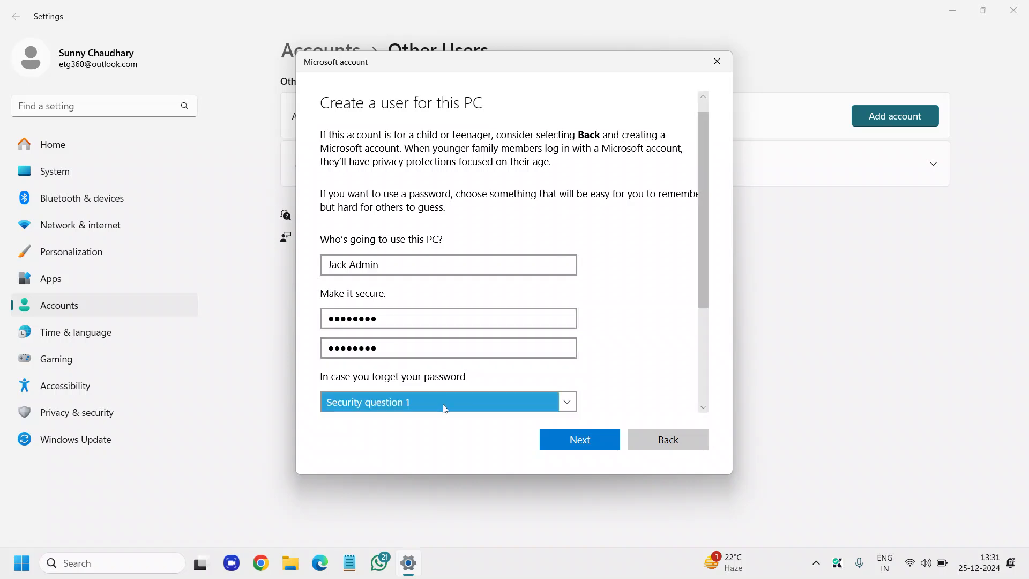
# Answer three security questions (first pet's name, childhood nickname, etc.) and finish creating the account
pyautogui.click(448, 402)
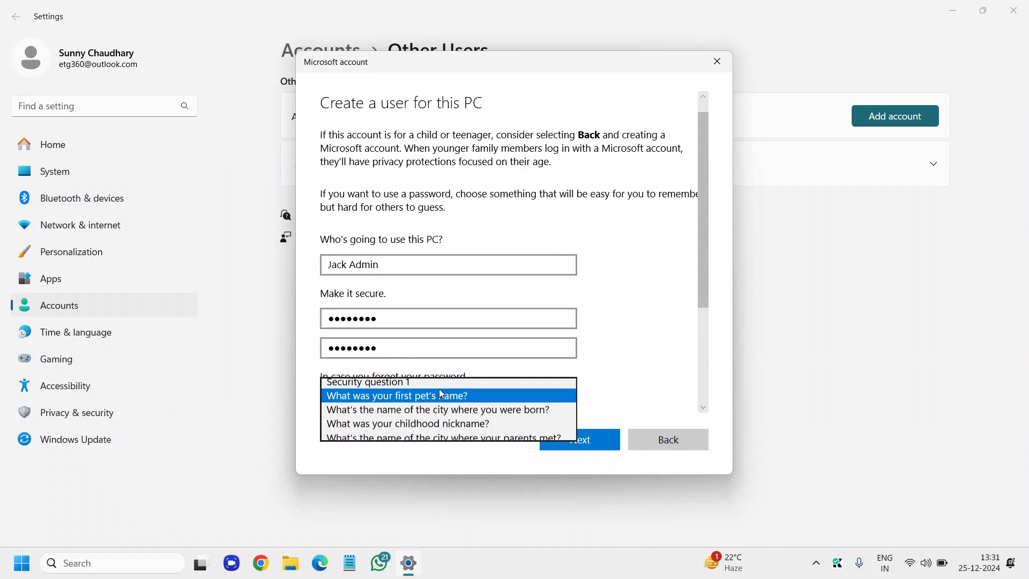
pyautogui.click(399, 396)
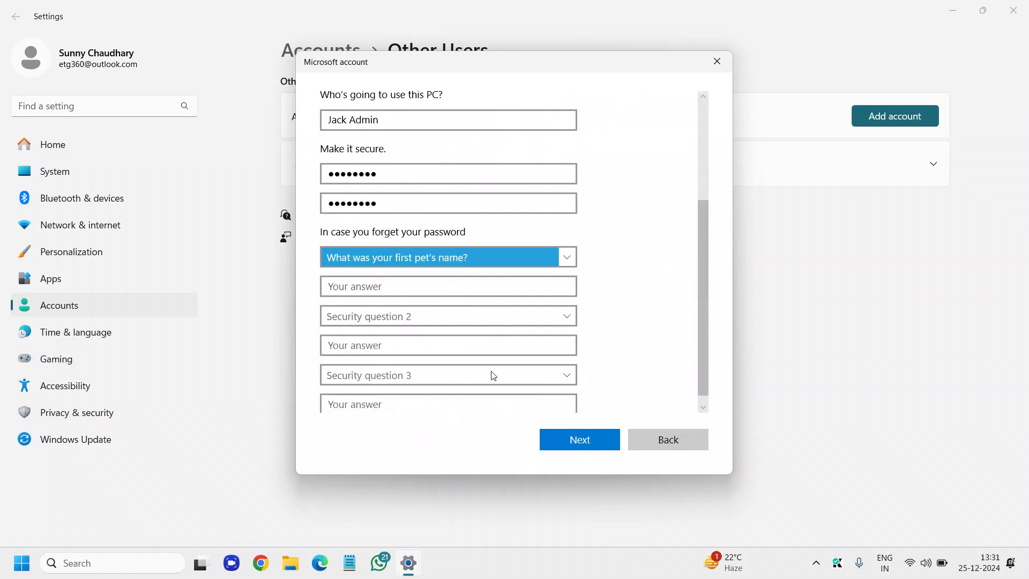
pyautogui.write('xy')
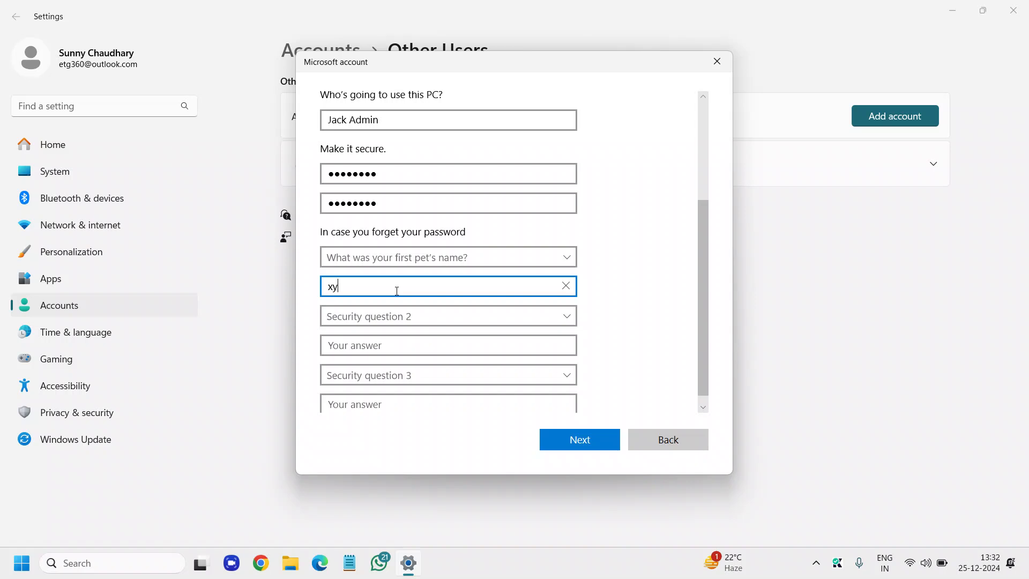
pyautogui.click(448, 315)
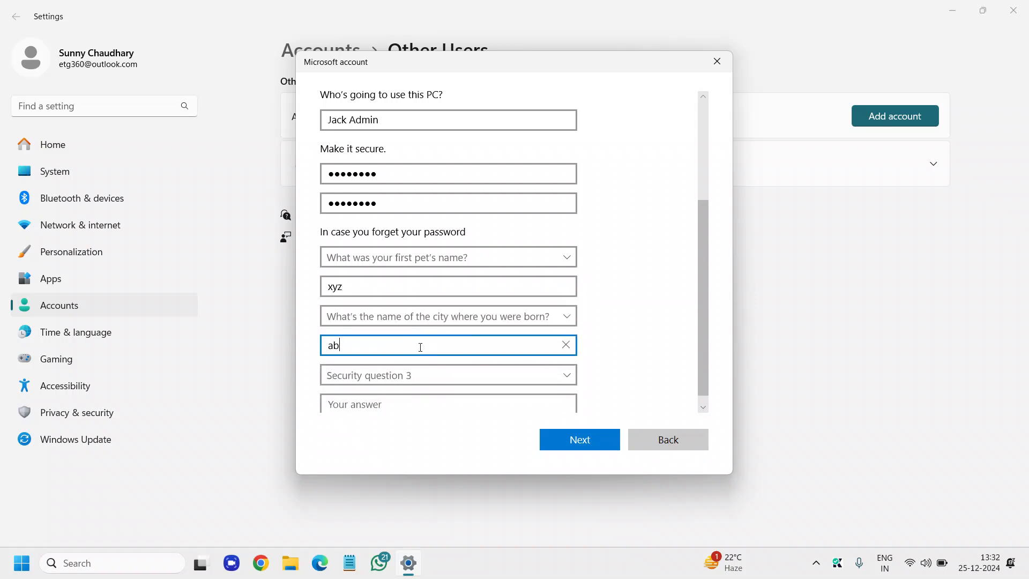
pyautogui.click(448, 375)
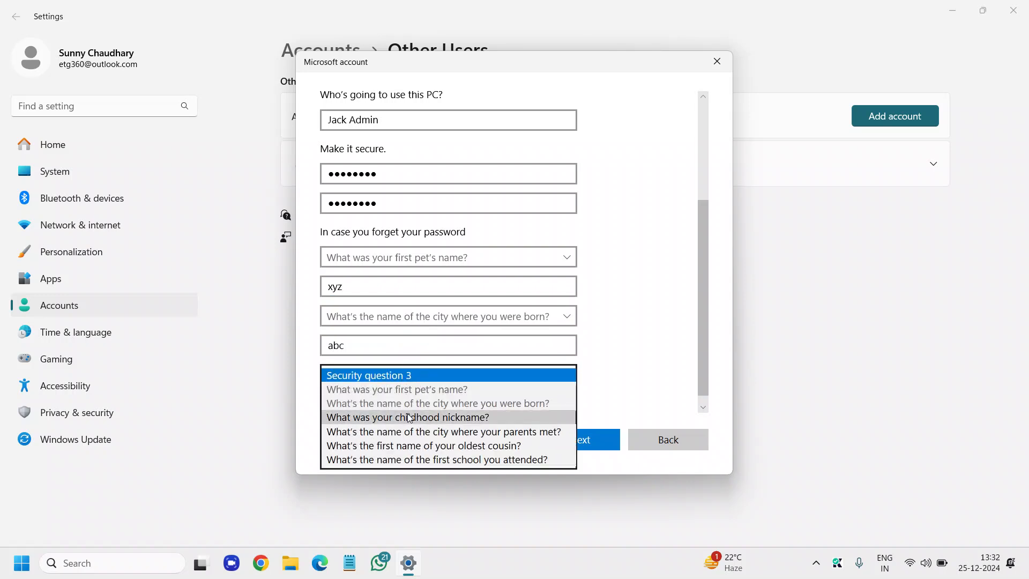
pyautogui.click(408, 417)
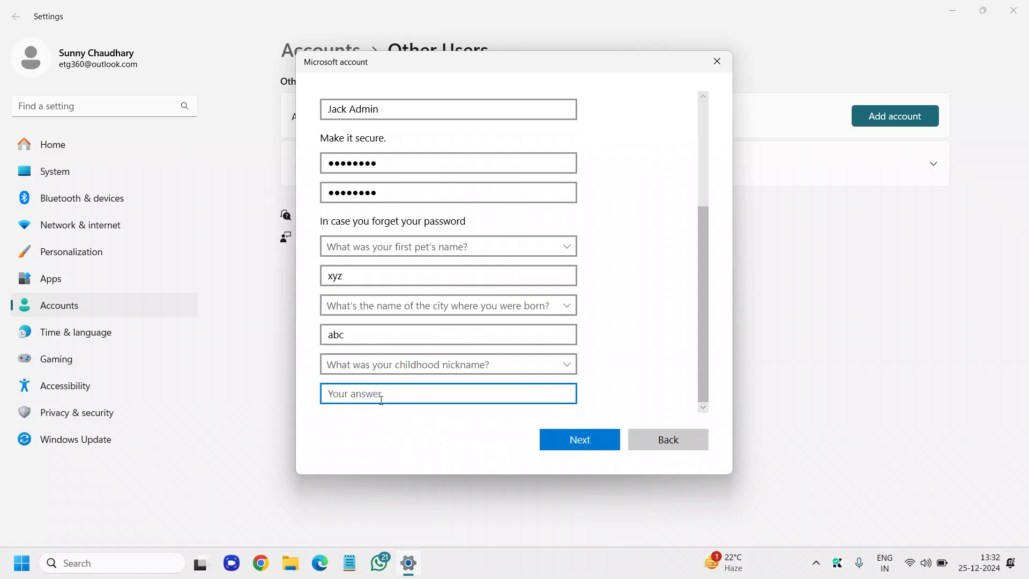
pyautogui.write('cy')
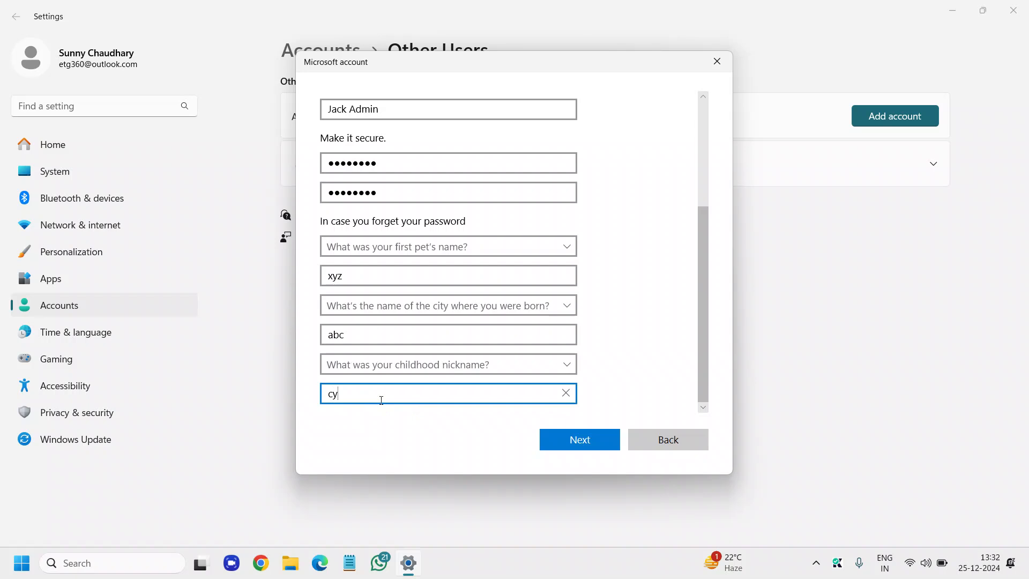
pyautogui.click(579, 439)
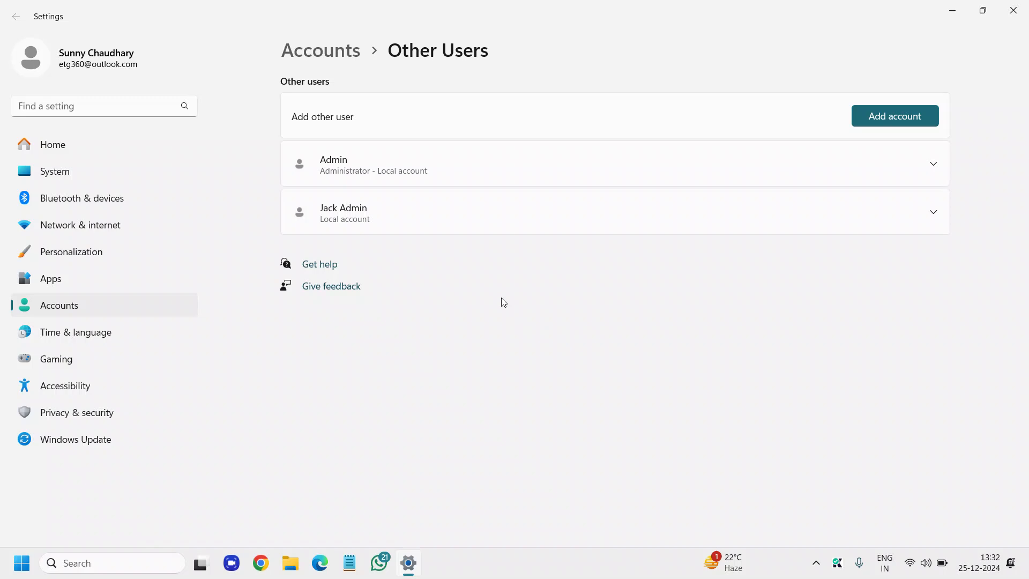
pyautogui.moveTo(328, 222)
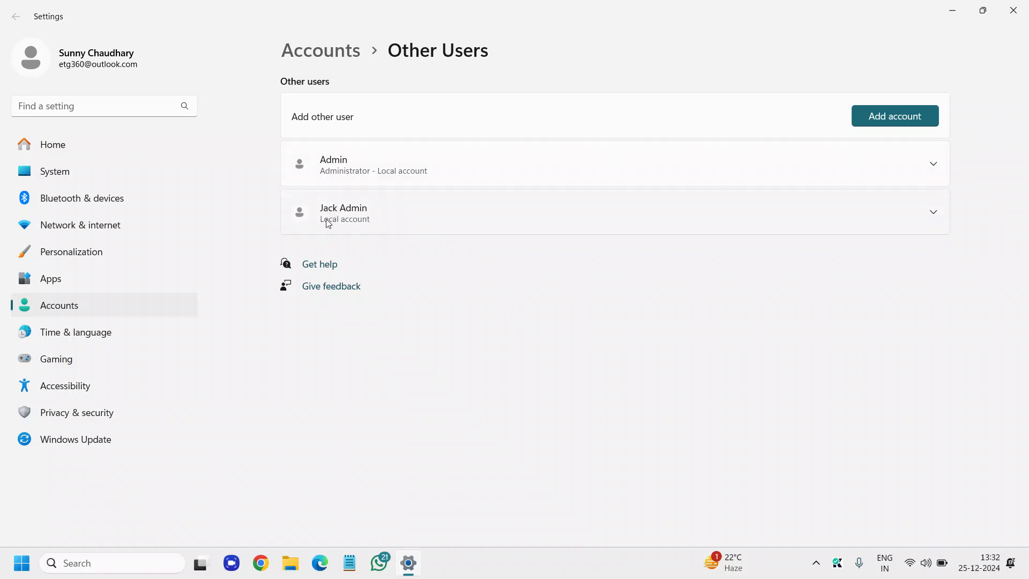
pyautogui.moveTo(773, 238)
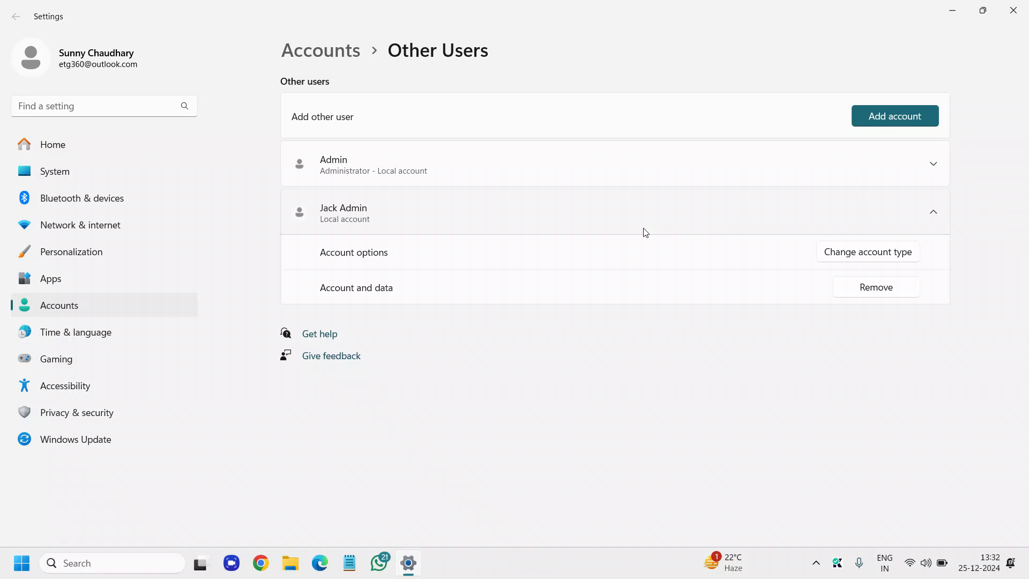
pyautogui.moveTo(346, 264)
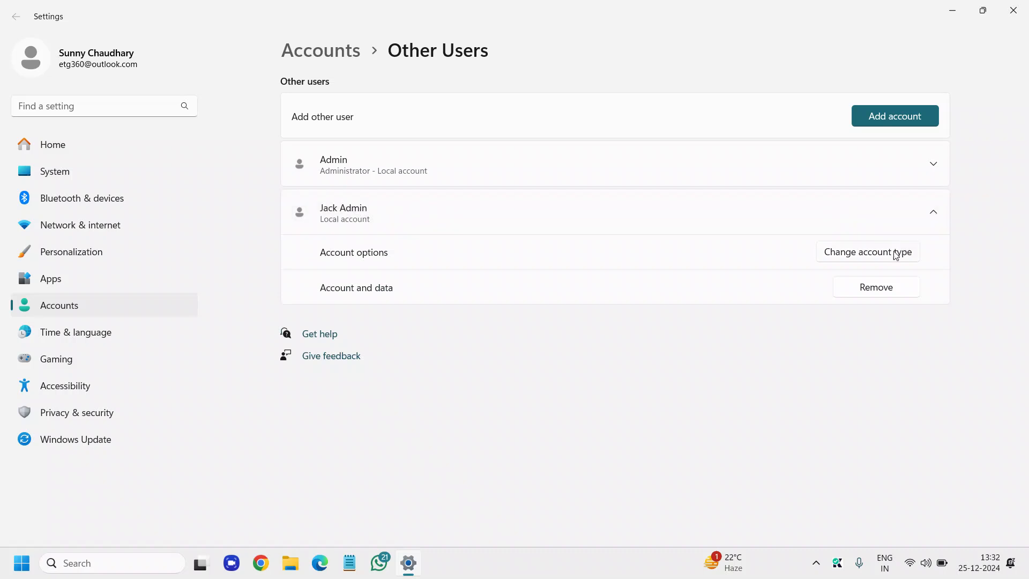
pyautogui.click(868, 251)
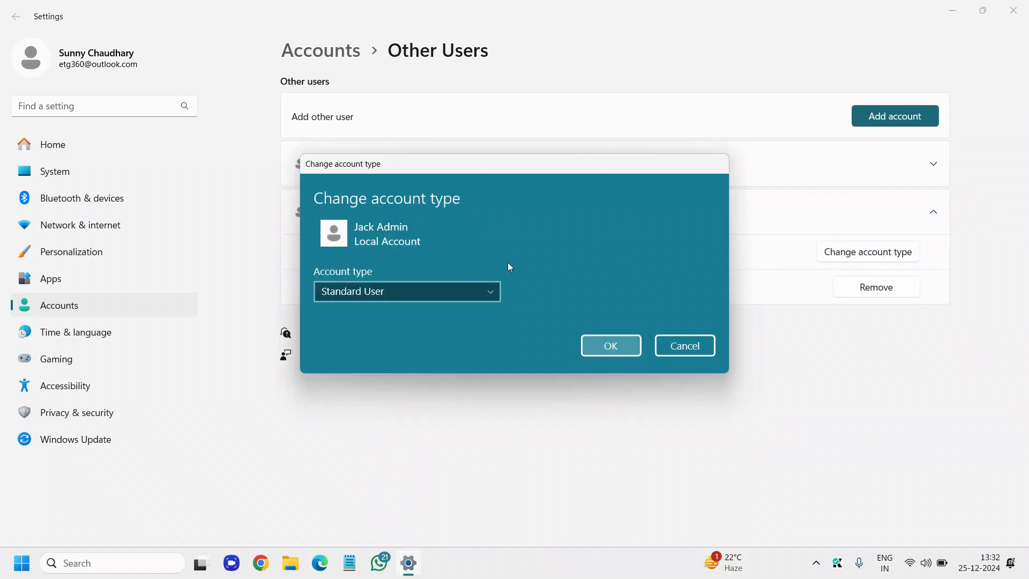
pyautogui.click(406, 290)
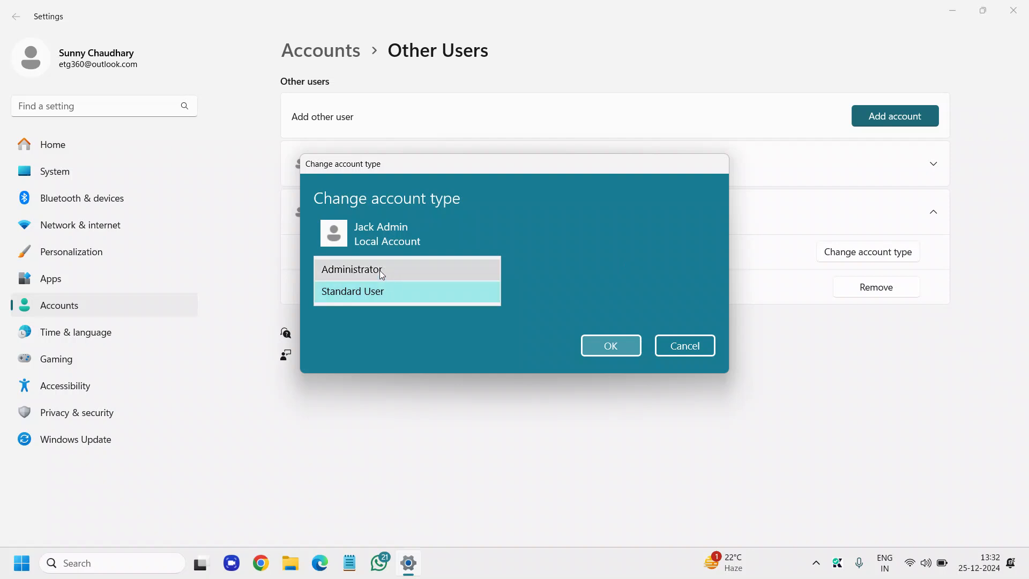
pyautogui.click(352, 269)
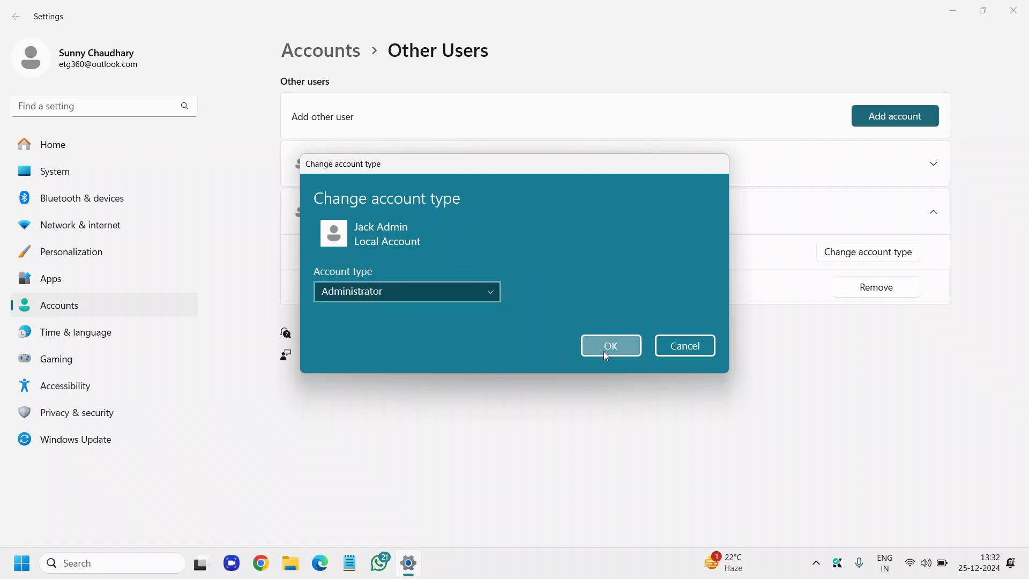
pyautogui.click(610, 346)
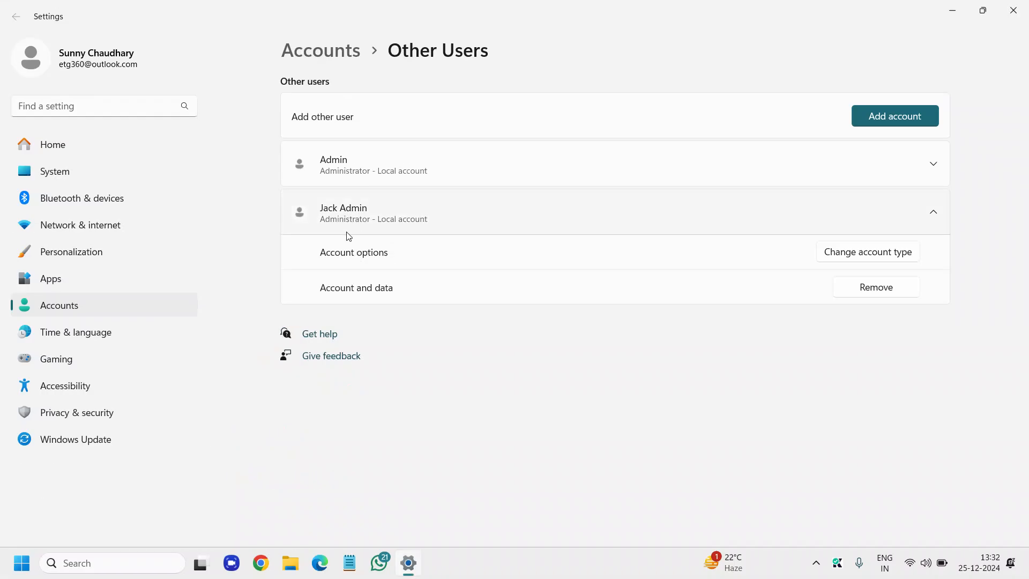
pyautogui.moveTo(426, 229)
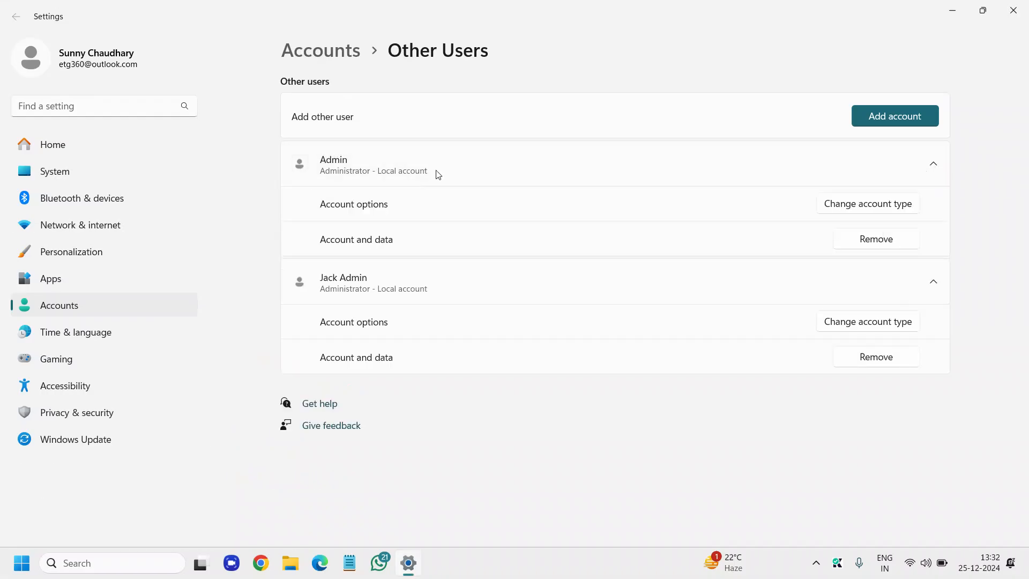
pyautogui.click(931, 162)
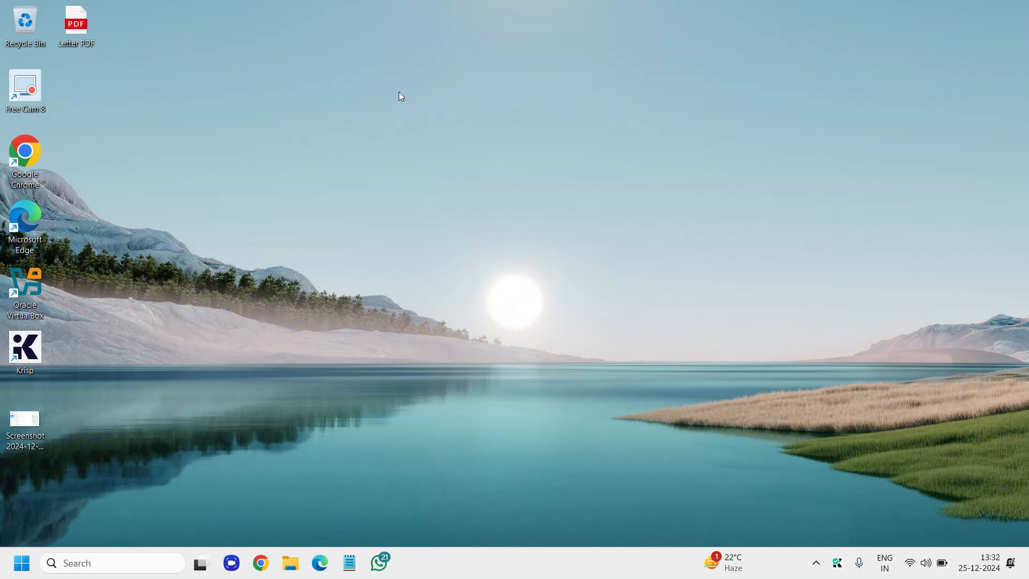
pyautogui.moveTo(415, 268)
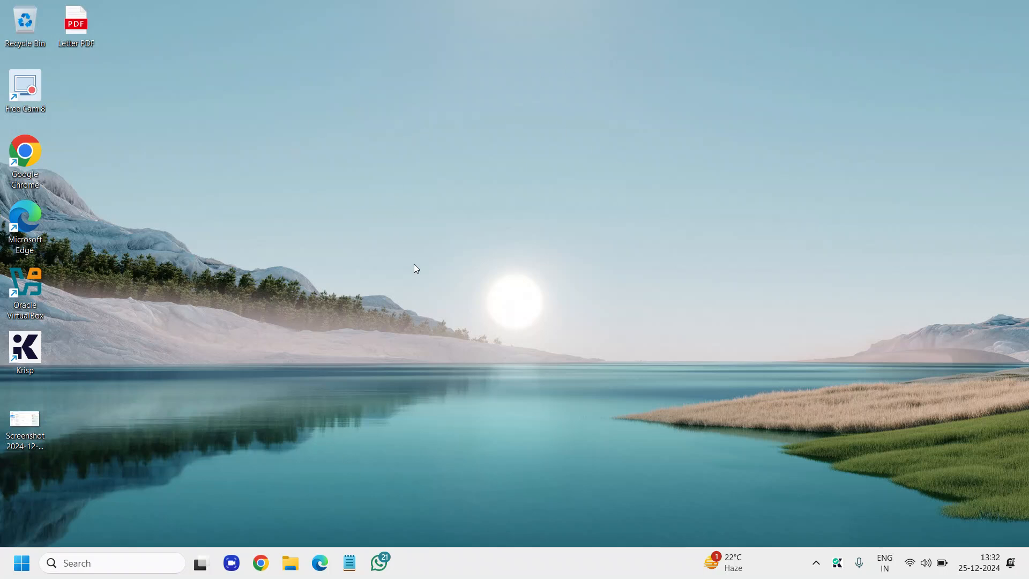
pyautogui.moveTo(623, 243)
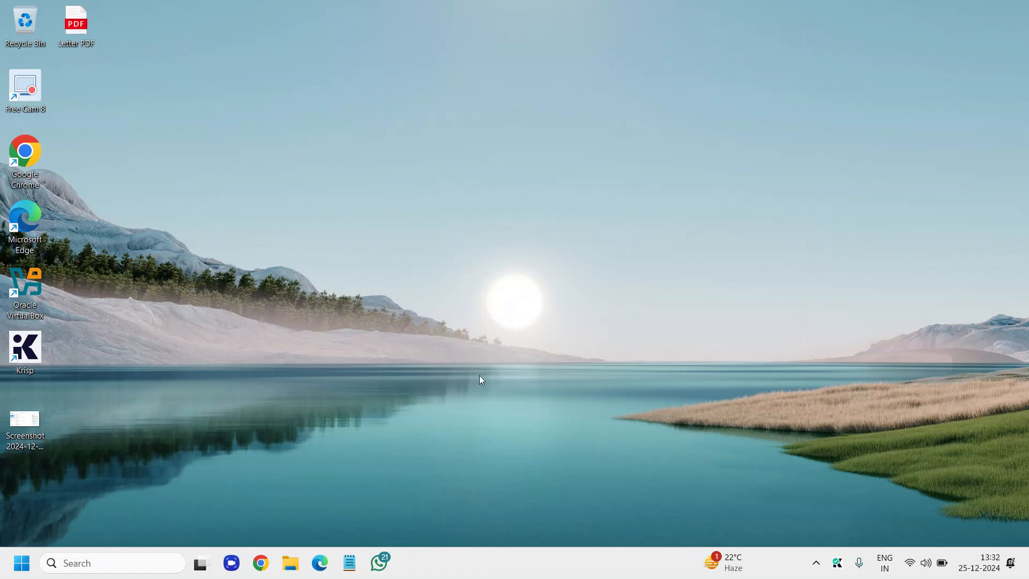
pyautogui.moveTo(570, 256)
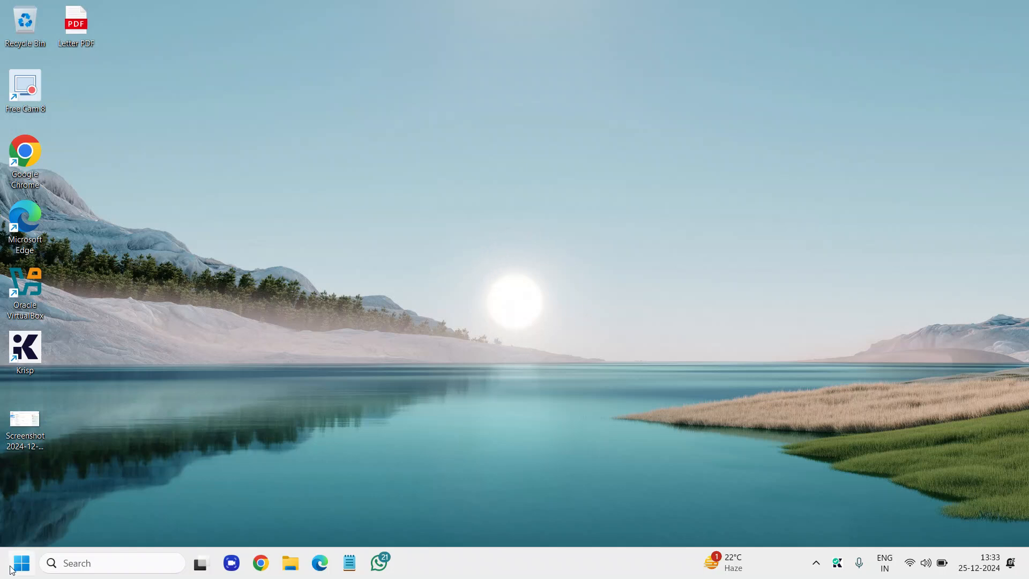
pyautogui.moveTo(490, 299)
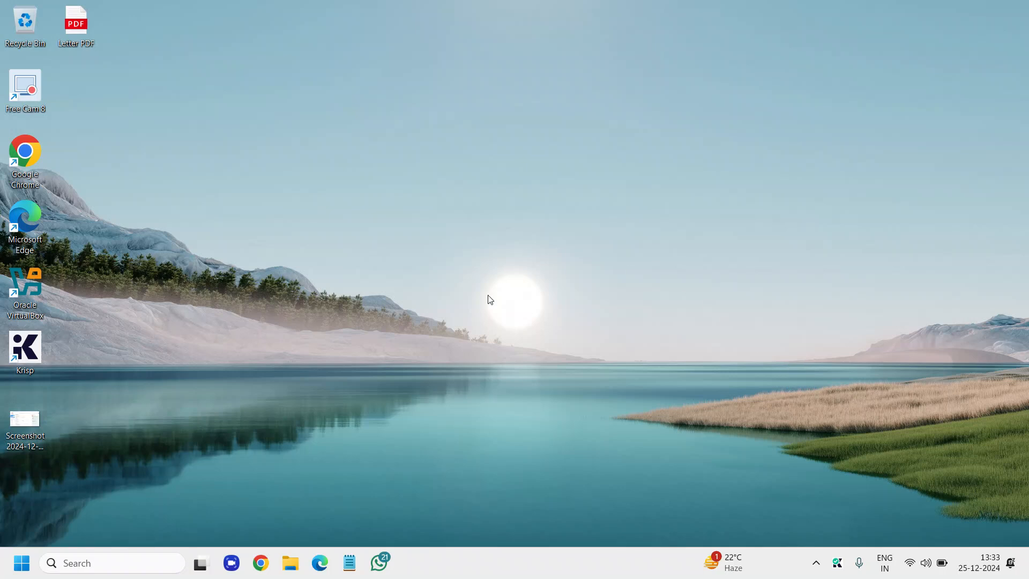
pyautogui.moveTo(550, 257)
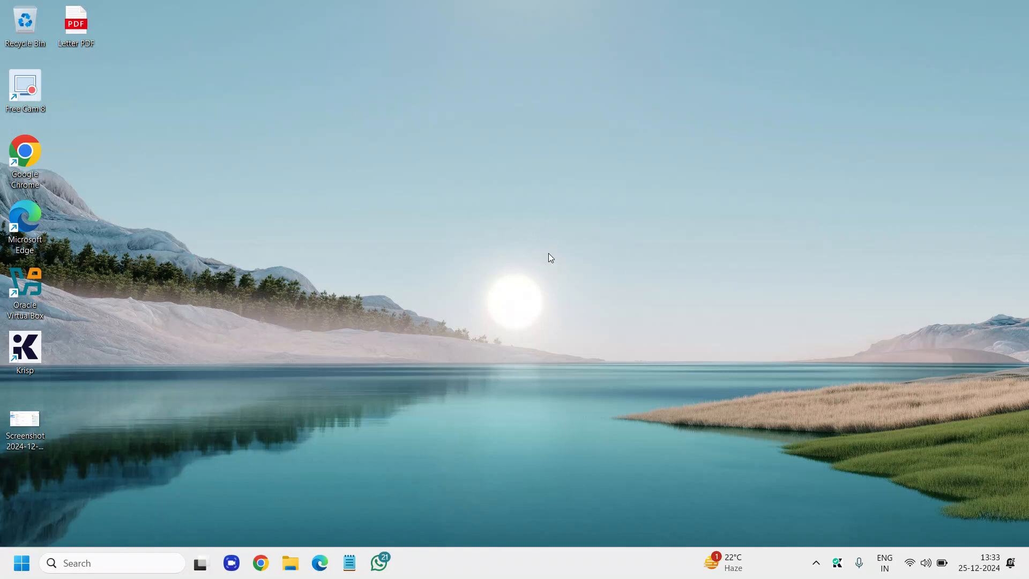